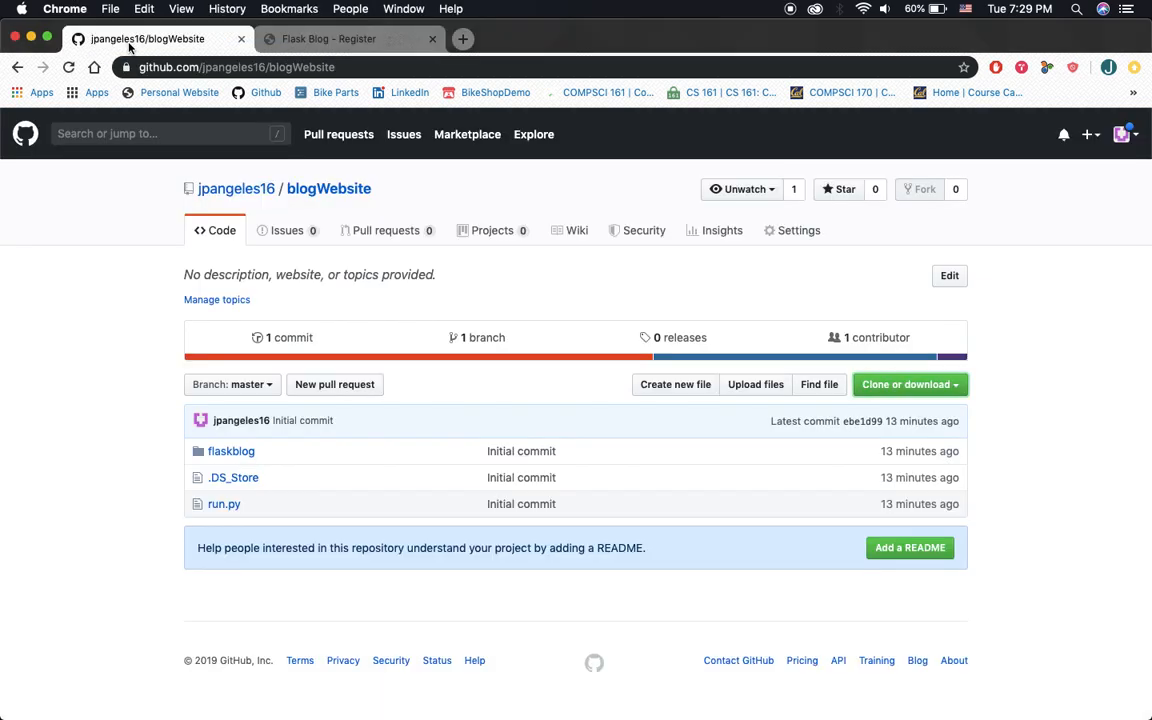
pyautogui.moveTo(514, 272)
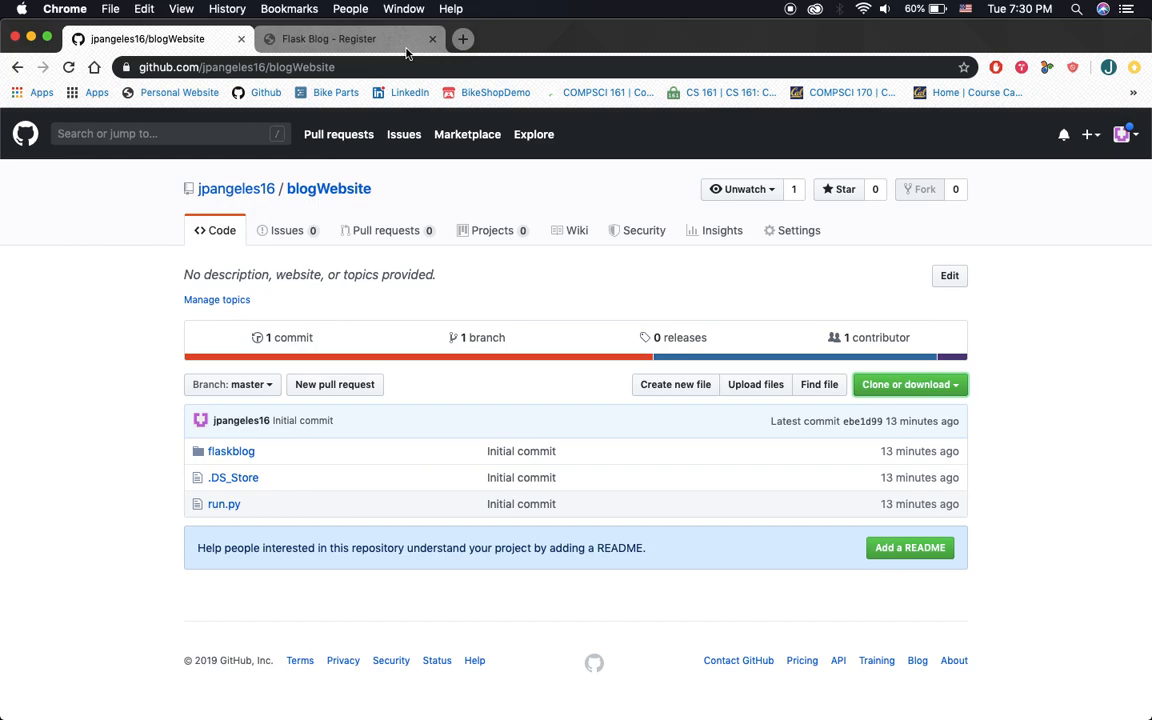
pyautogui.moveTo(368, 108)
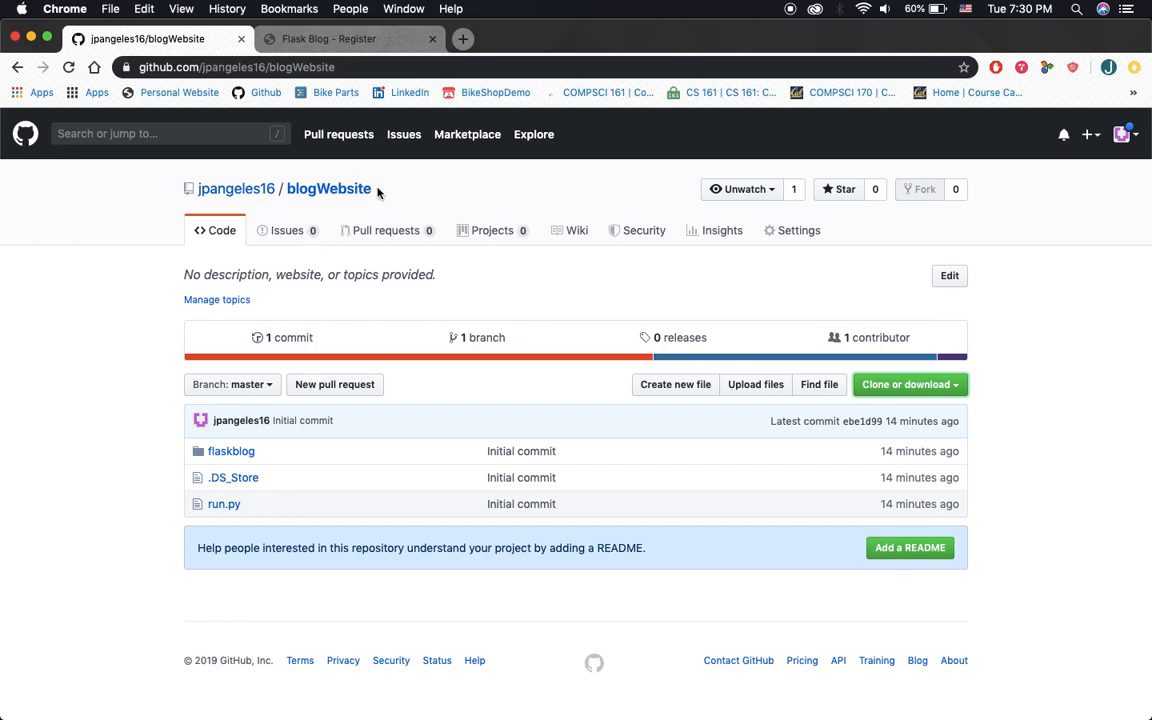
pyautogui.moveTo(368, 203)
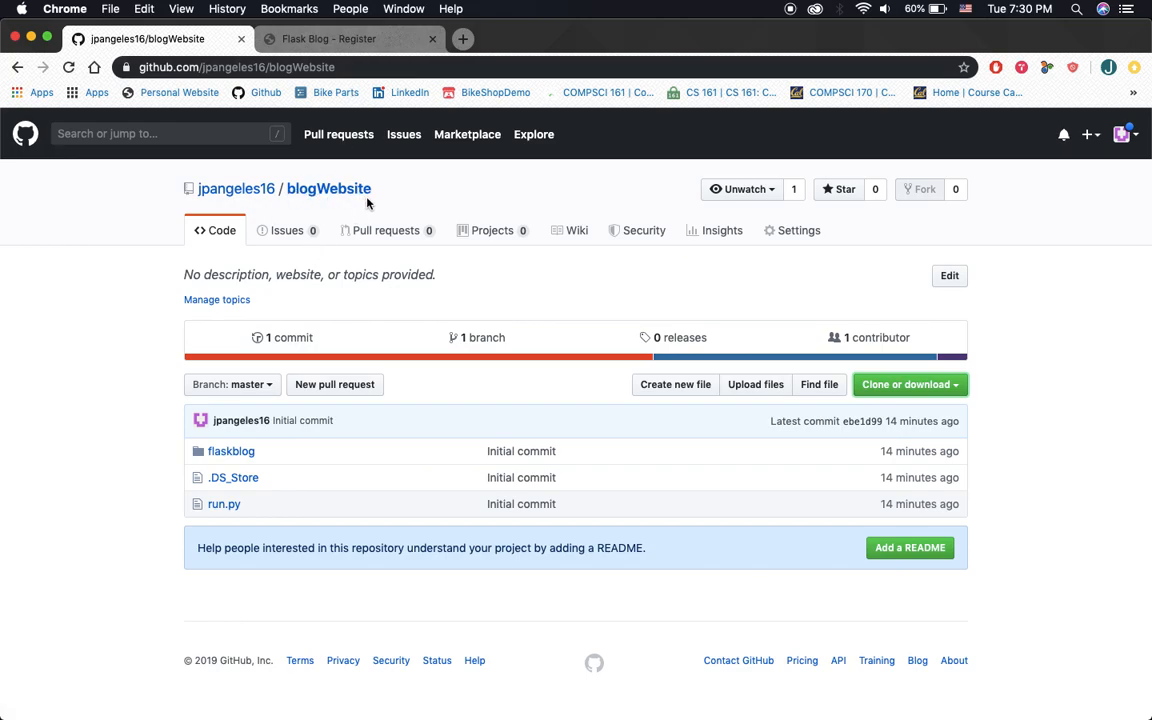
pyautogui.moveTo(453, 365)
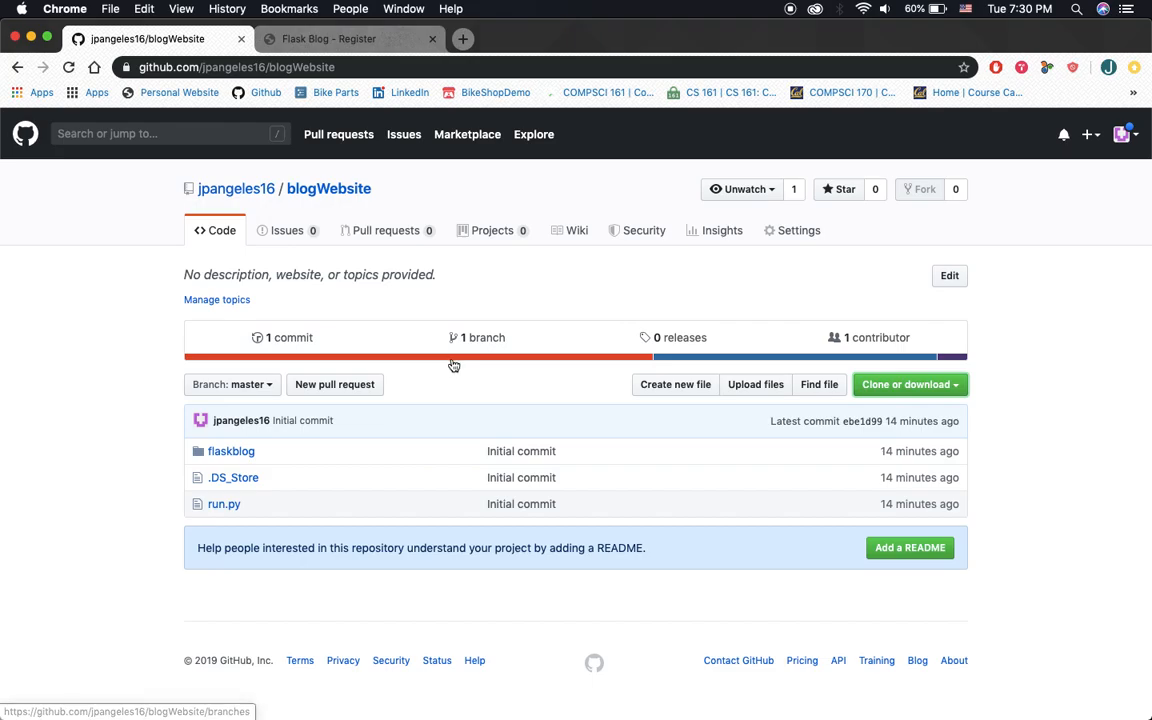
pyautogui.moveTo(602, 302)
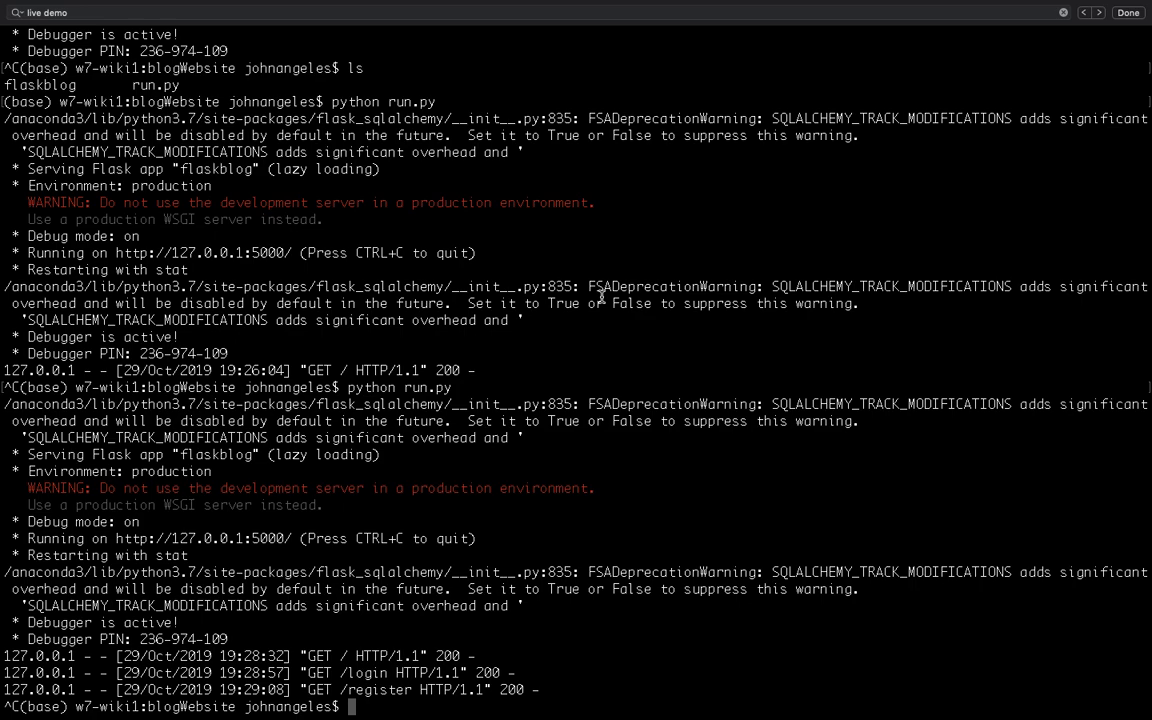
pyautogui.moveTo(250, 695)
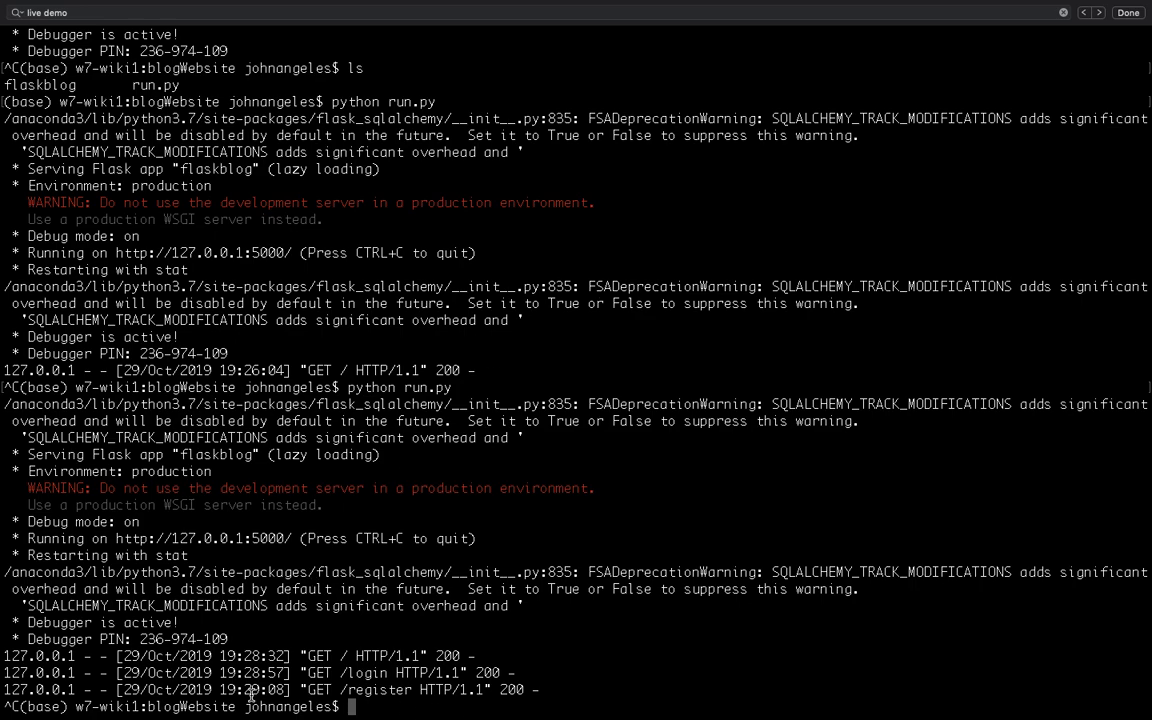
pyautogui.moveTo(507, 602)
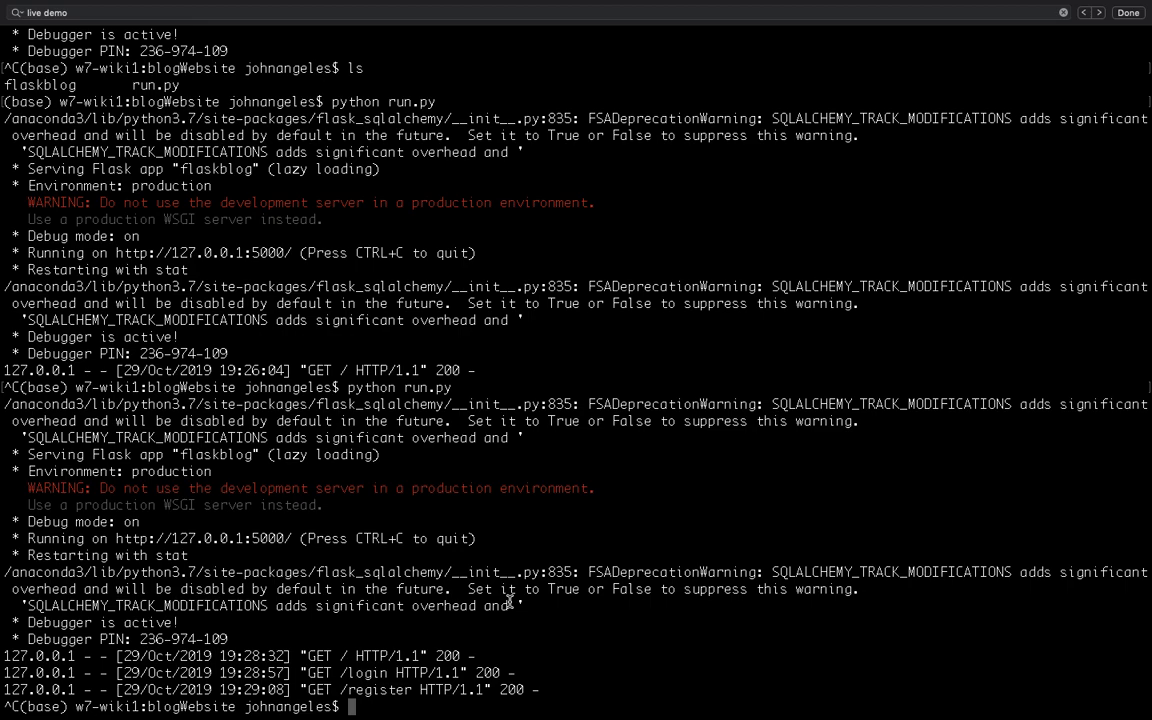
# Start the Flask development server with python run.py from Terminal
pyautogui.write('python run.')
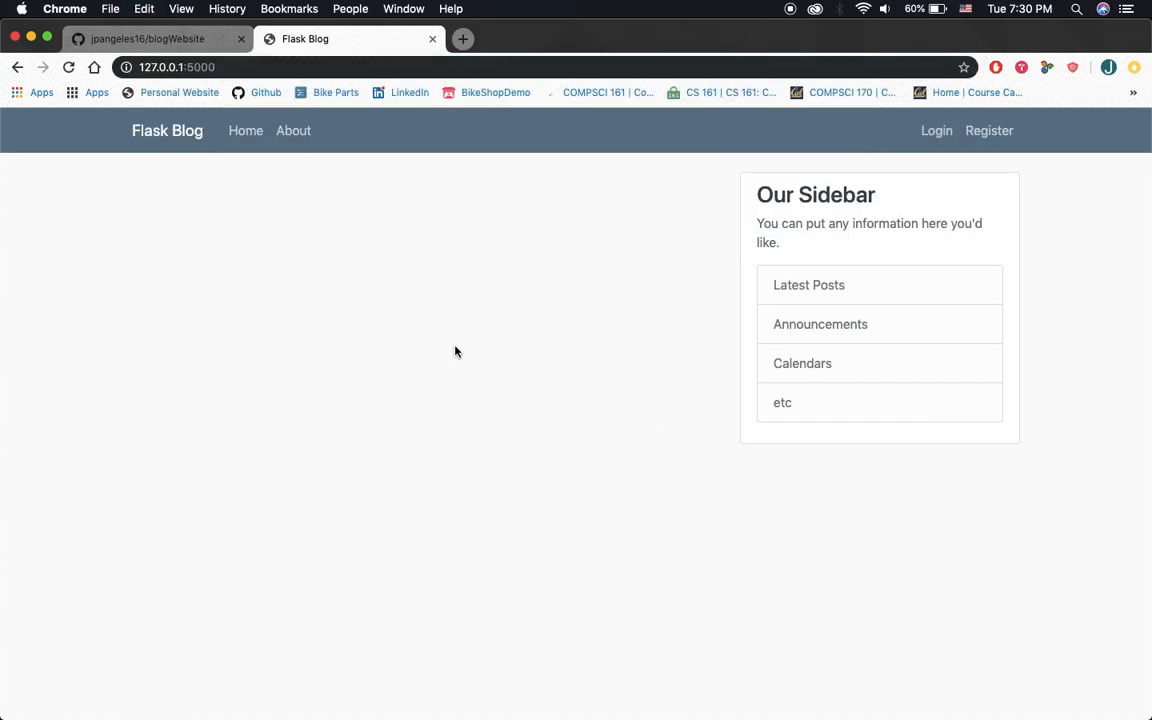
pyautogui.moveTo(487, 427)
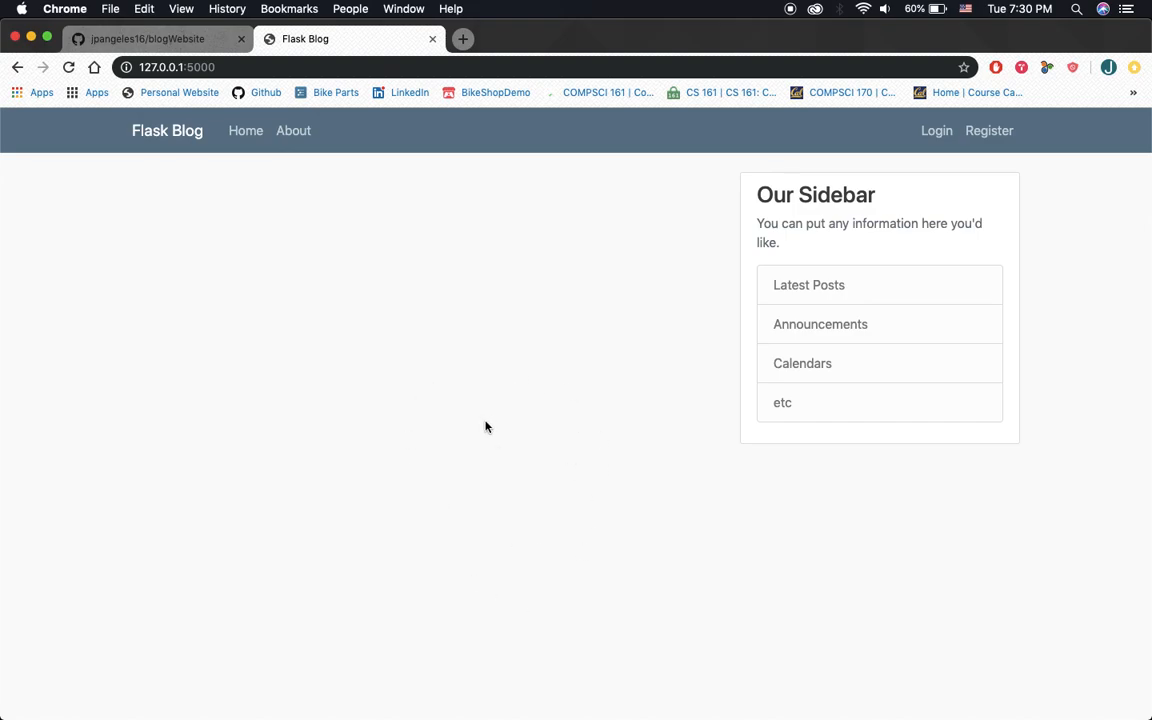
pyautogui.moveTo(687, 178)
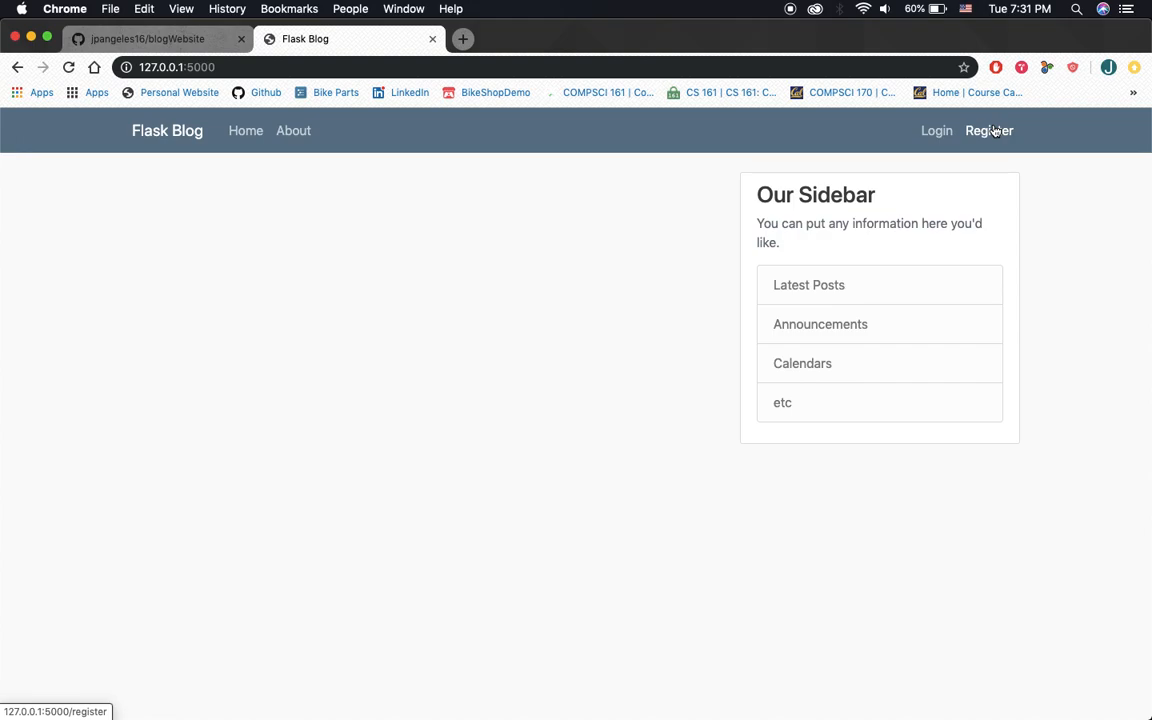
# Go to the Register page from the top navigation bar
pyautogui.click(989, 130)
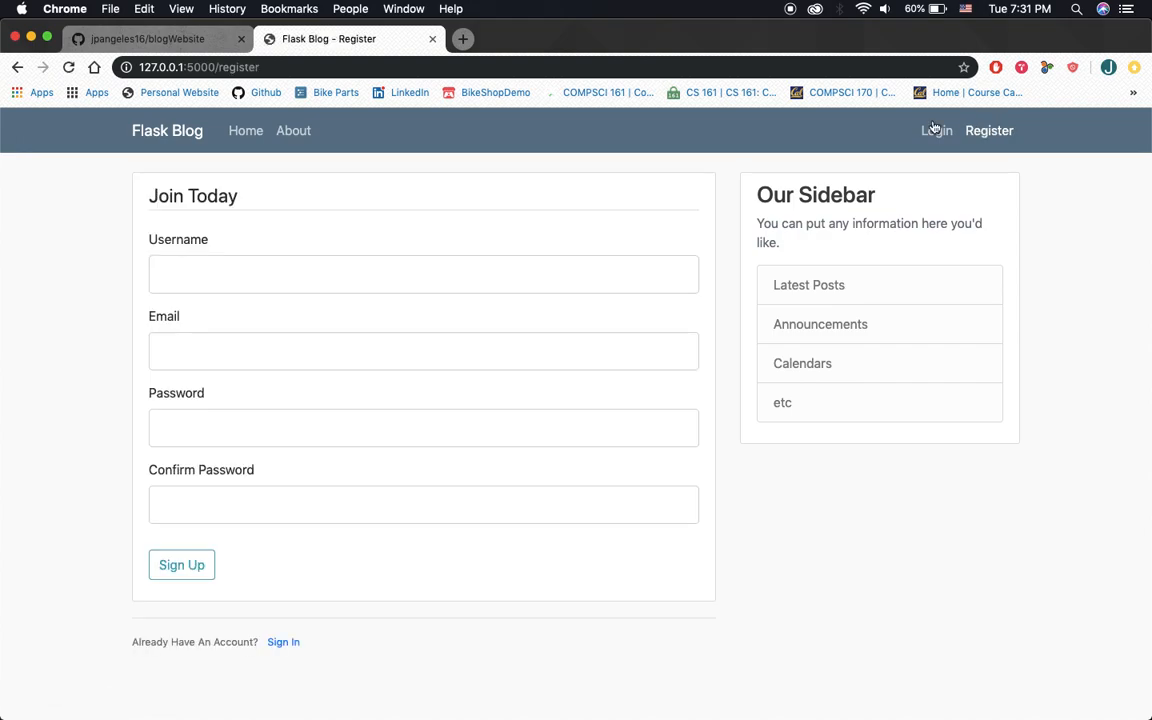
pyautogui.click(423, 274)
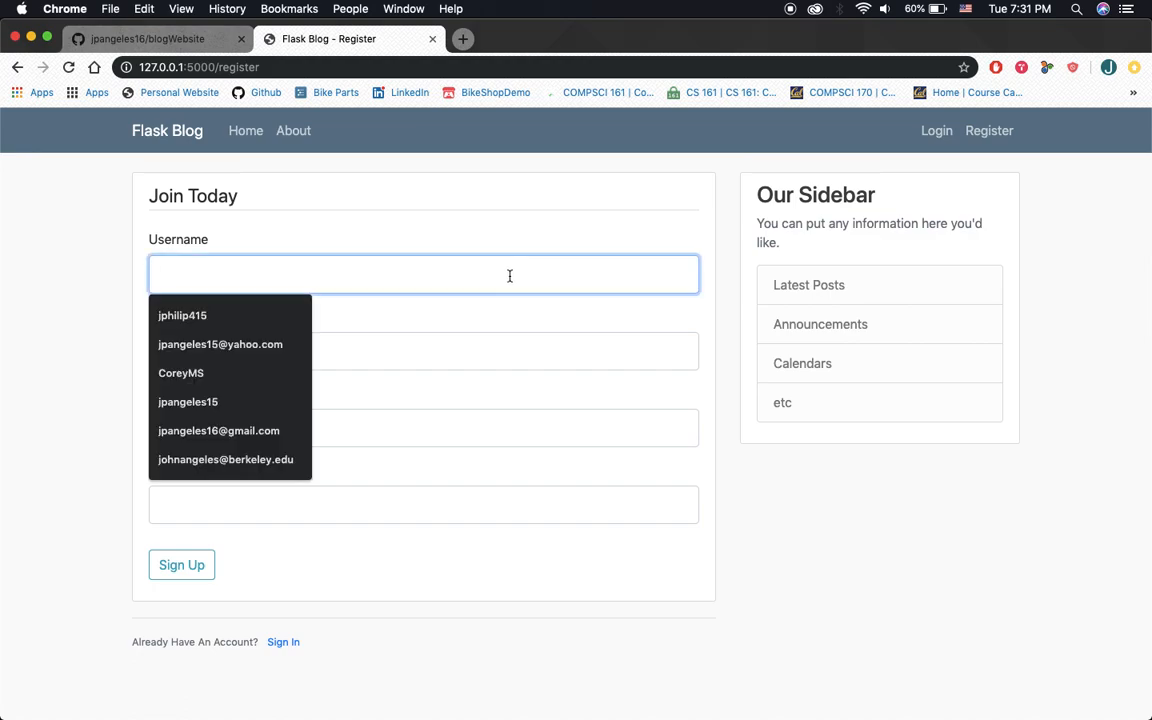
pyautogui.write('user1')
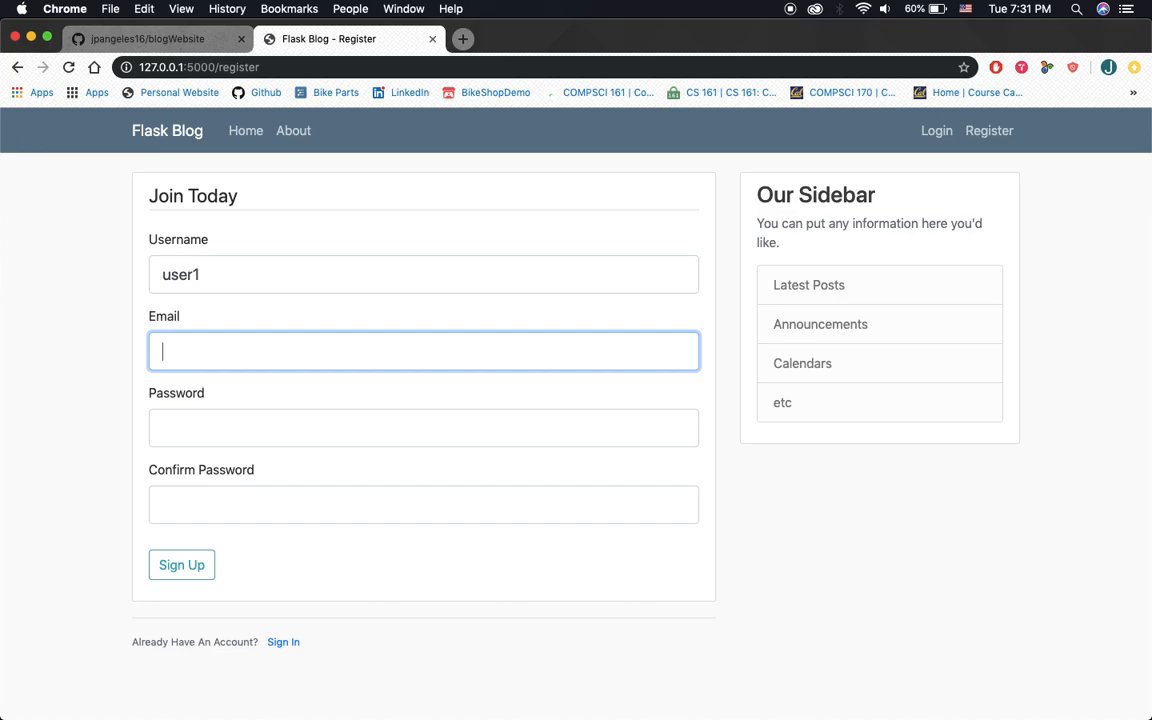
pyautogui.write('user1')
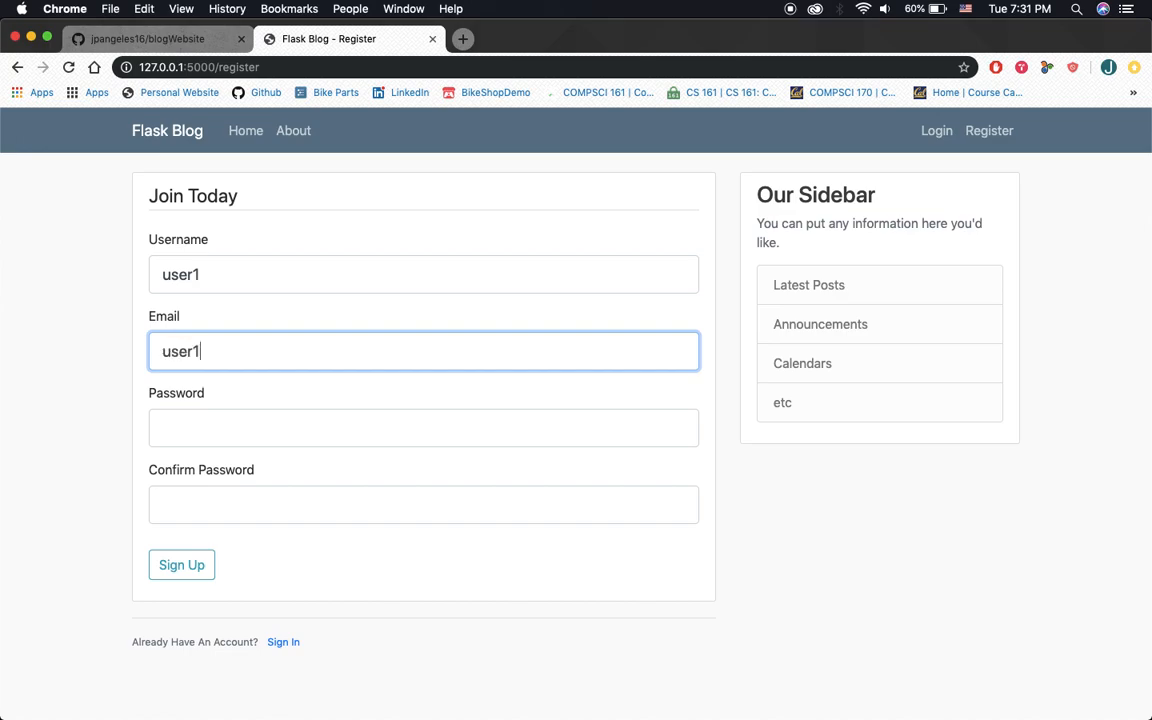
pyautogui.write('@test.com')
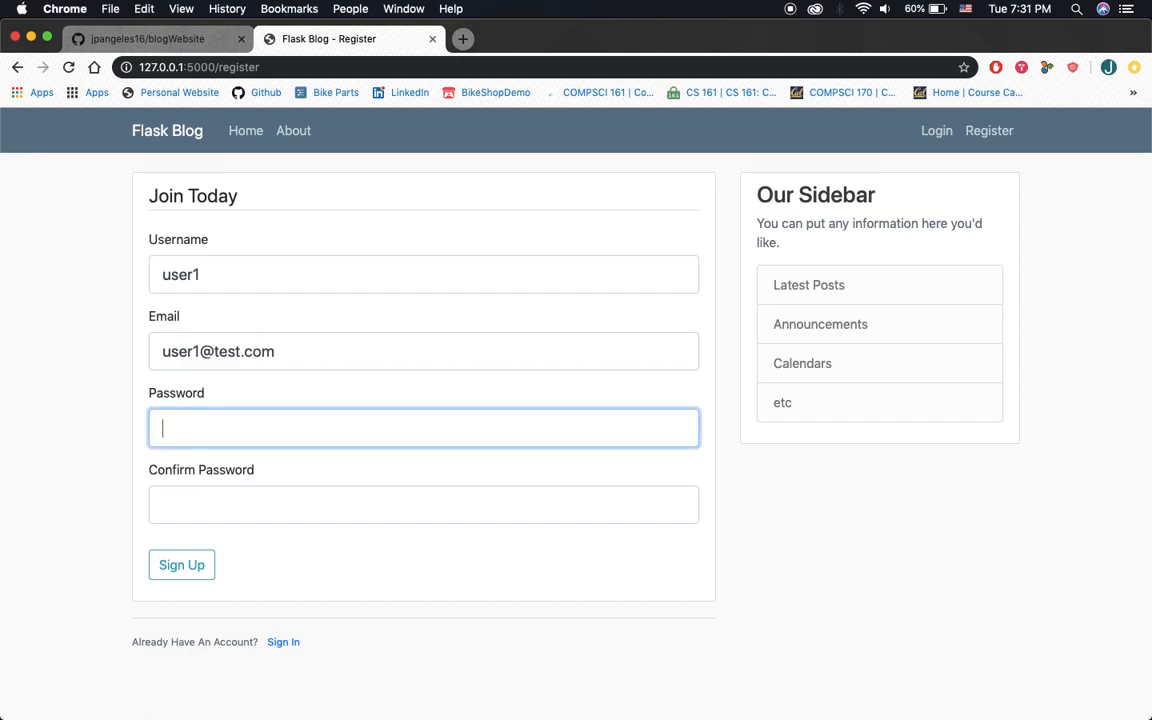
pyautogui.write('••')
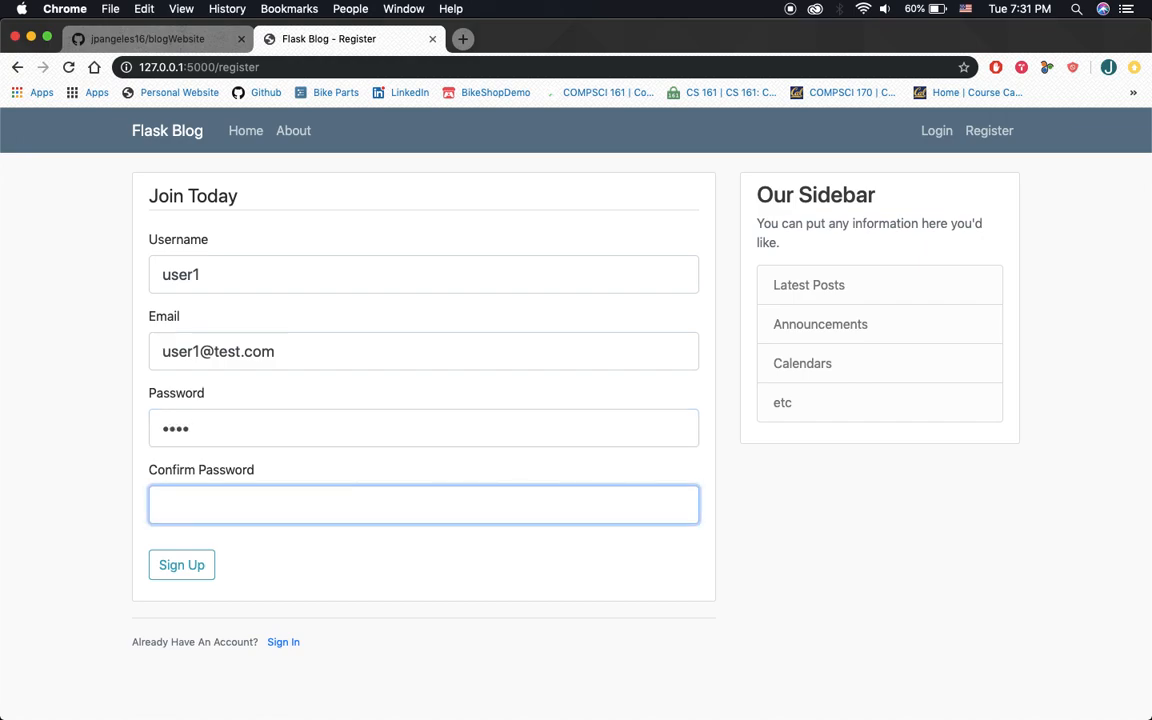
pyautogui.write('•')
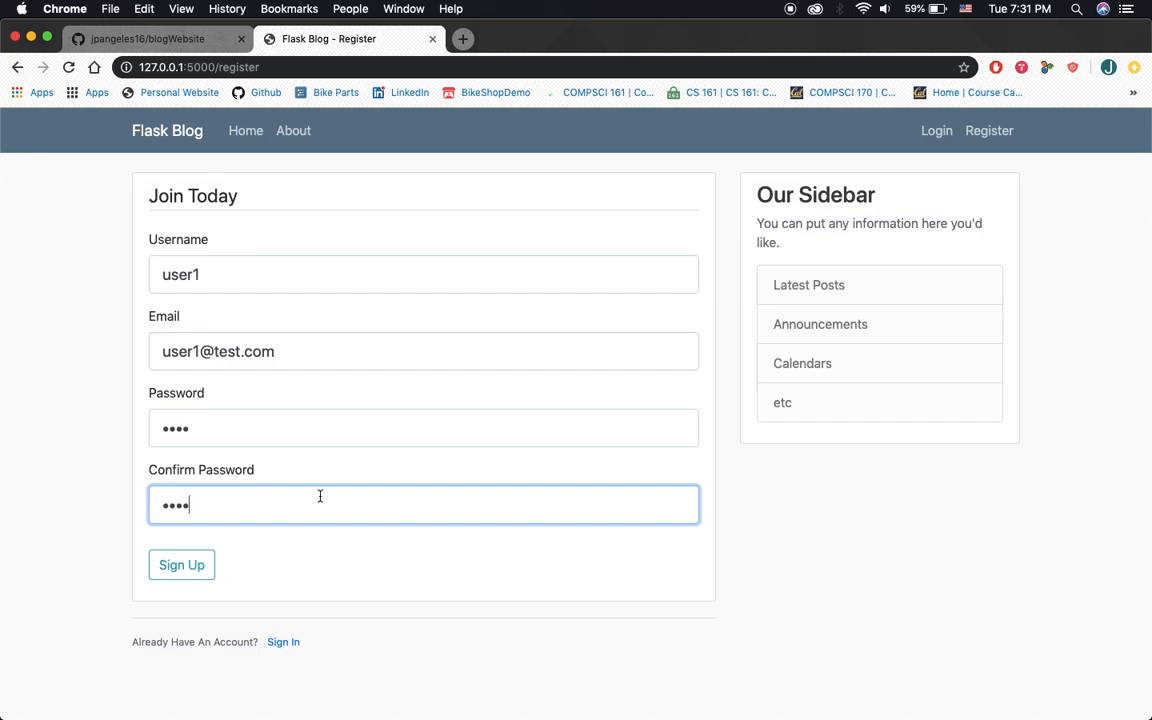
pyautogui.press('Backspace')
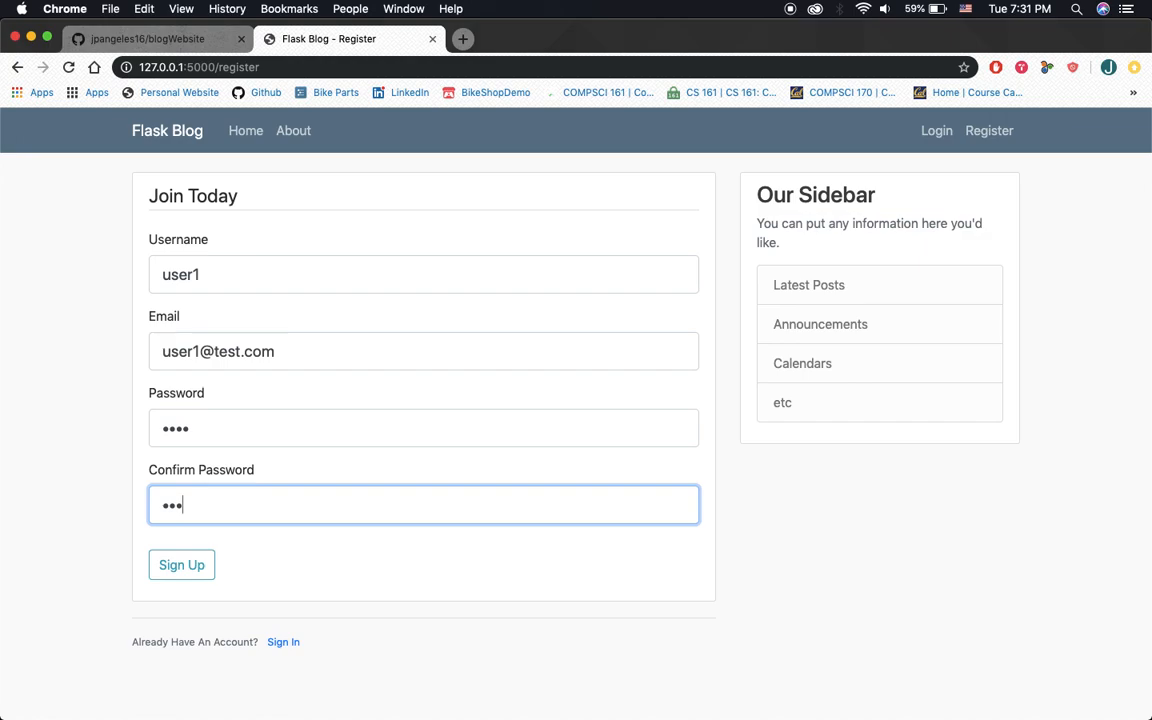
pyautogui.click(181, 565)
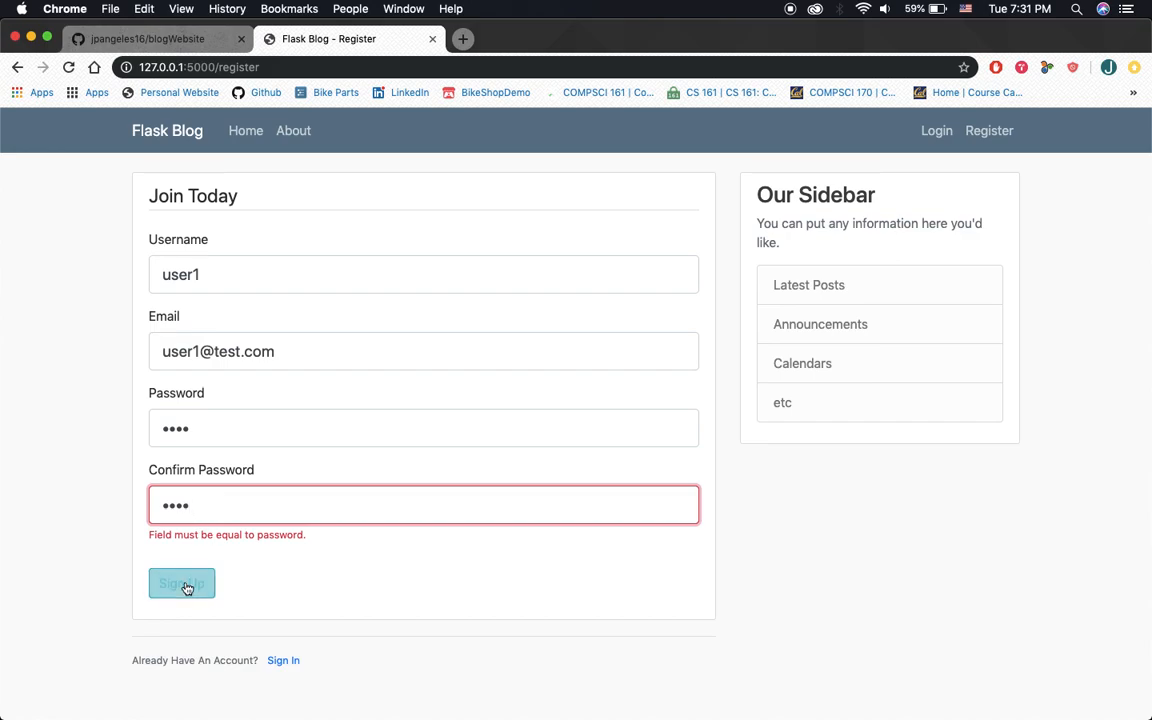
pyautogui.click(181, 583)
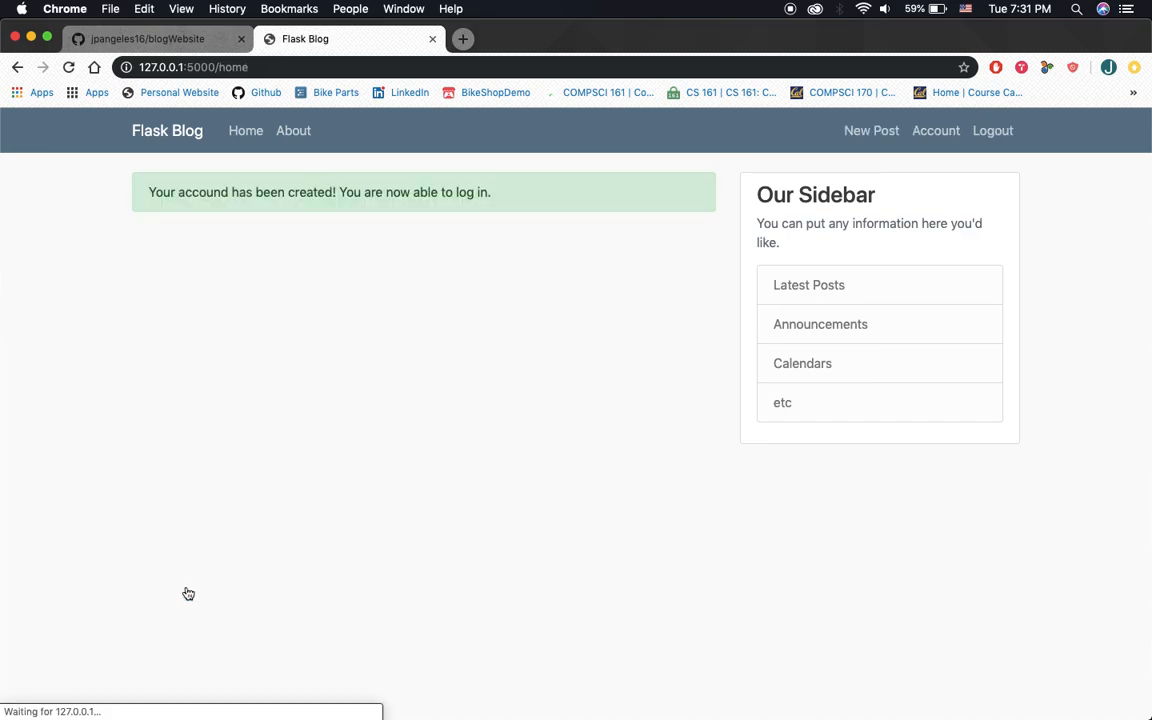
# View user1's account page with username and email, then log out
pyautogui.moveTo(148, 192); pyautogui.dragTo(388, 192)
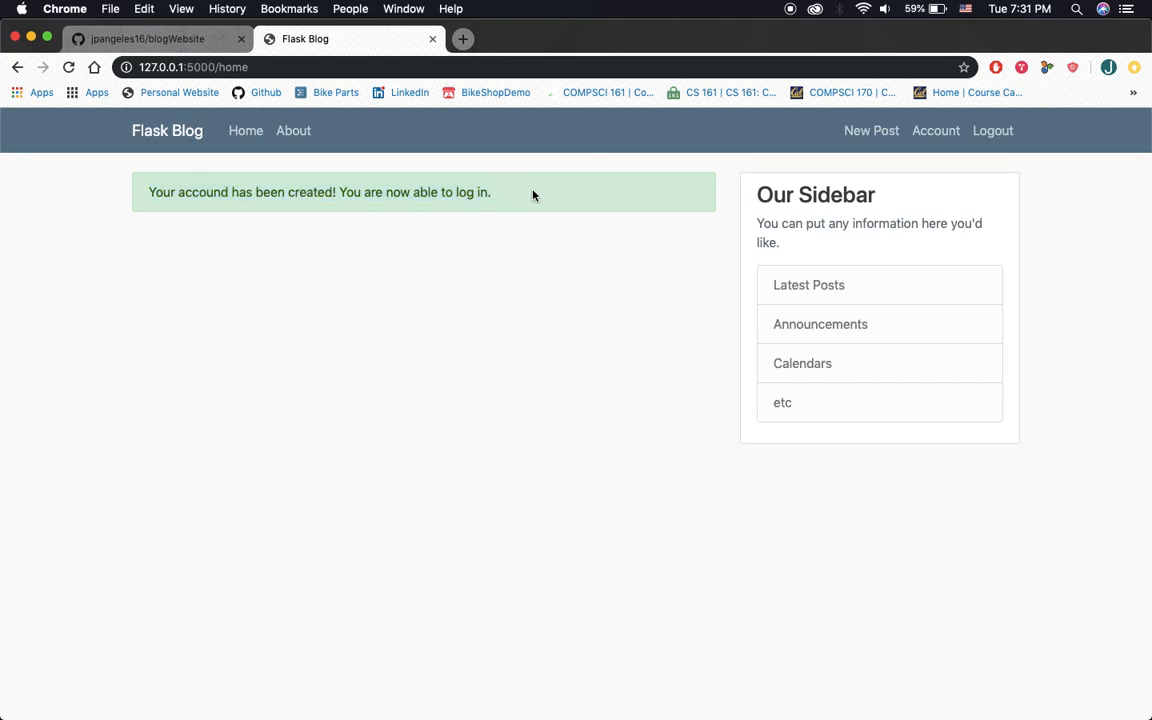
pyautogui.click(935, 130)
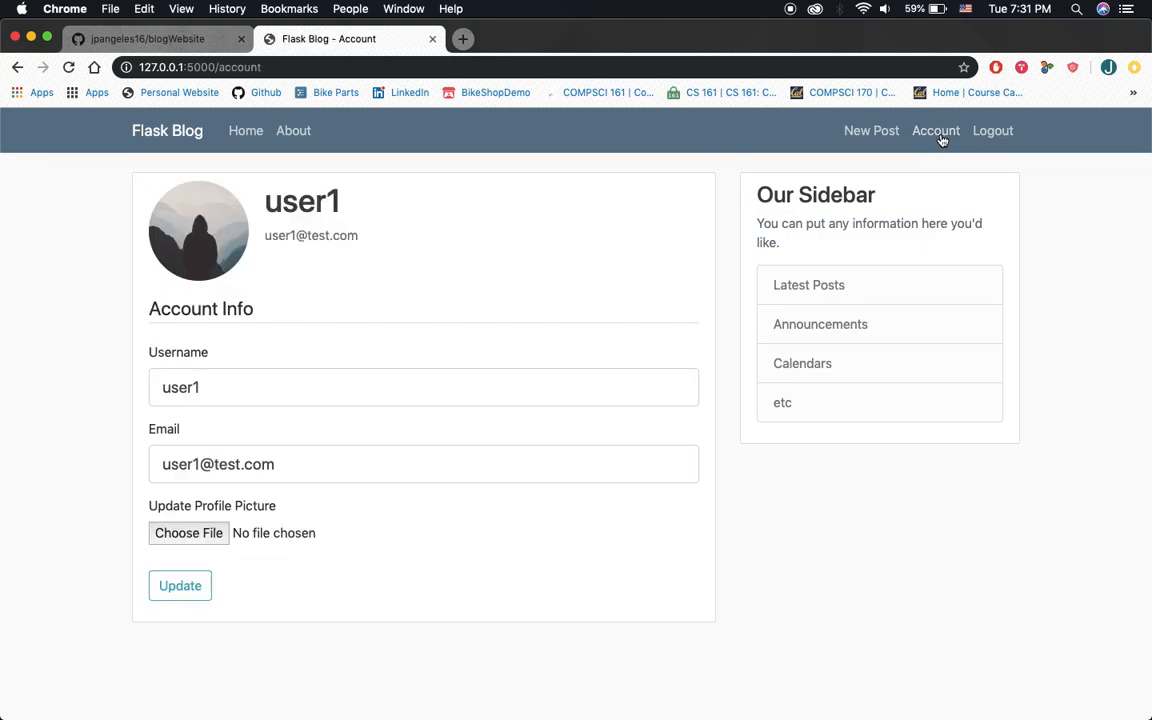
pyautogui.click(992, 130)
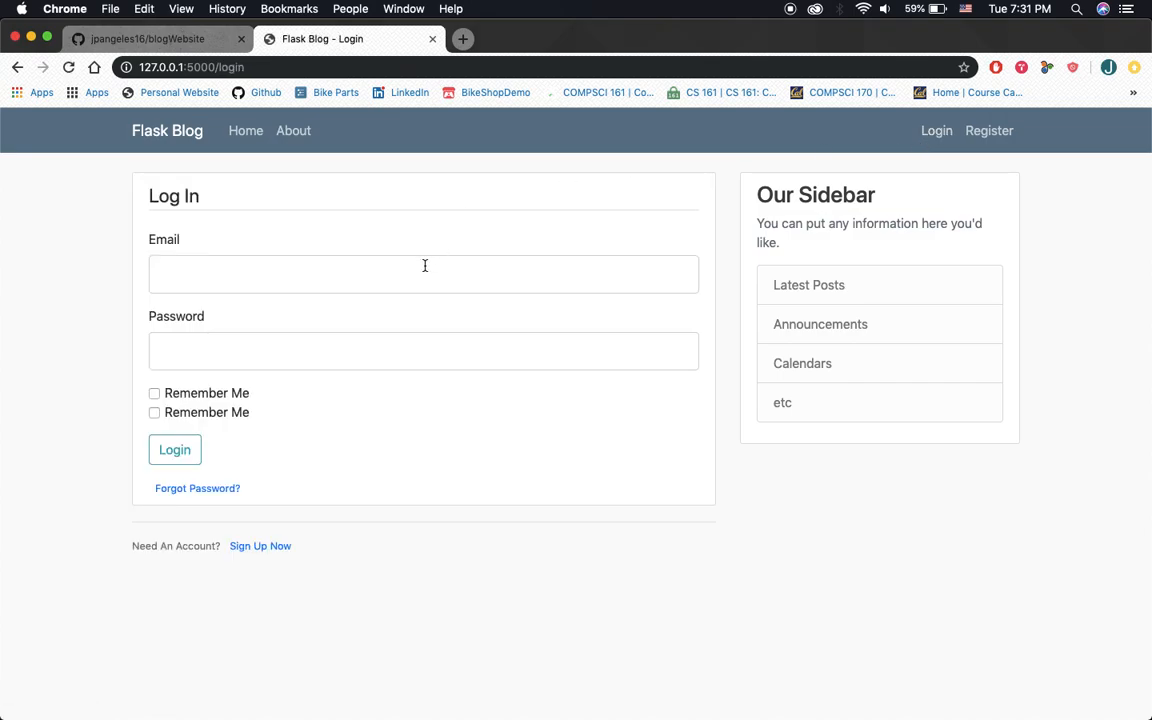
pyautogui.click(424, 274)
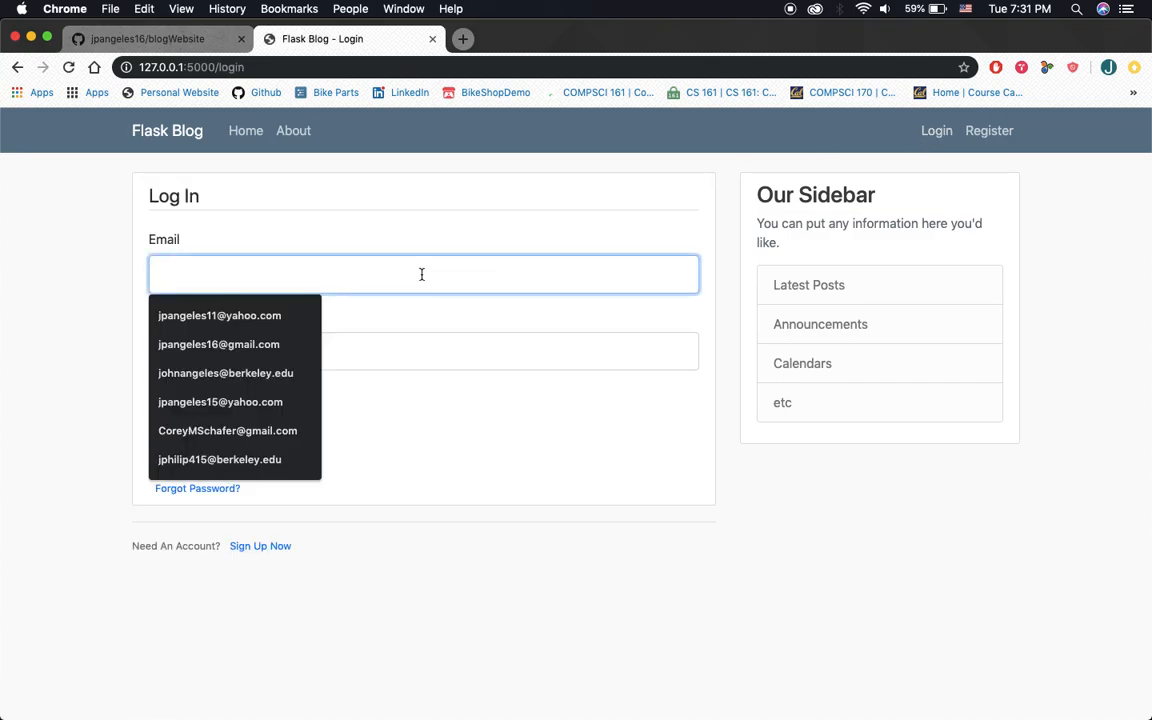
pyautogui.write('user1@test.com')
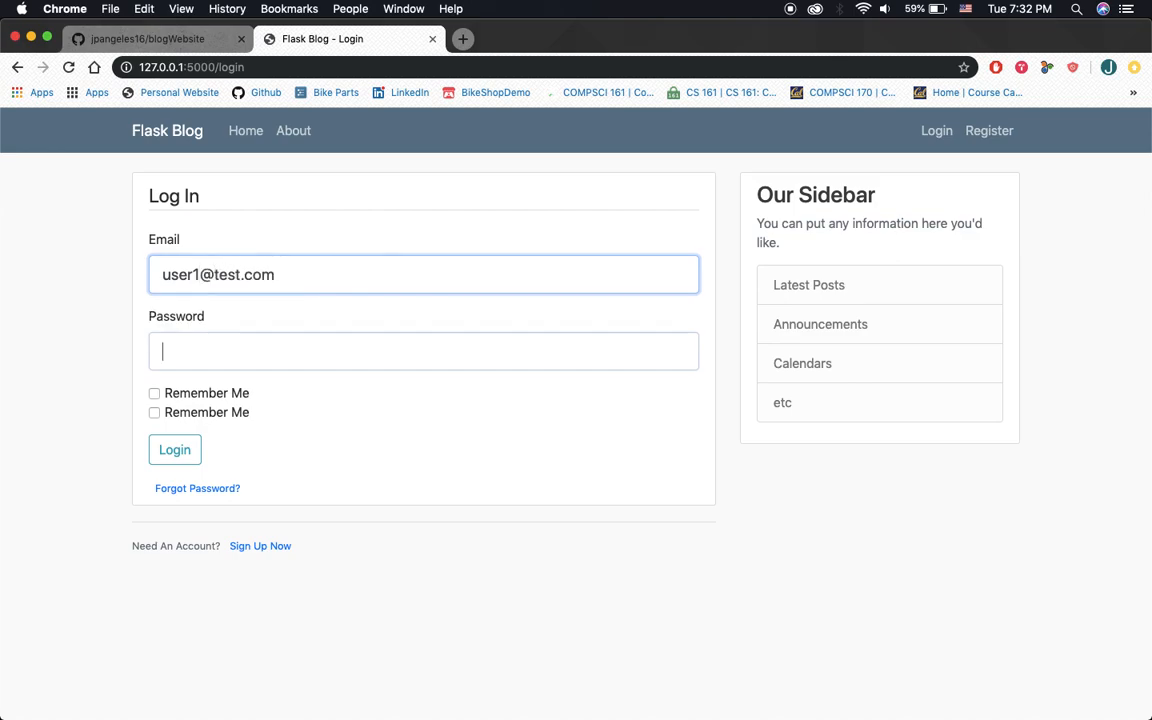
pyautogui.write('••••')
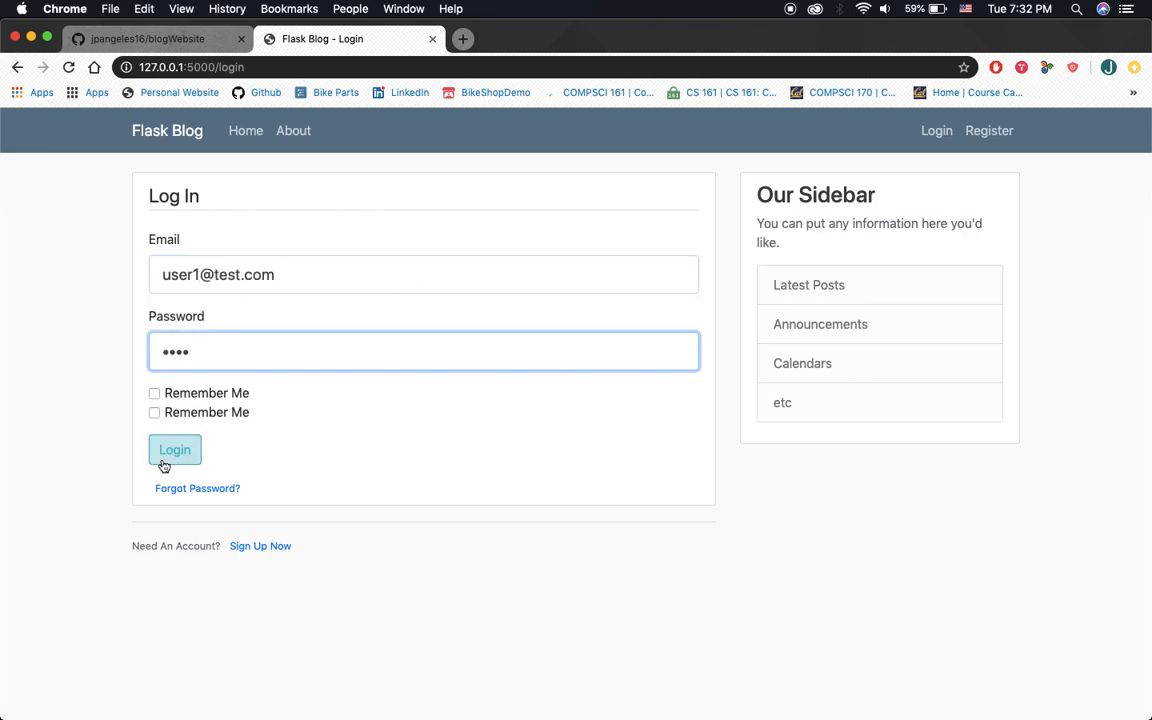
pyautogui.click(174, 449)
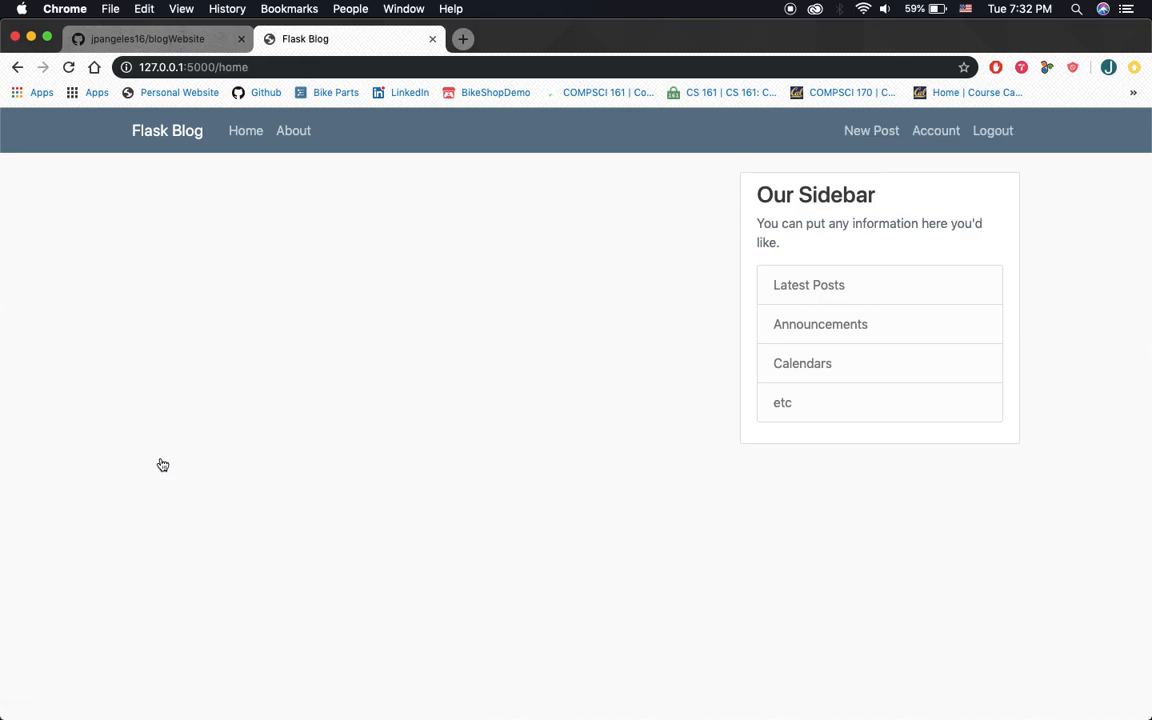
pyautogui.moveTo(360, 368)
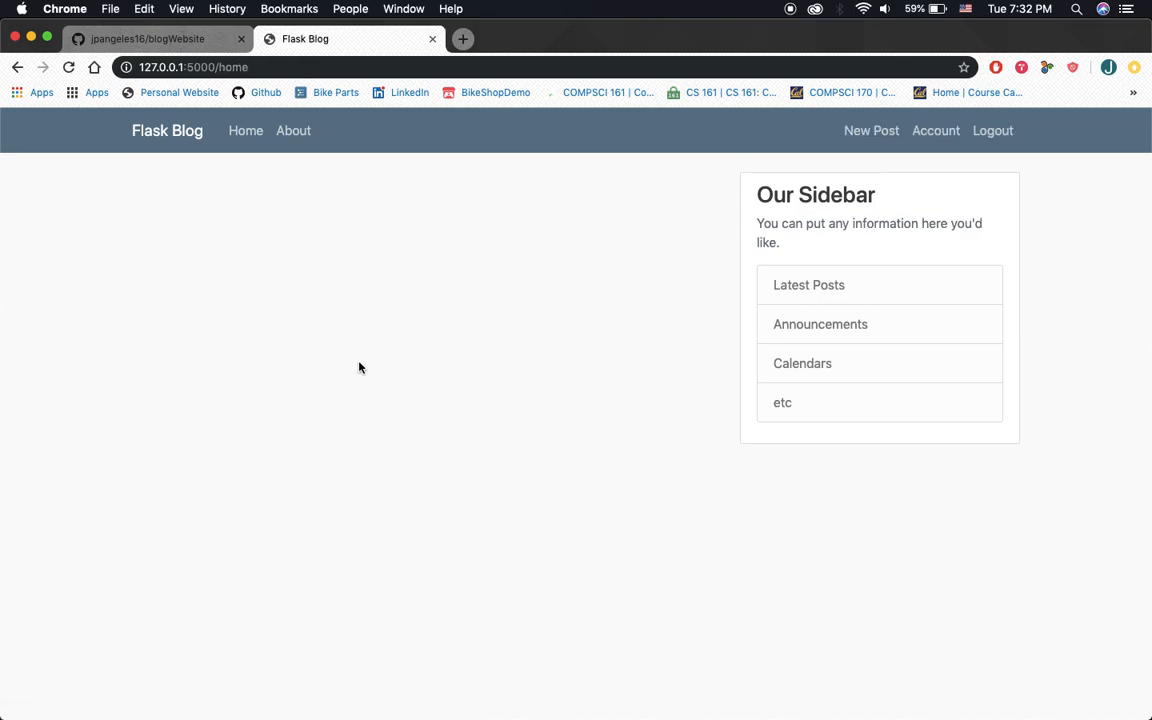
pyautogui.moveTo(366, 357)
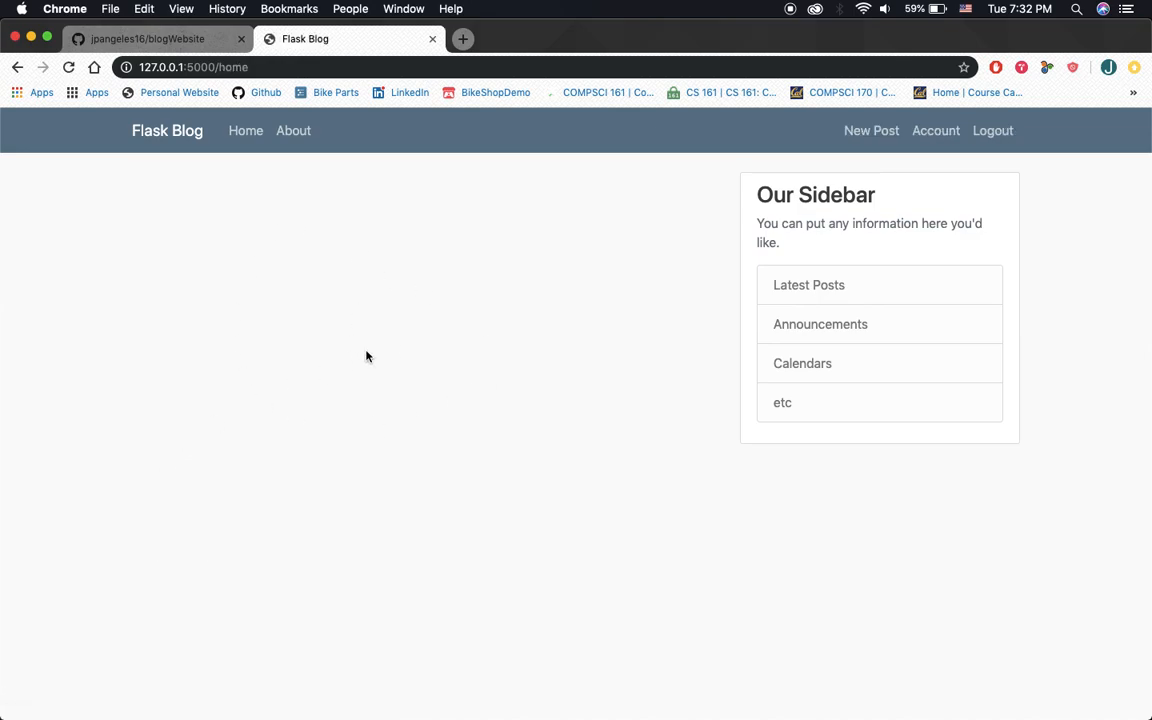
pyautogui.moveTo(426, 371)
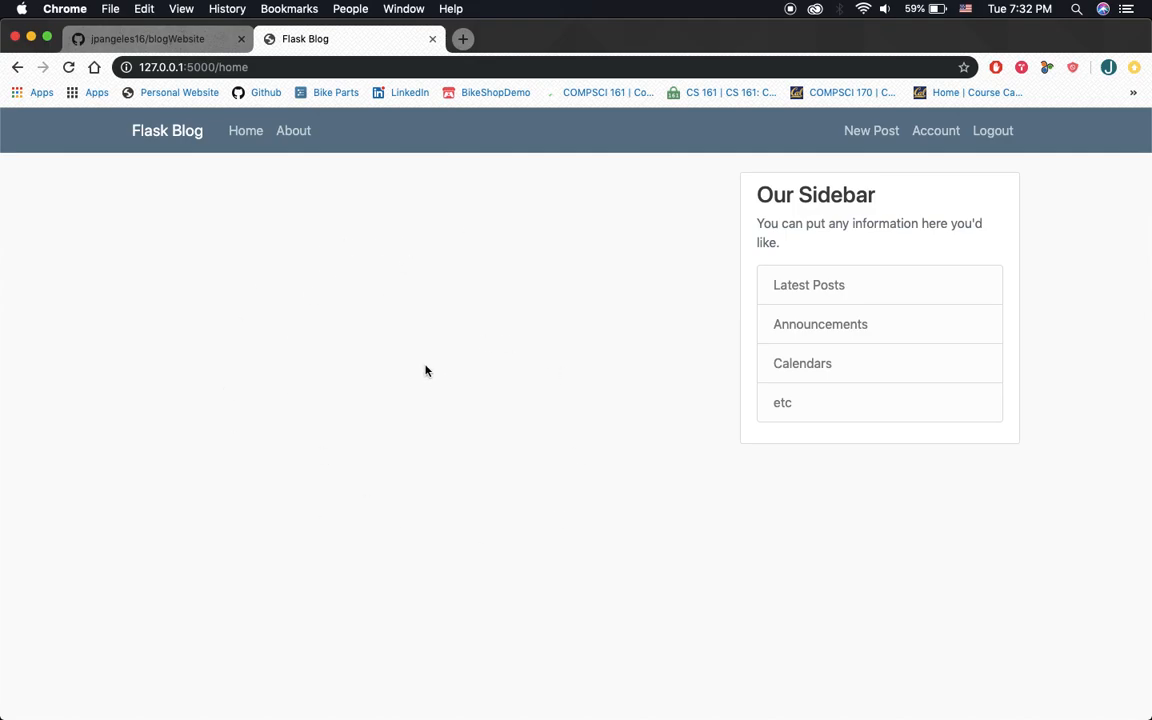
pyautogui.moveTo(937, 173)
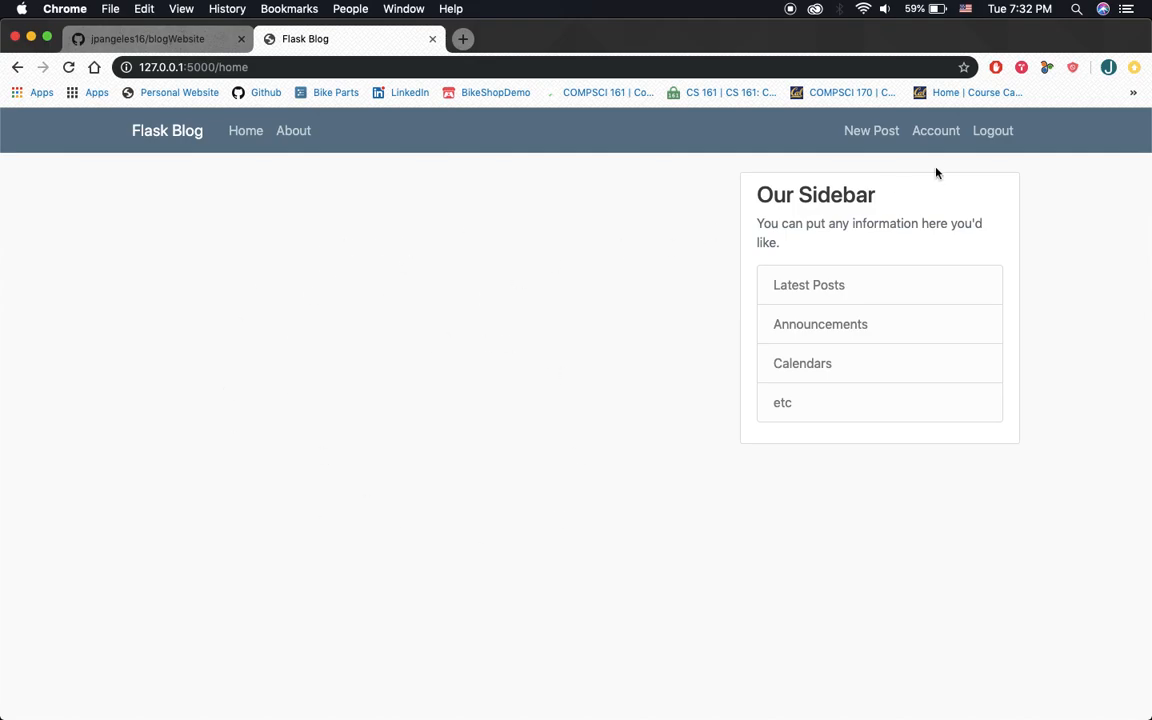
# Change the account username to user10 and save, then restore it to user1
pyautogui.click(935, 130)
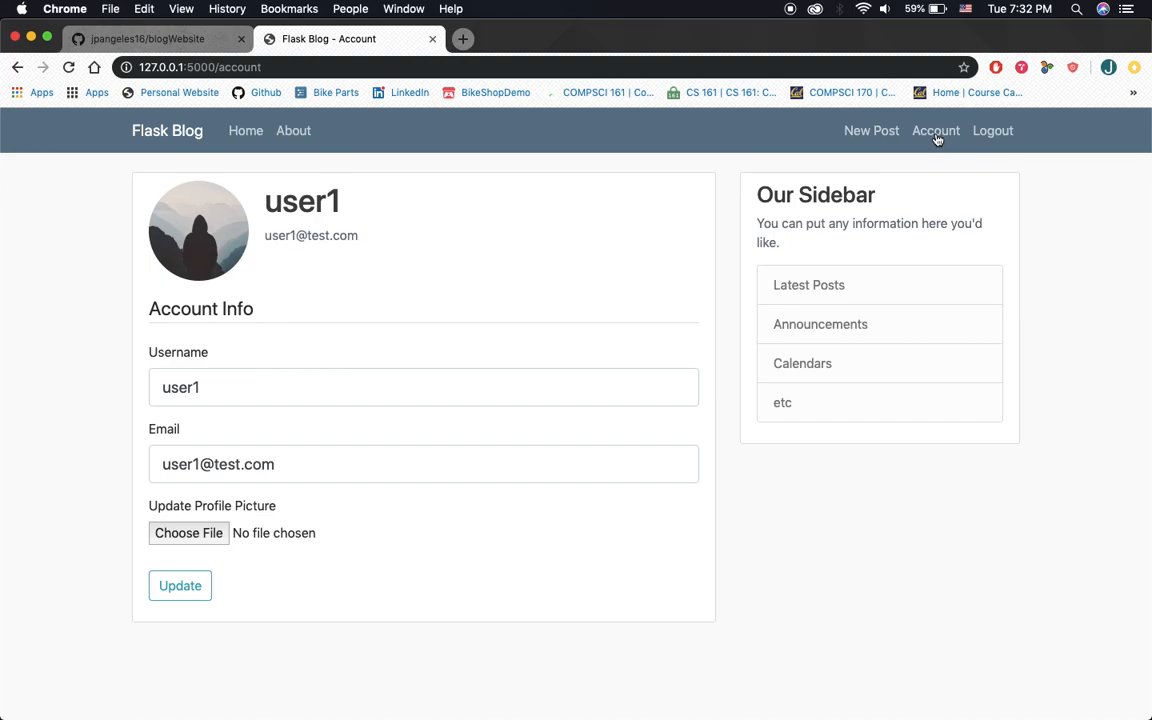
pyautogui.moveTo(920, 138)
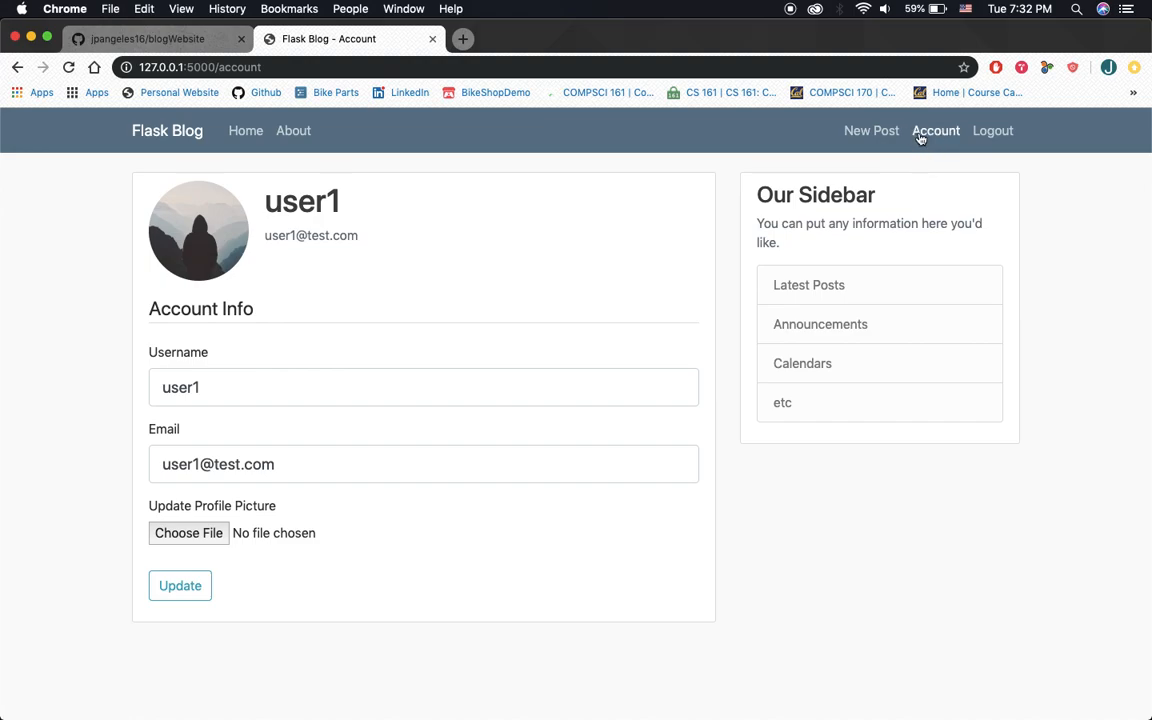
pyautogui.moveTo(902, 182)
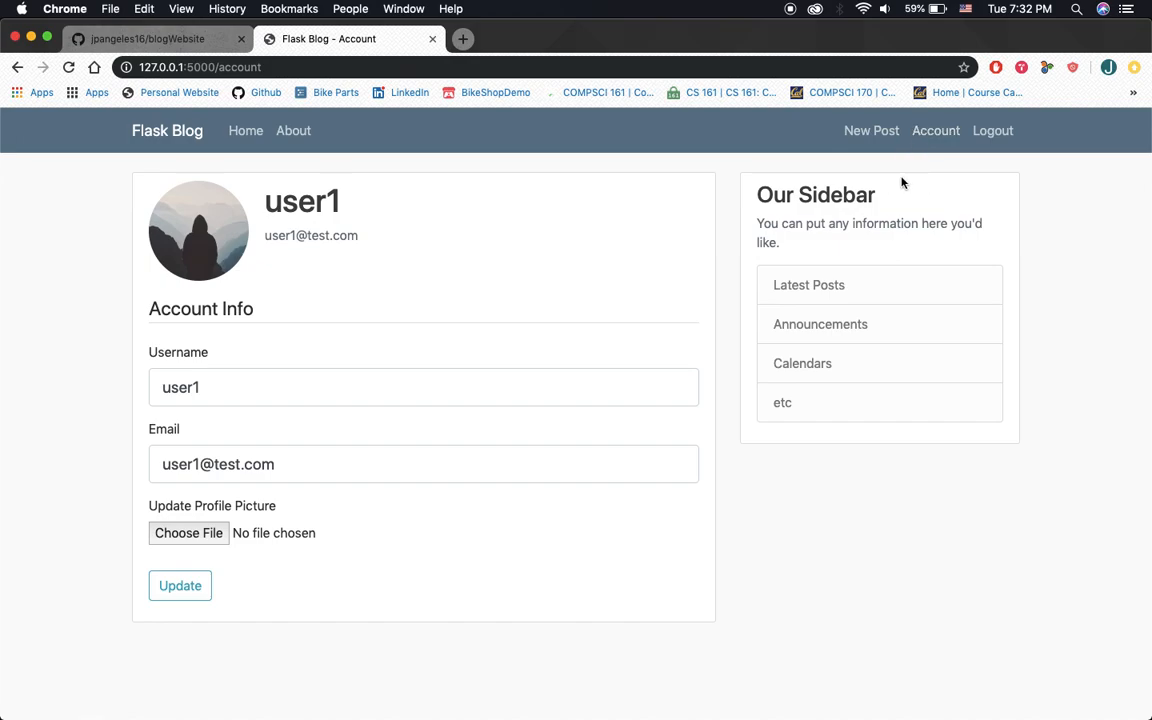
pyautogui.moveTo(930, 206)
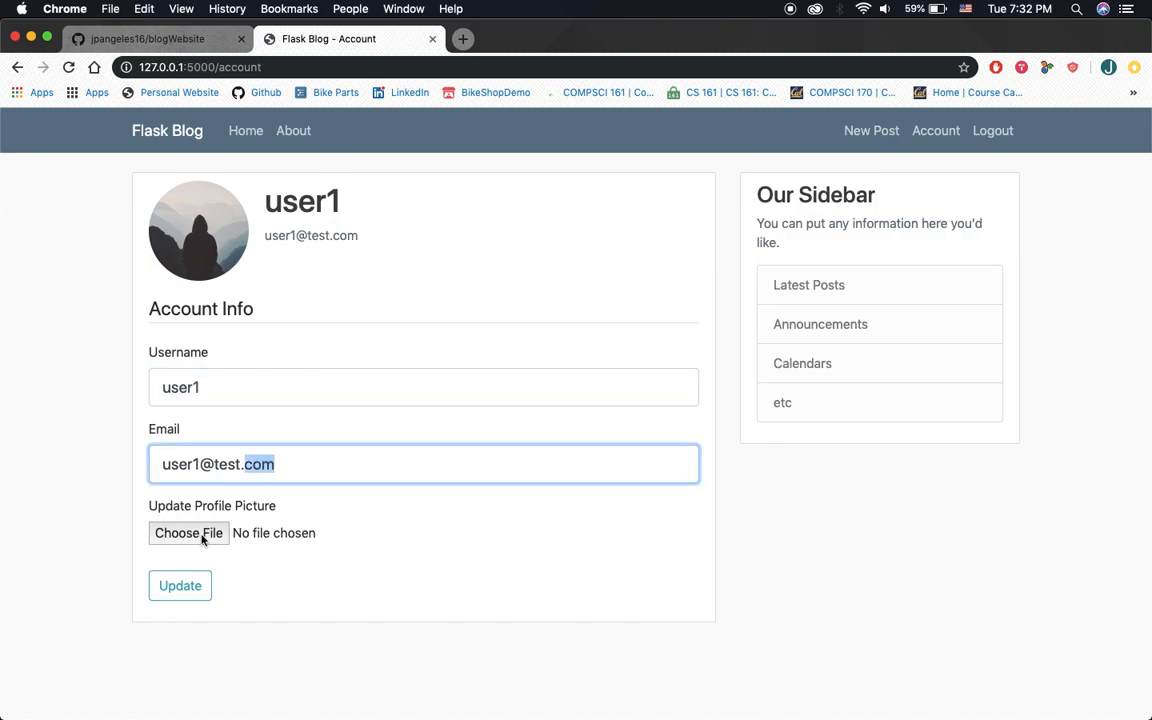
pyautogui.moveTo(416, 628)
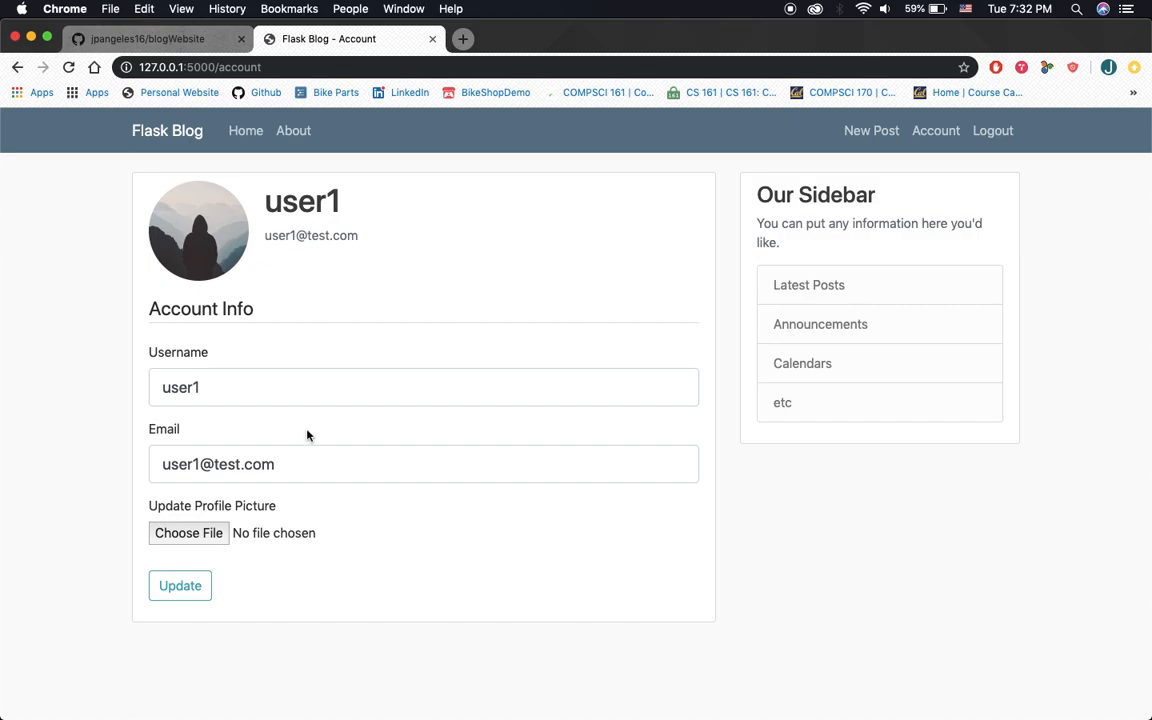
pyautogui.doubleClick(181, 387)
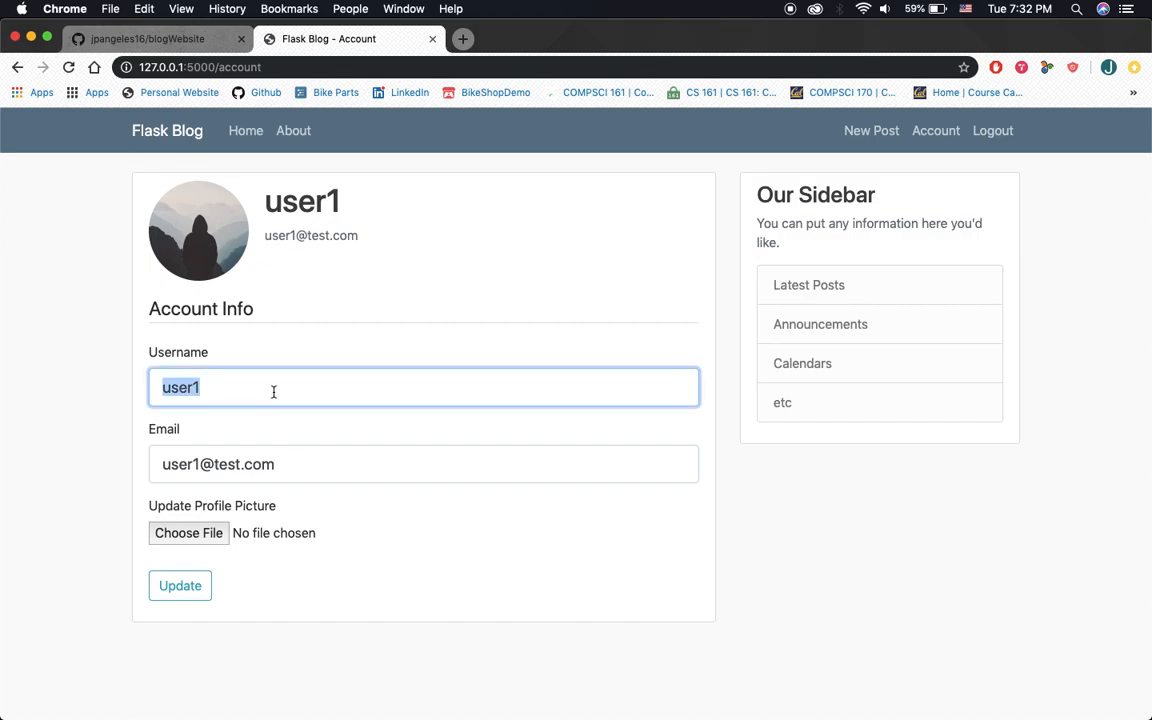
pyautogui.moveTo(235, 464)
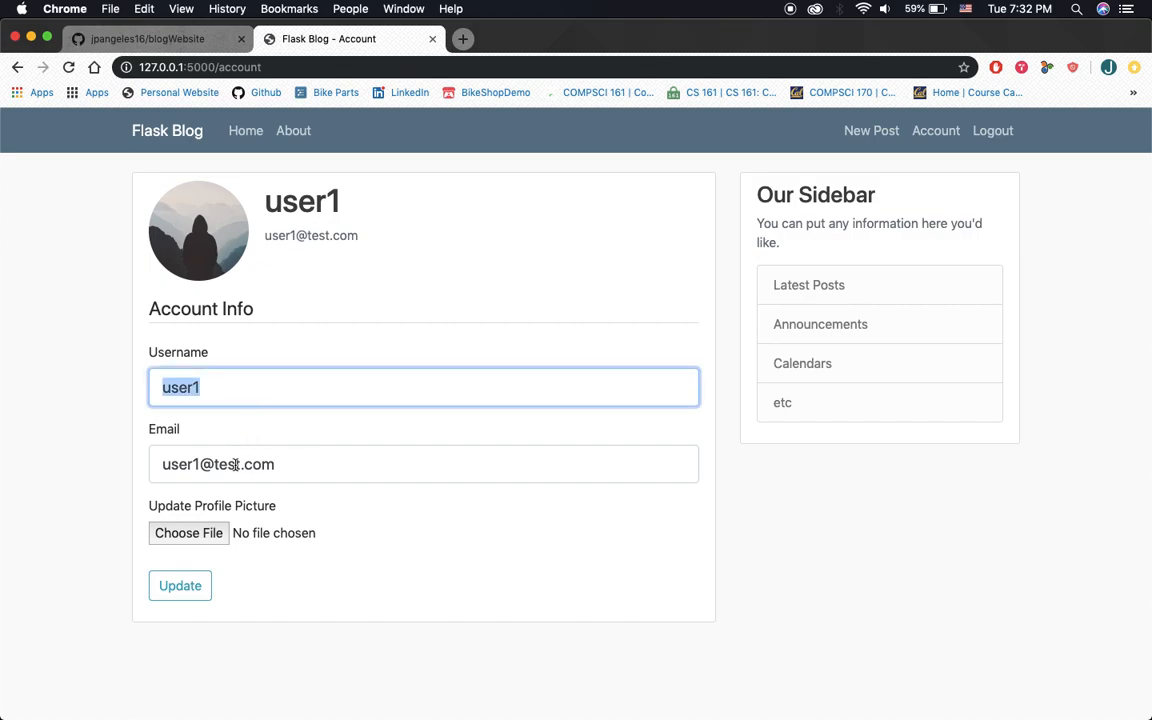
pyautogui.click(233, 387)
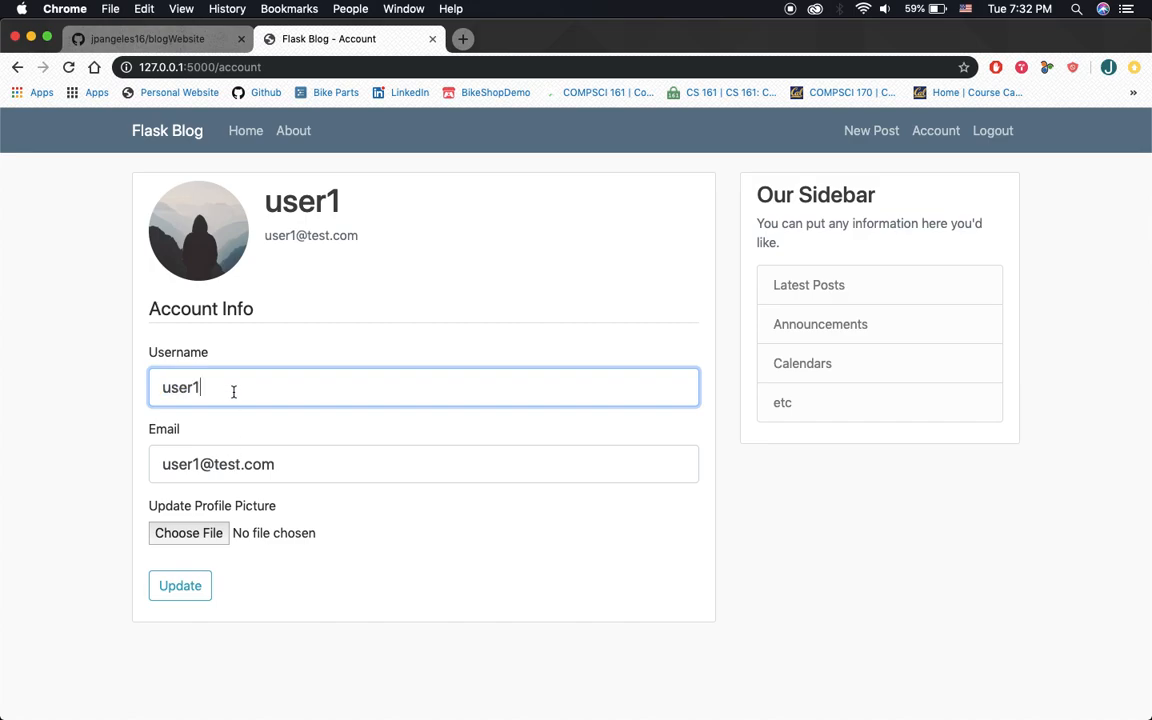
pyautogui.click(179, 585)
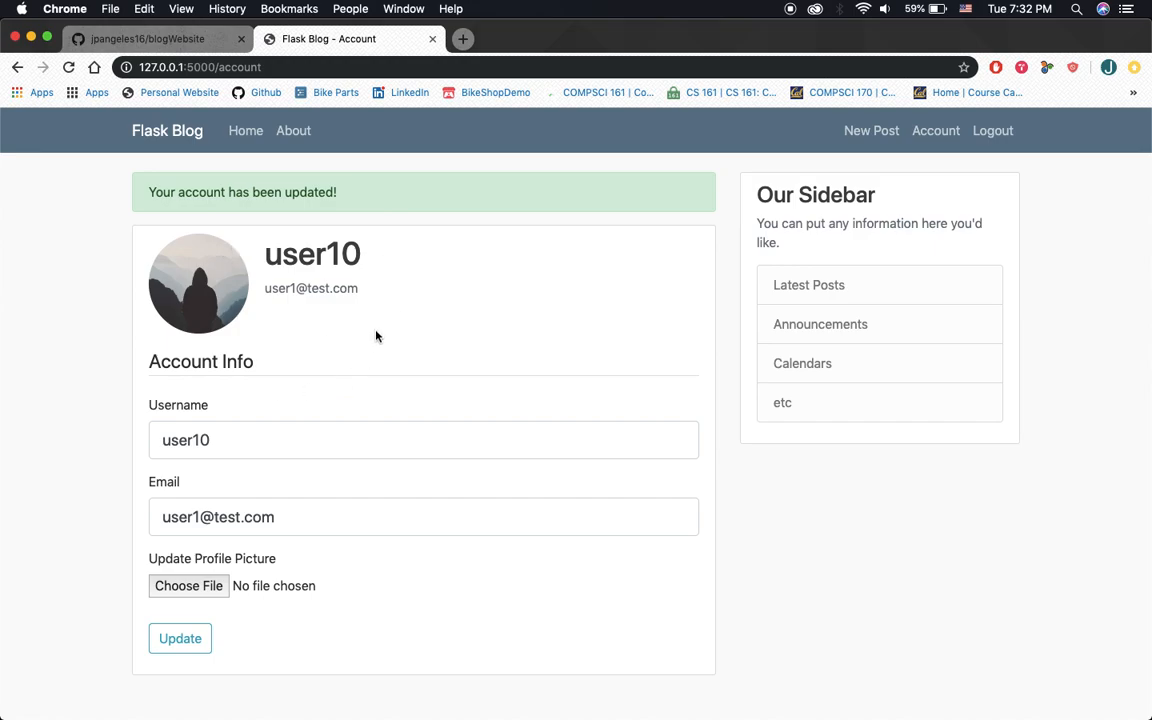
pyautogui.moveTo(253, 440)
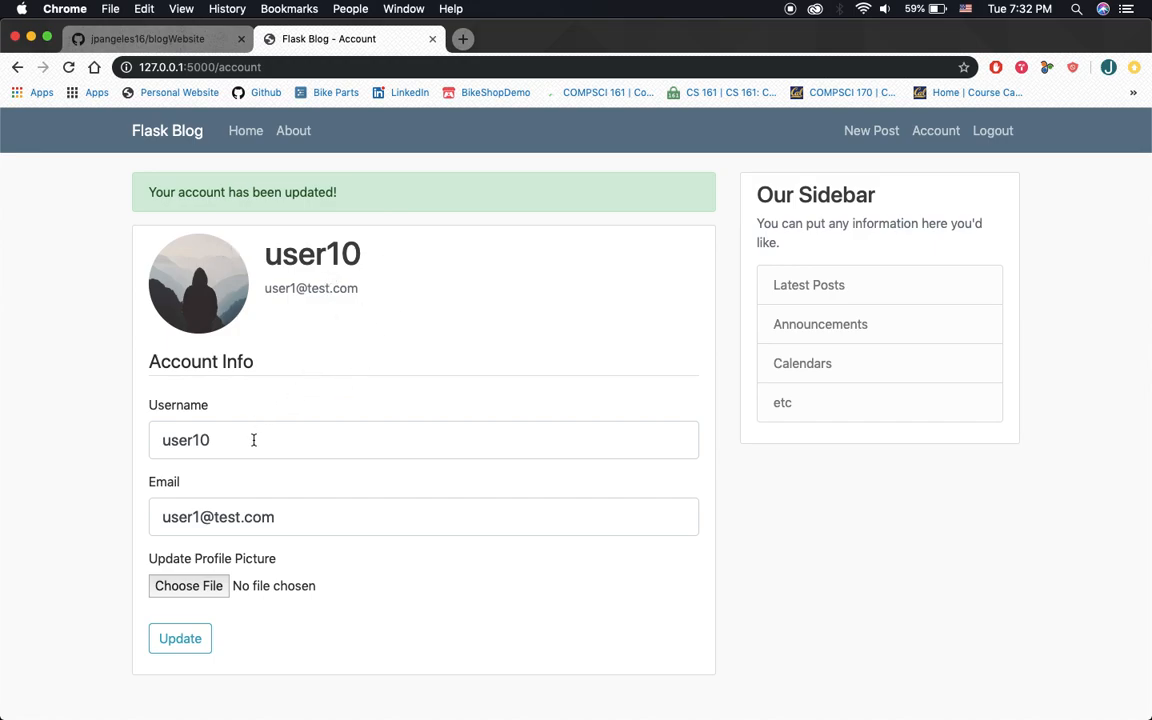
pyautogui.write('user1')
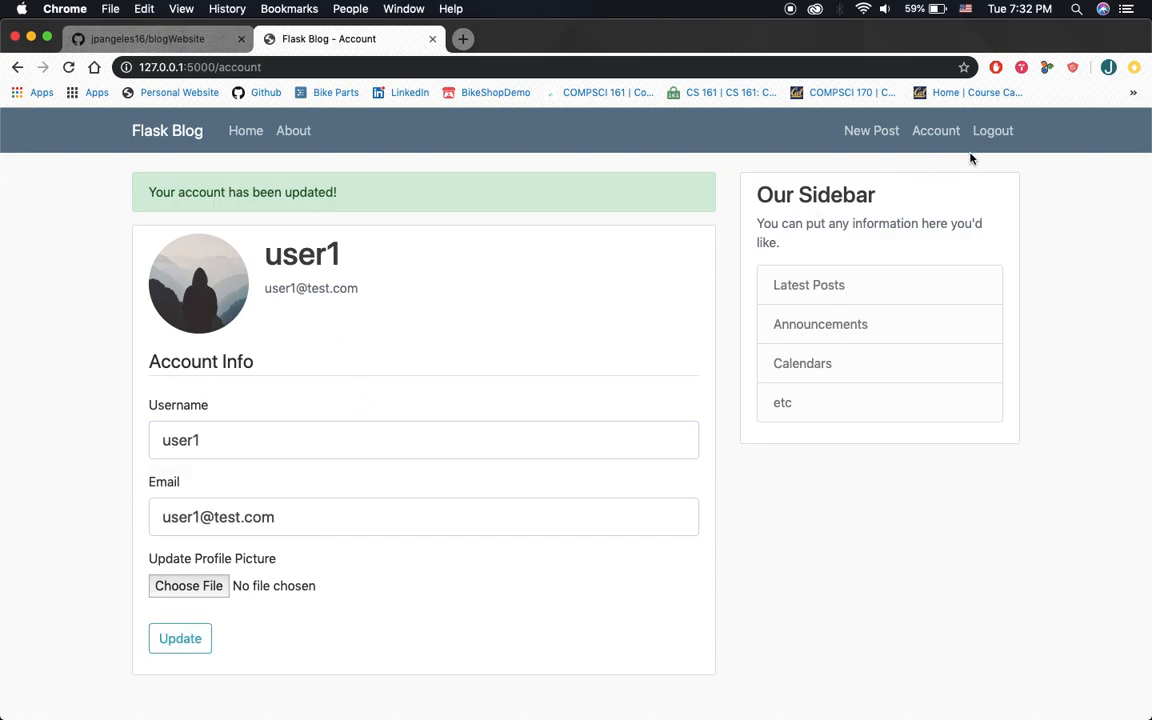
pyautogui.moveTo(935, 130)
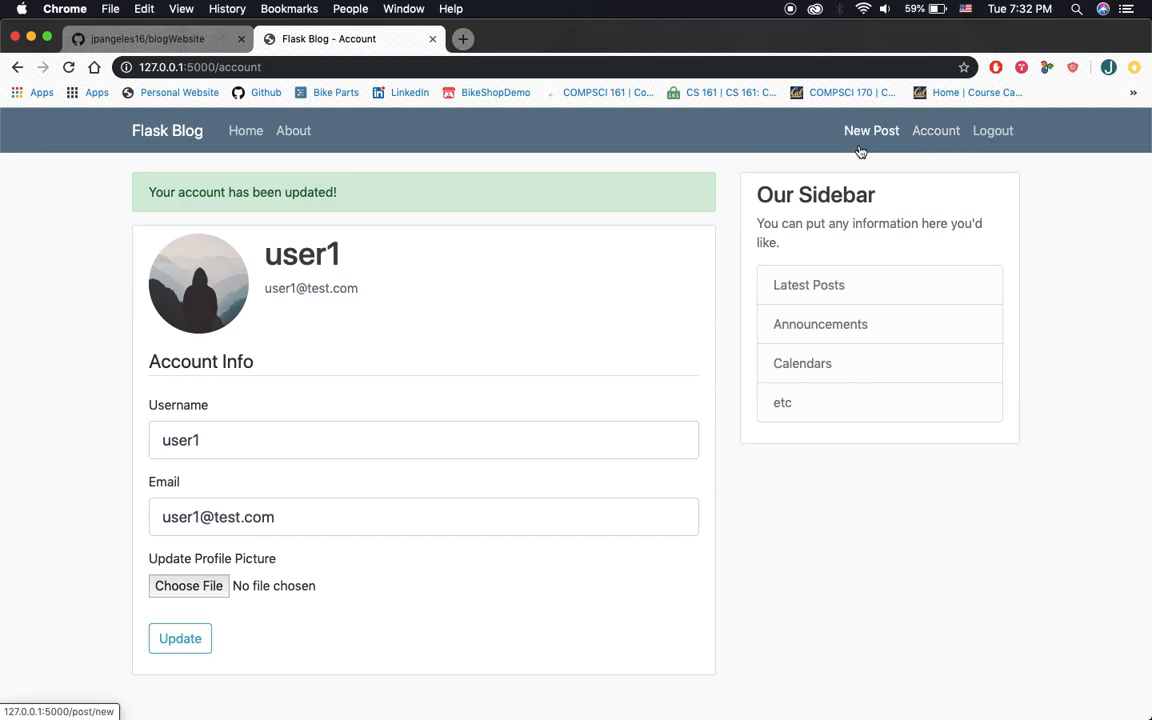
# Draft a new post titled 'My first post as user 1' saying I'm excited to be posting
pyautogui.click(871, 130)
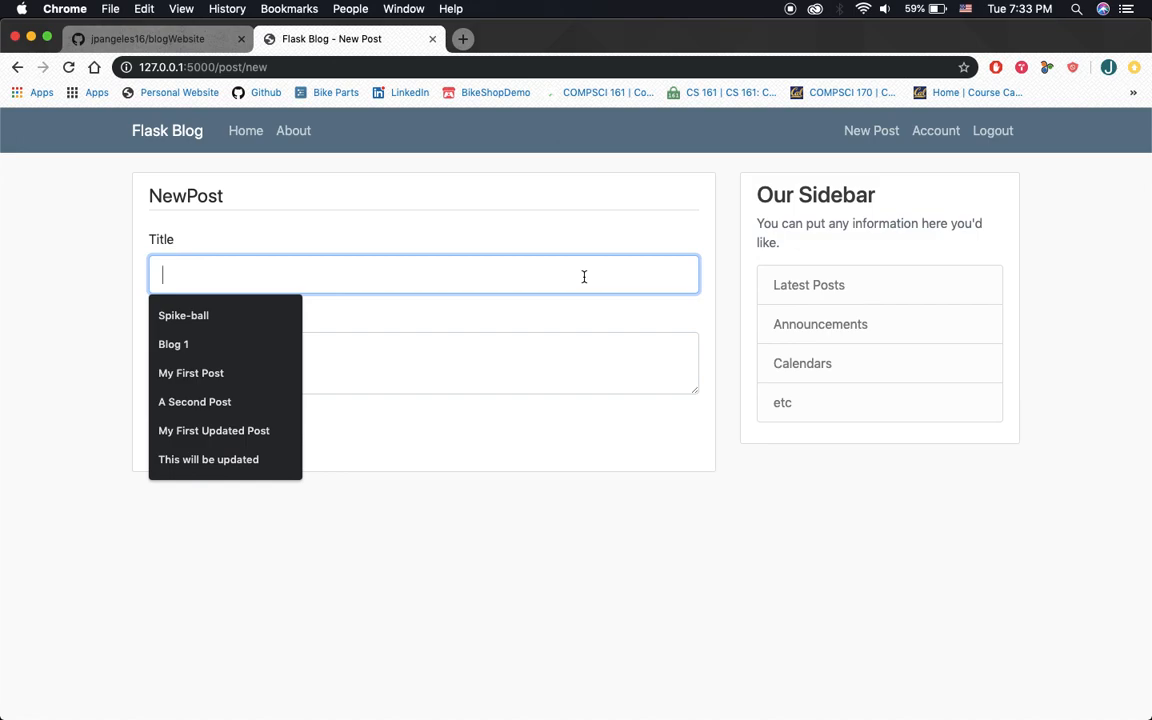
pyautogui.write('My first post')
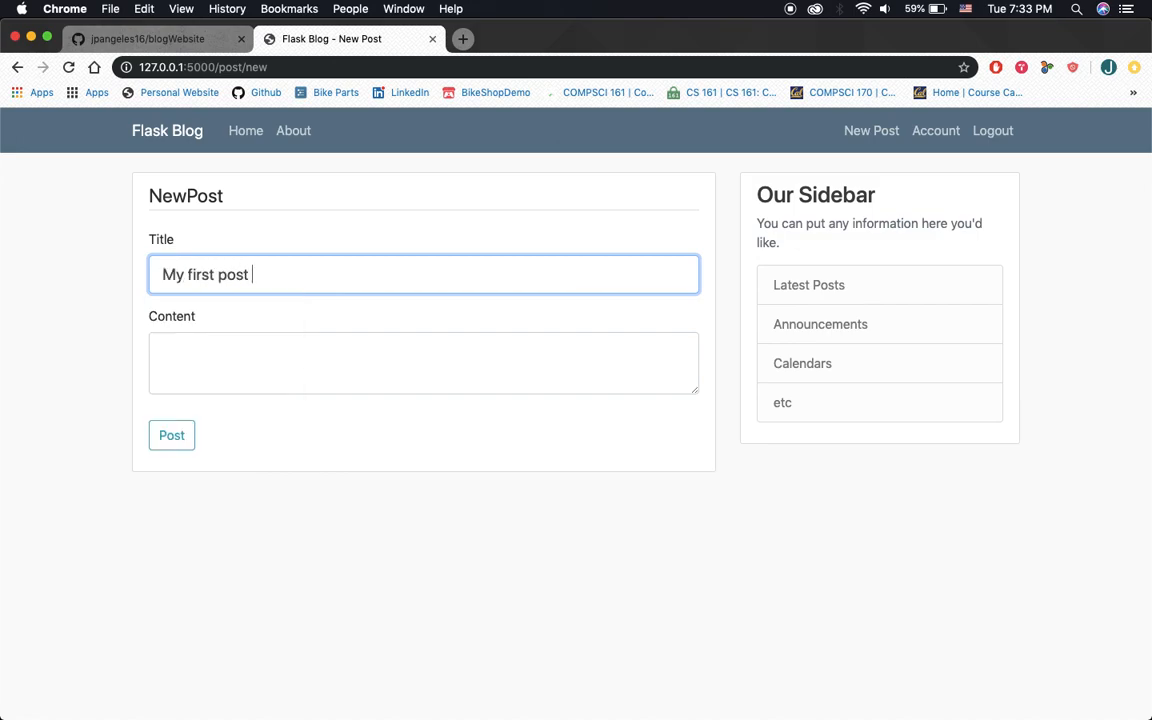
pyautogui.write('as user 1')
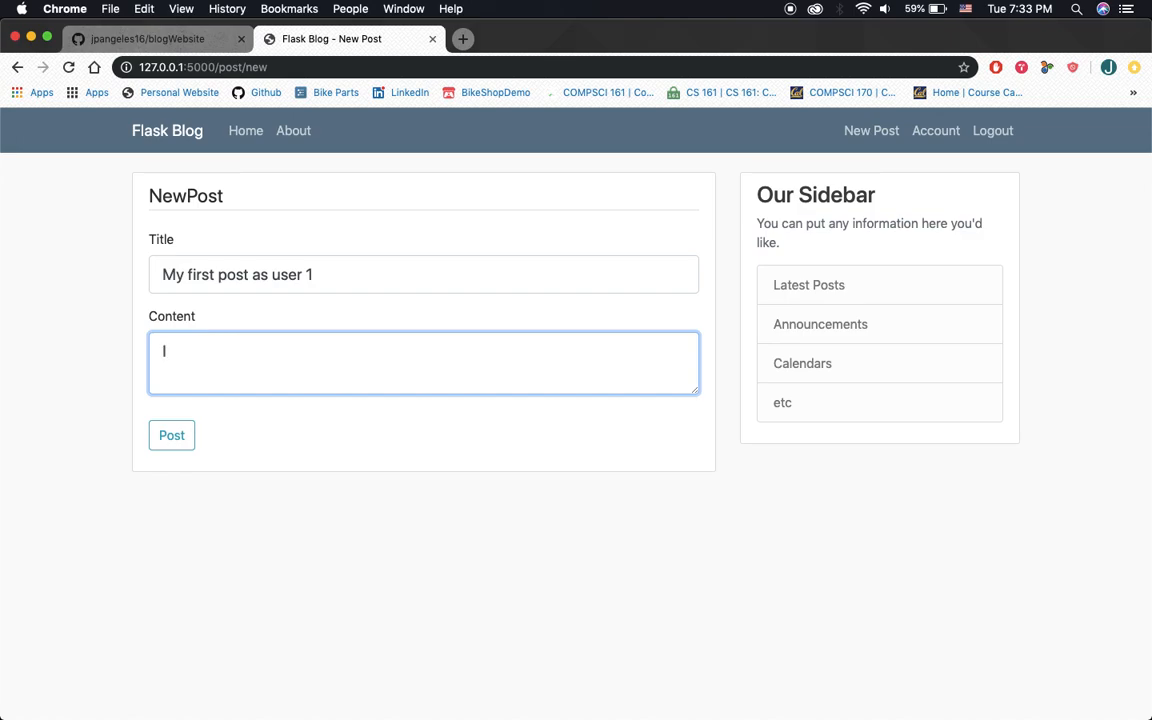
pyautogui.write("'m very excited")
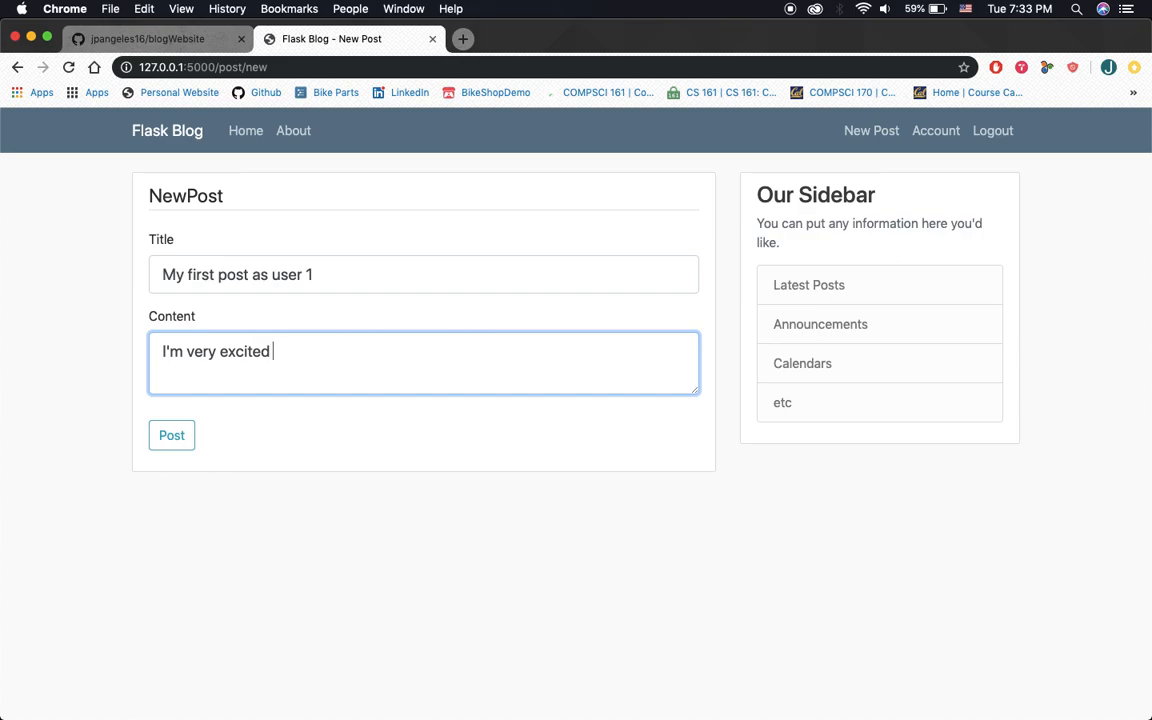
pyautogui.write('to be posting')
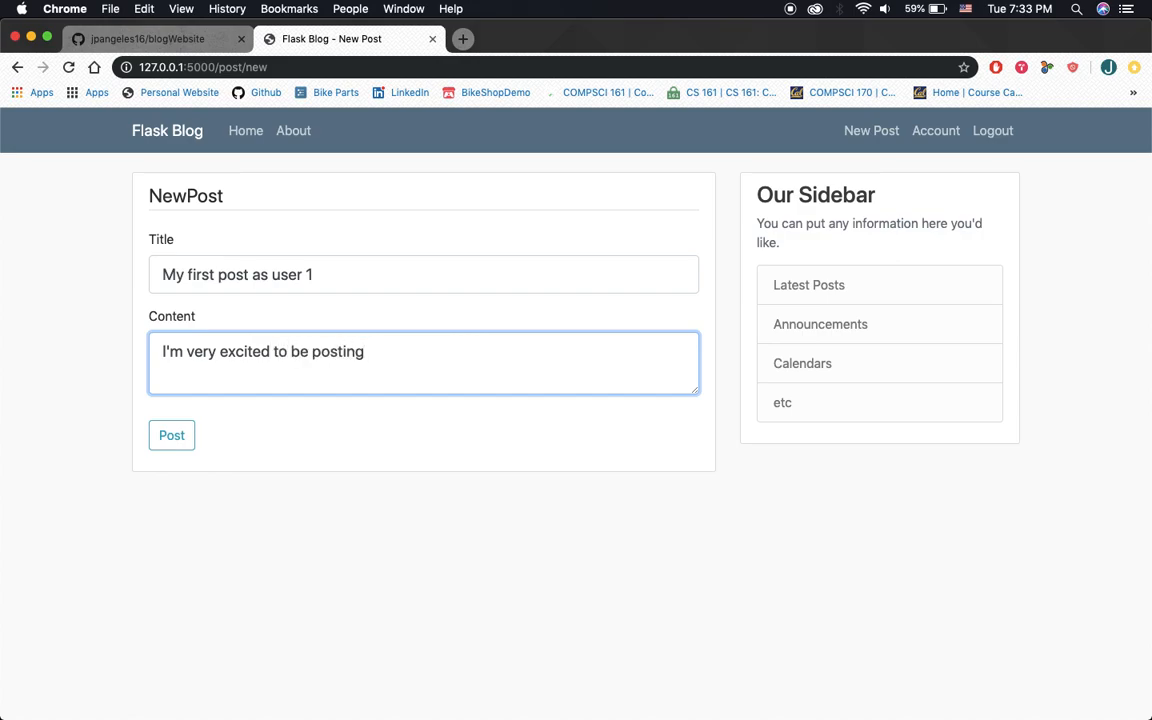
# Publish the post 'My first post as user 1'
pyautogui.click(171, 435)
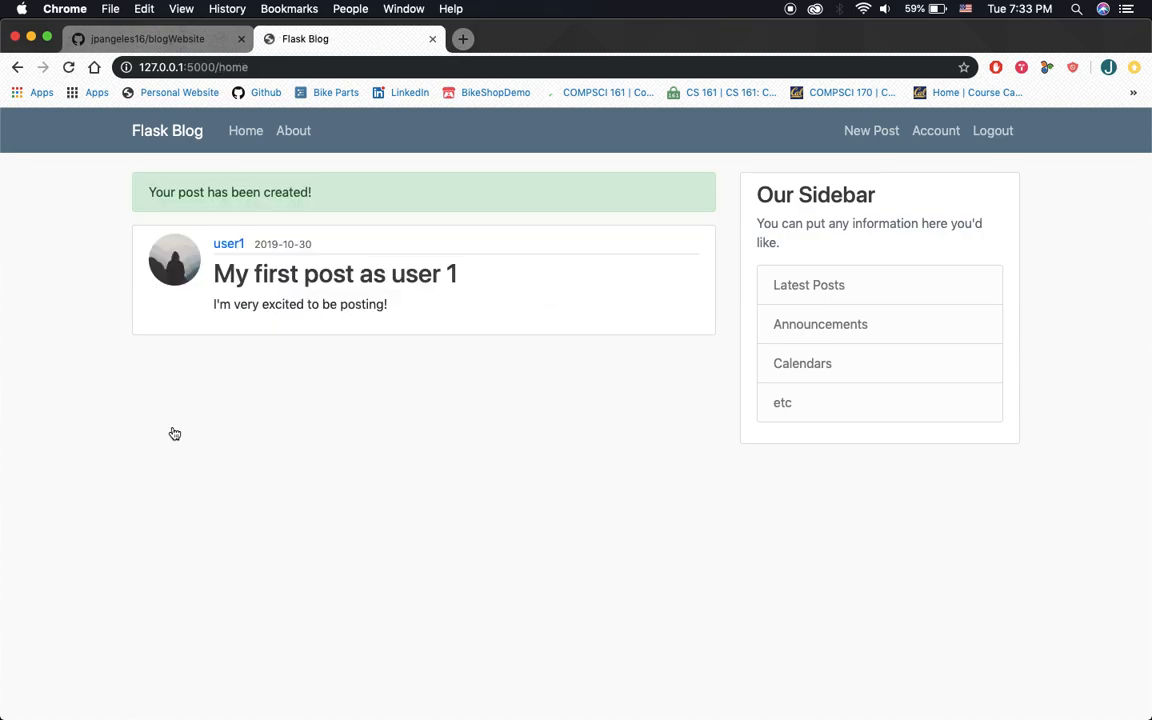
pyautogui.moveTo(328, 384)
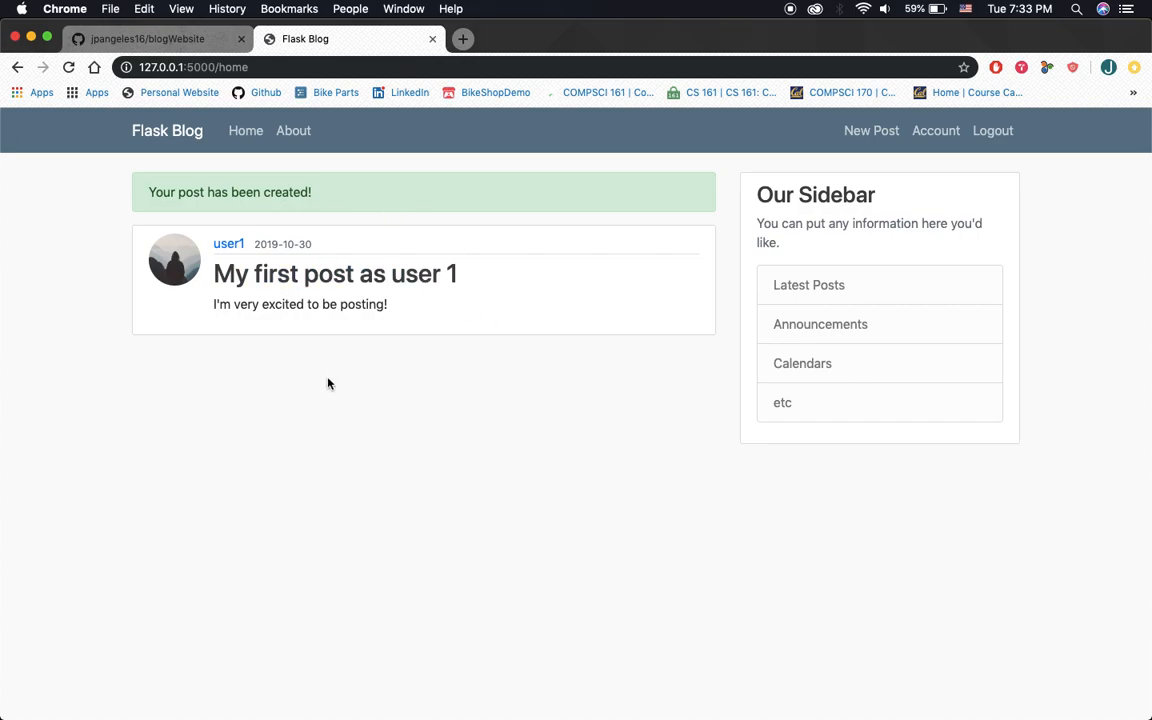
pyautogui.moveTo(250, 181)
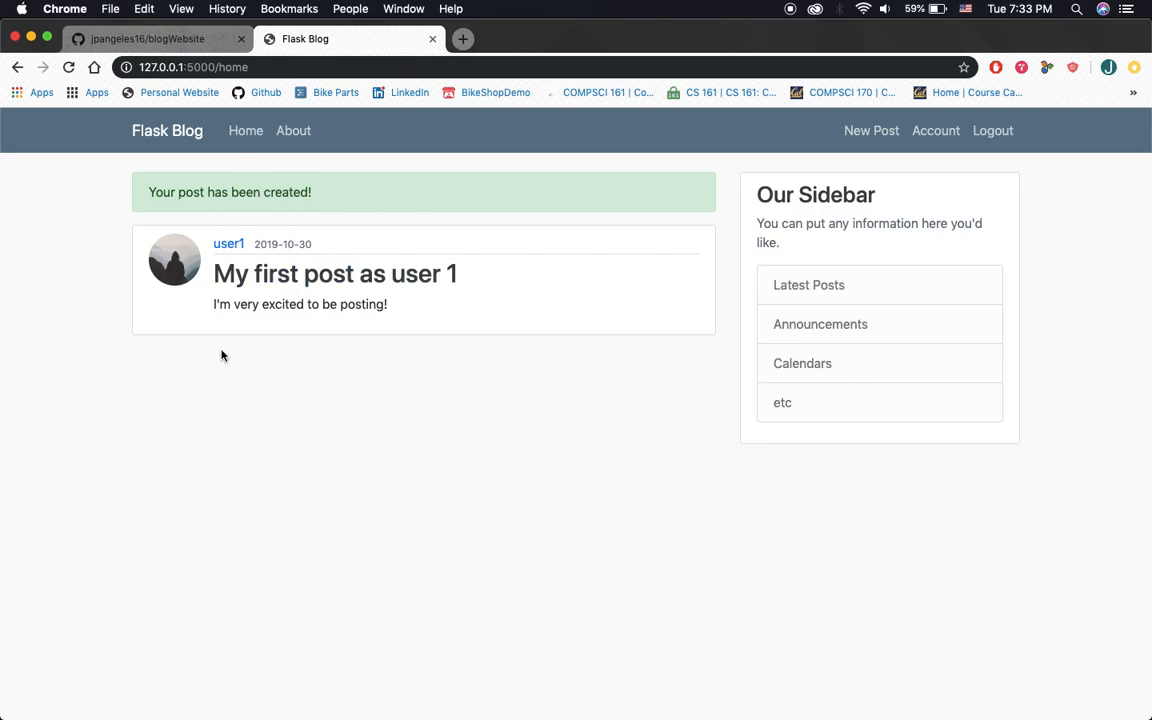
pyautogui.moveTo(265, 385)
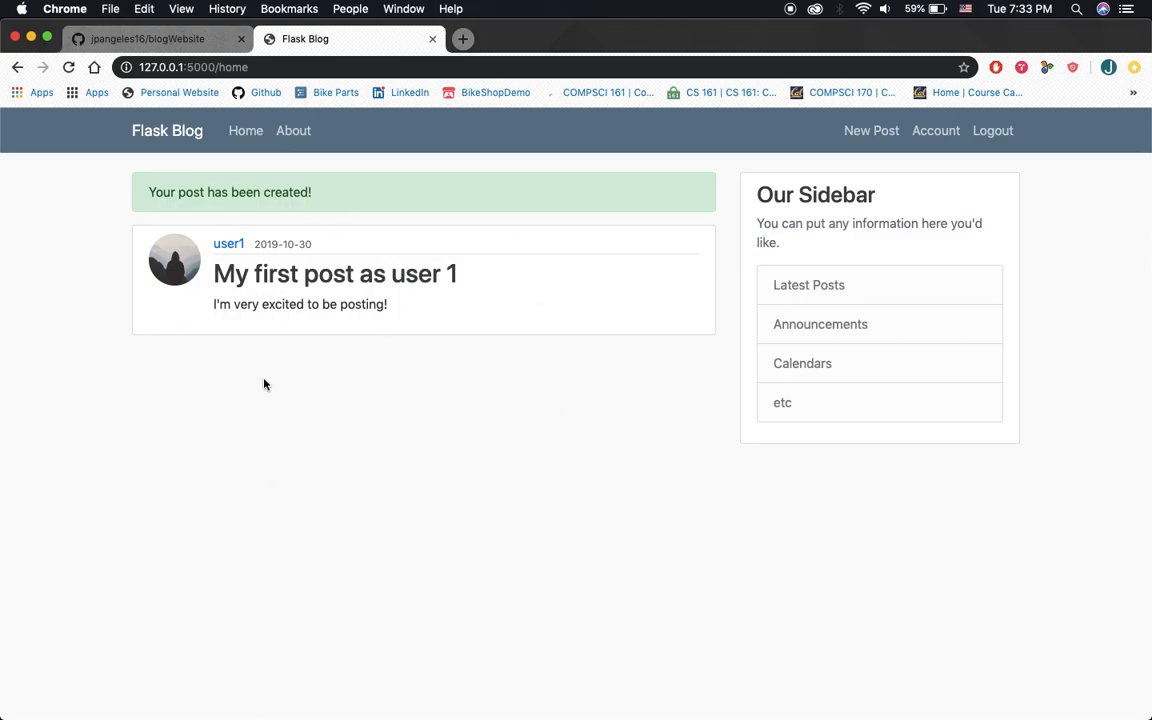
pyautogui.moveTo(224, 446)
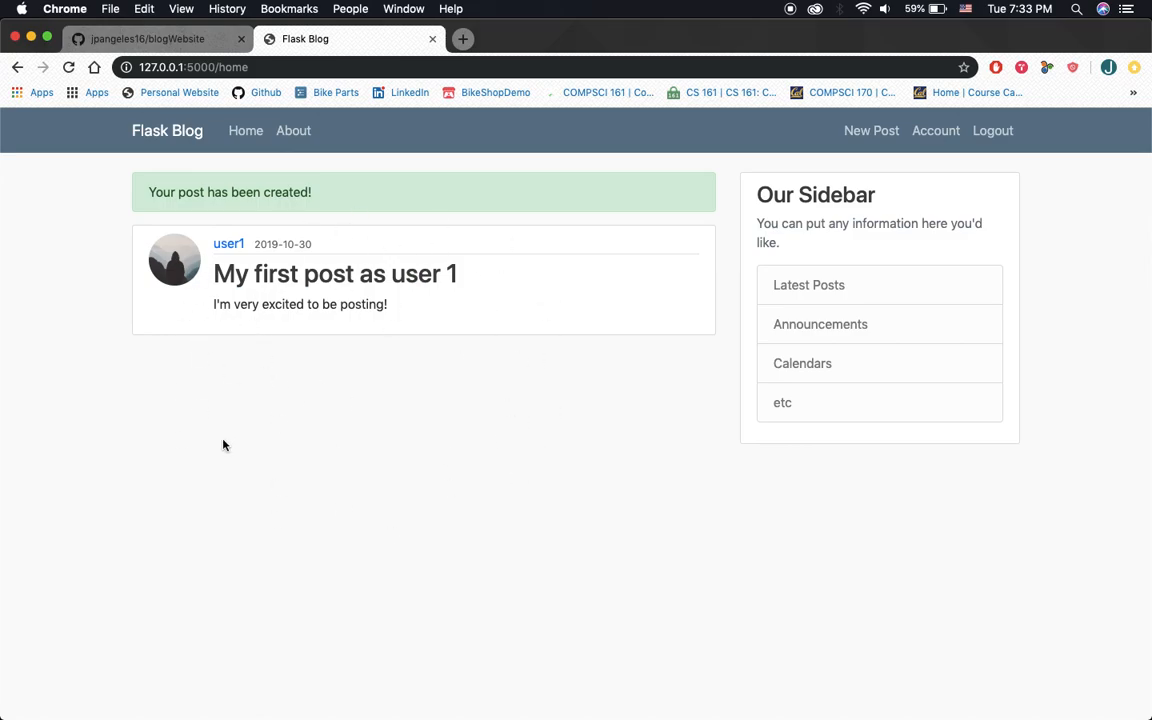
pyautogui.moveTo(387, 452)
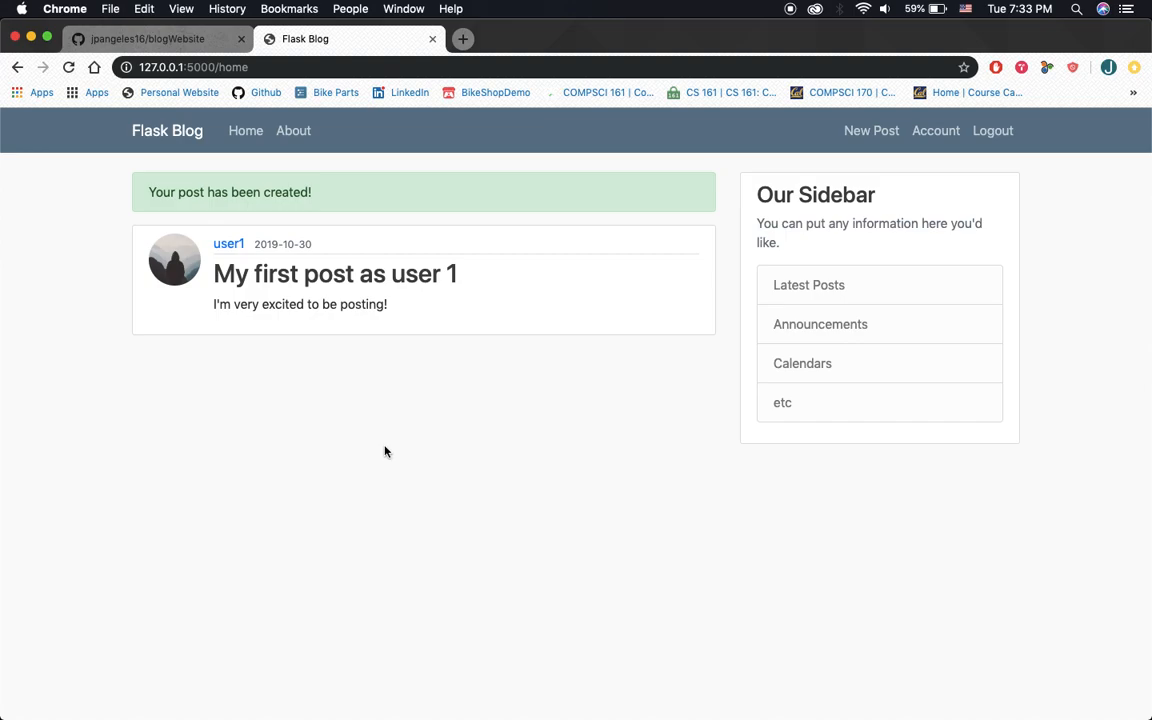
pyautogui.moveTo(336, 285)
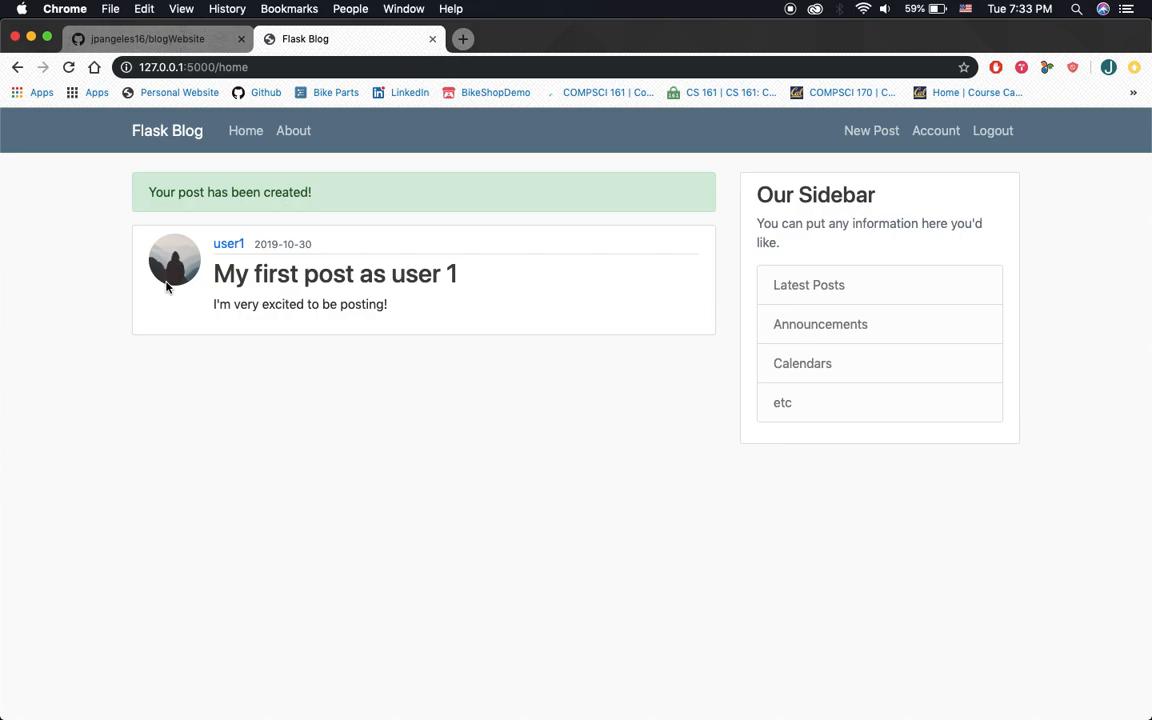
pyautogui.moveTo(315, 408)
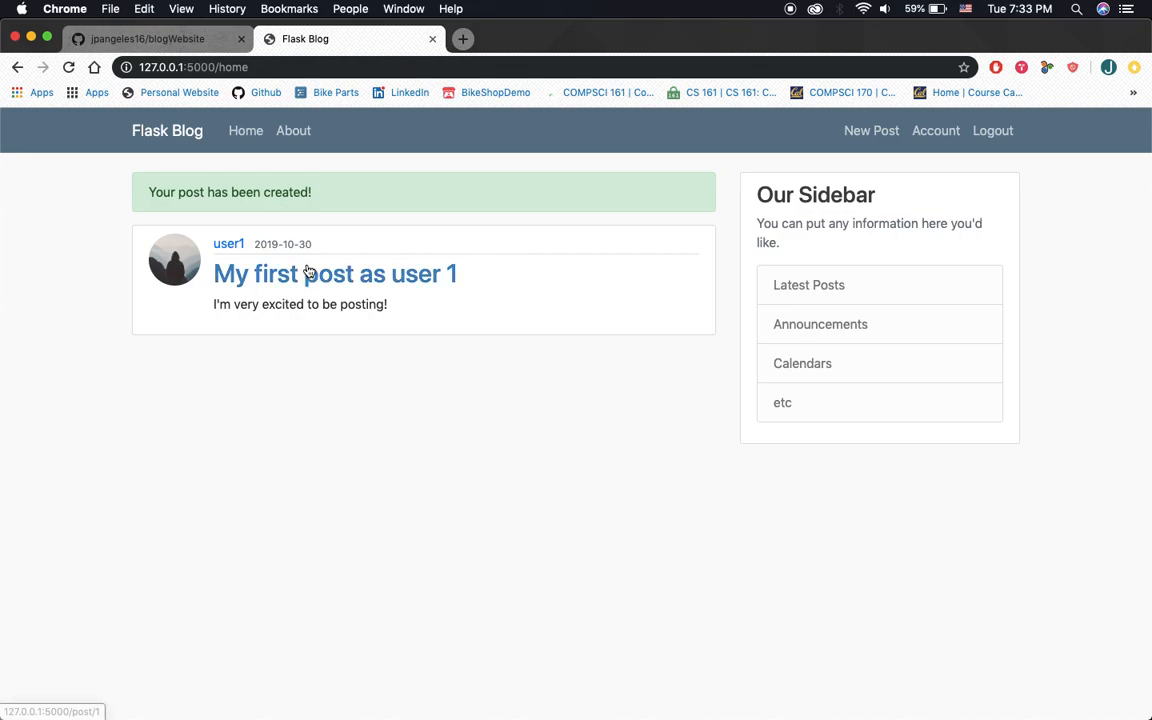
# Edit the post: retitle it 'My (updated) first post as user 1' and add '(UPDATED) Hello!'
pyautogui.click(335, 273)
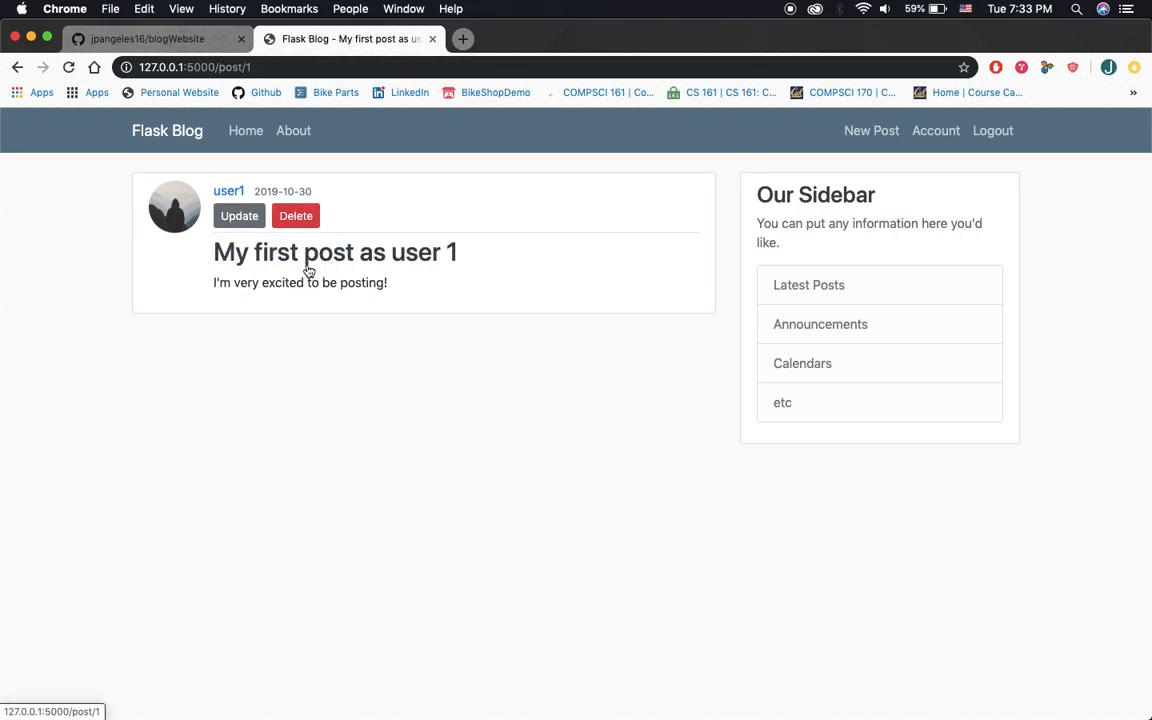
pyautogui.moveTo(296, 216)
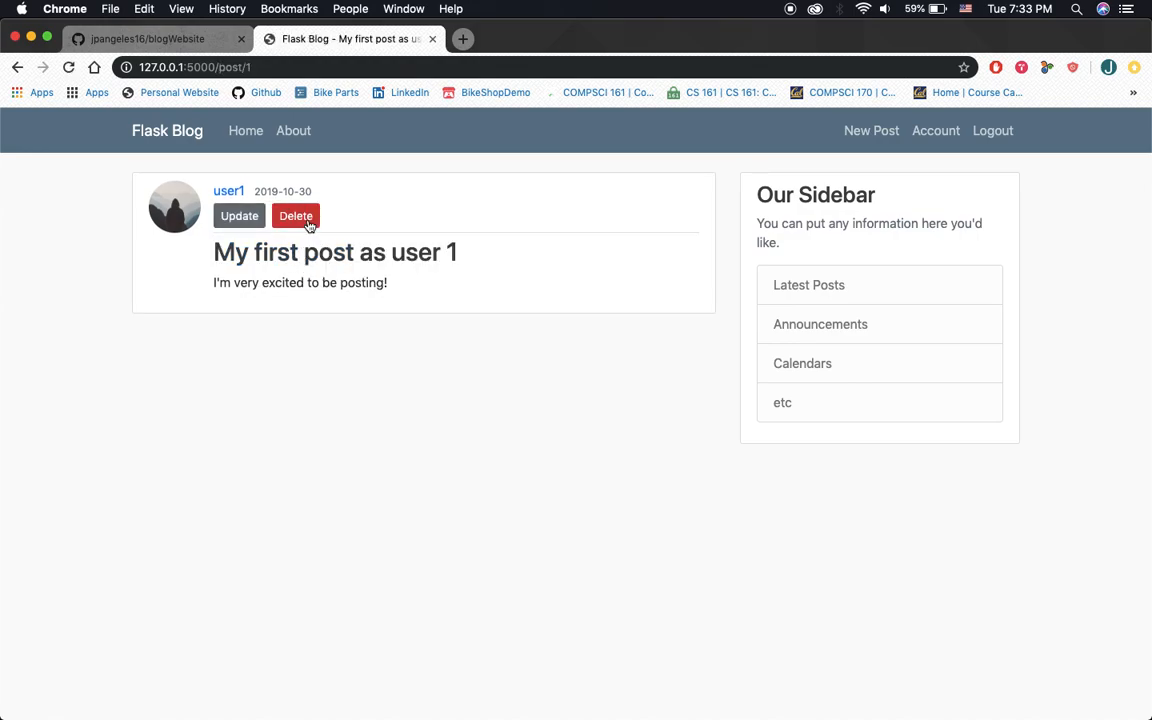
pyautogui.moveTo(239, 216)
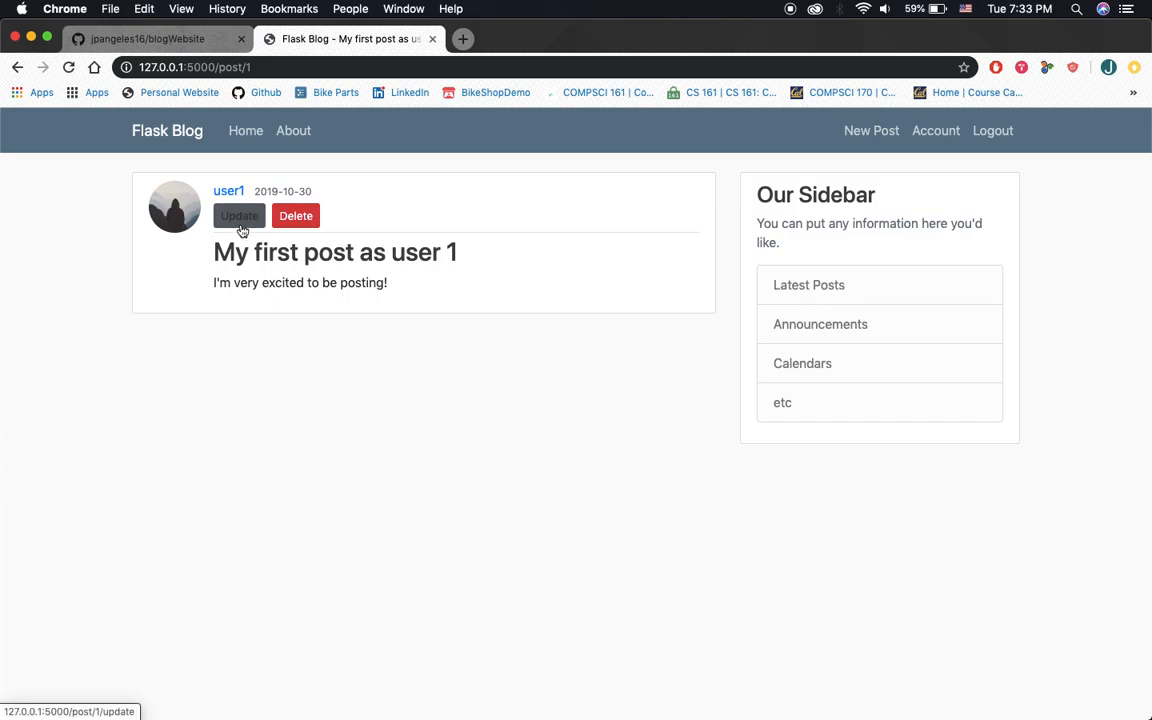
pyautogui.click(238, 215)
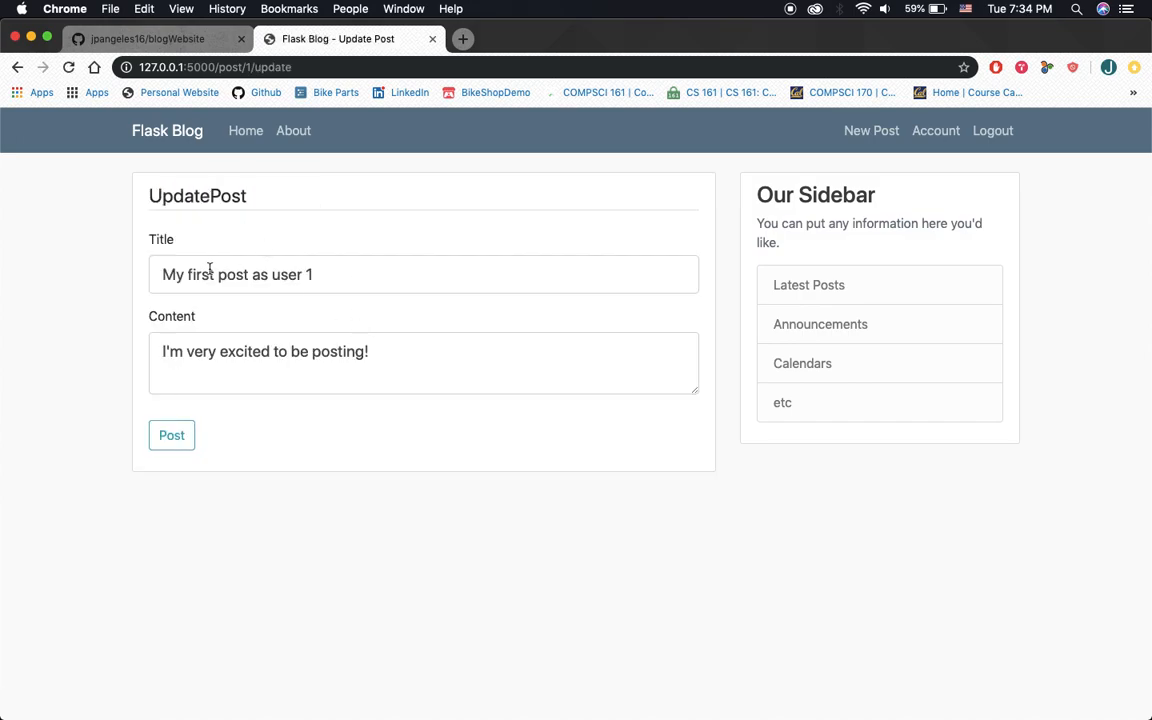
pyautogui.click(211, 274)
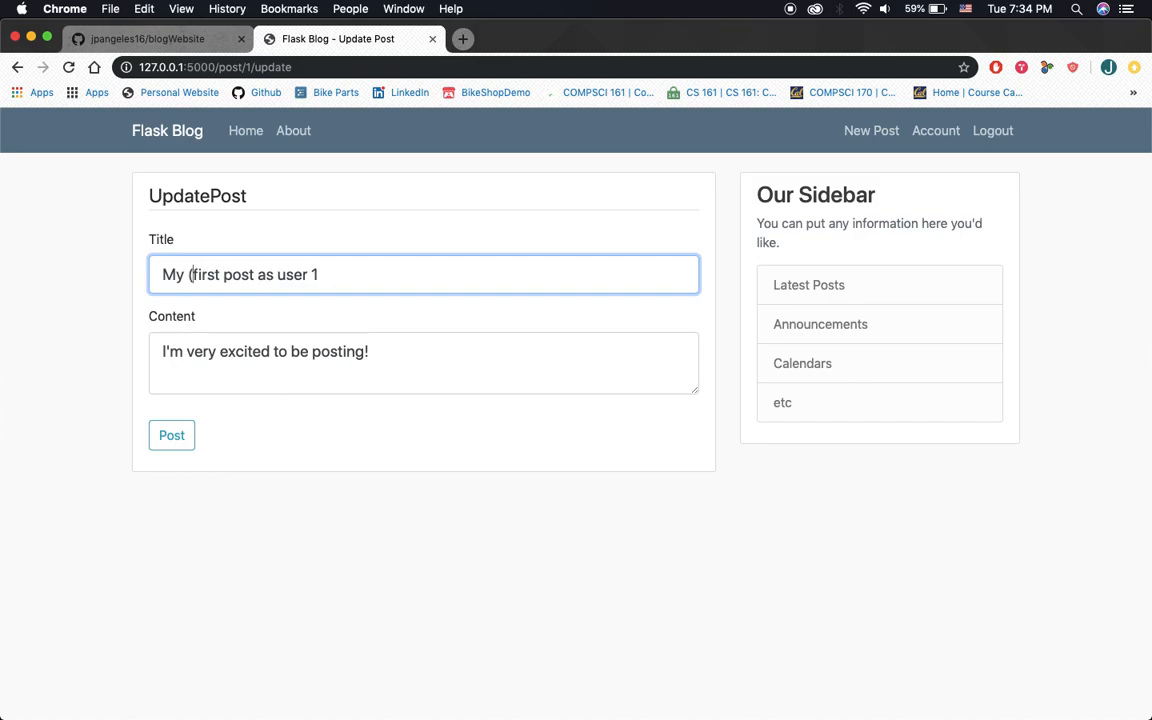
pyautogui.write('updated)')
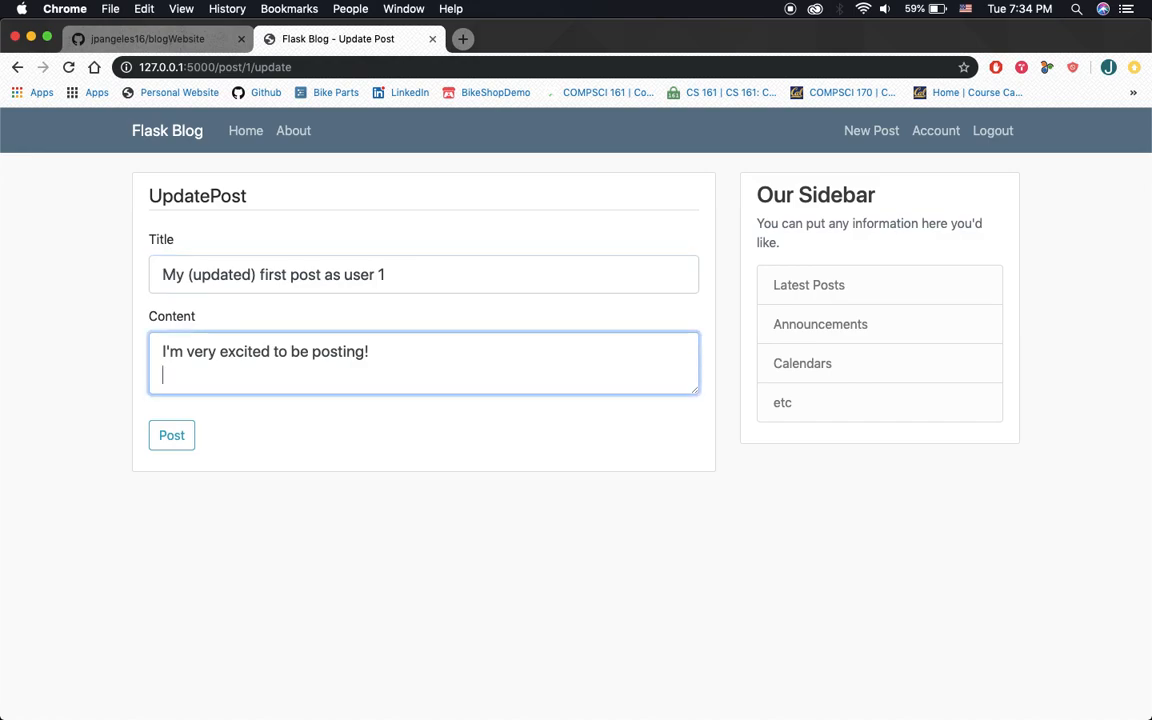
pyautogui.write('(UPDATED) Hello!')
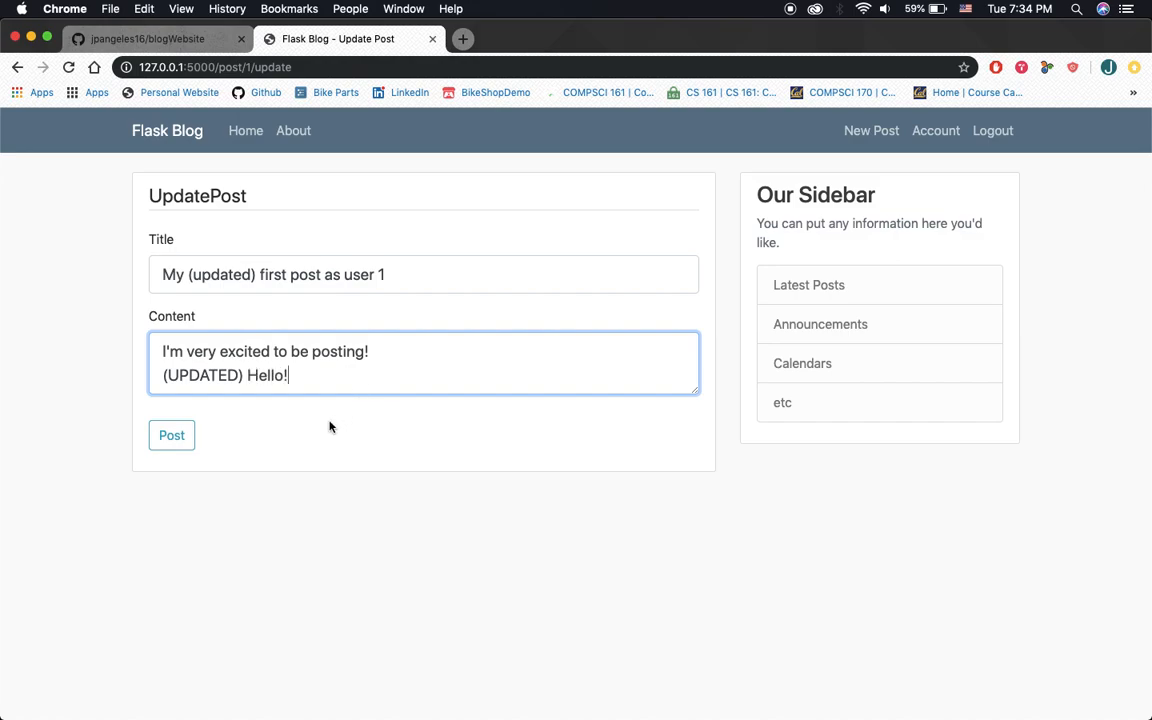
# Save the edited post with its new title and '(UPDATED) Hello!' line
pyautogui.click(171, 435)
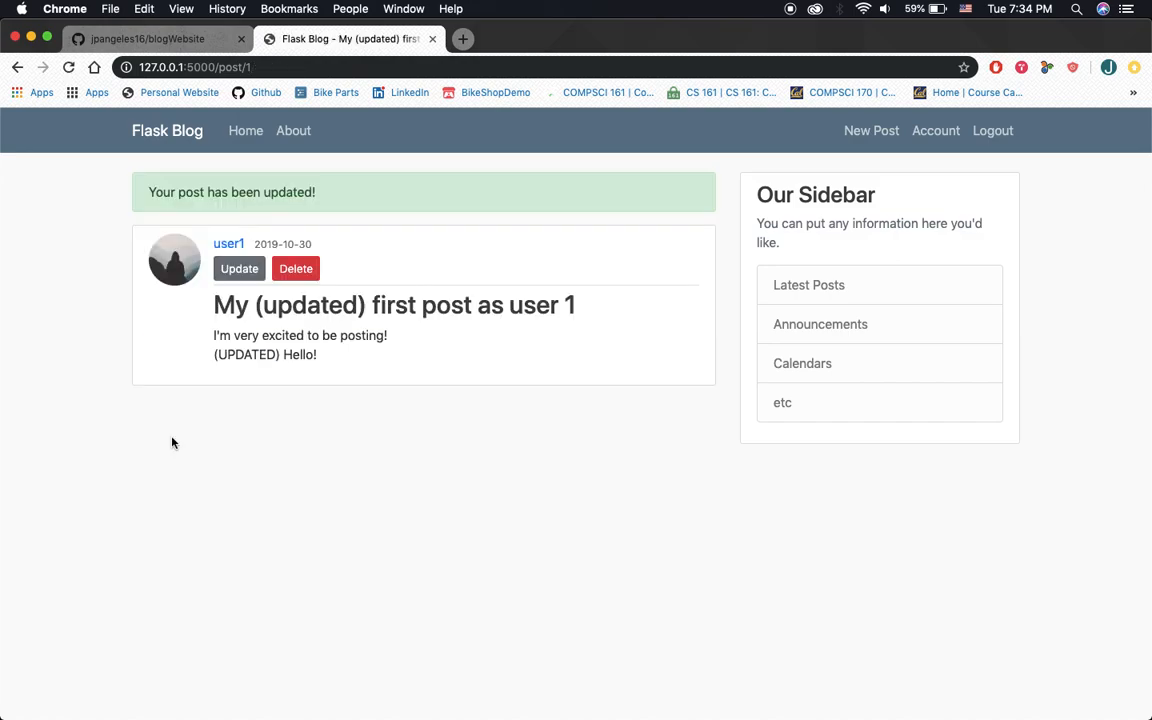
pyautogui.moveTo(331, 224)
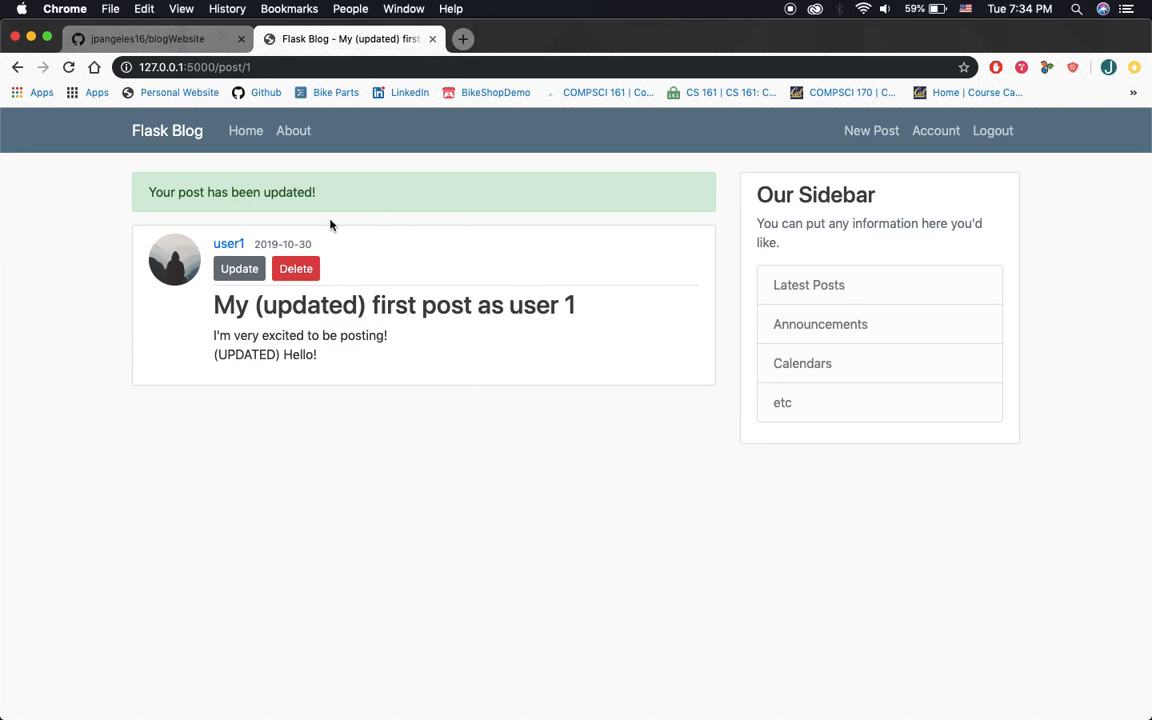
pyautogui.moveTo(447, 543)
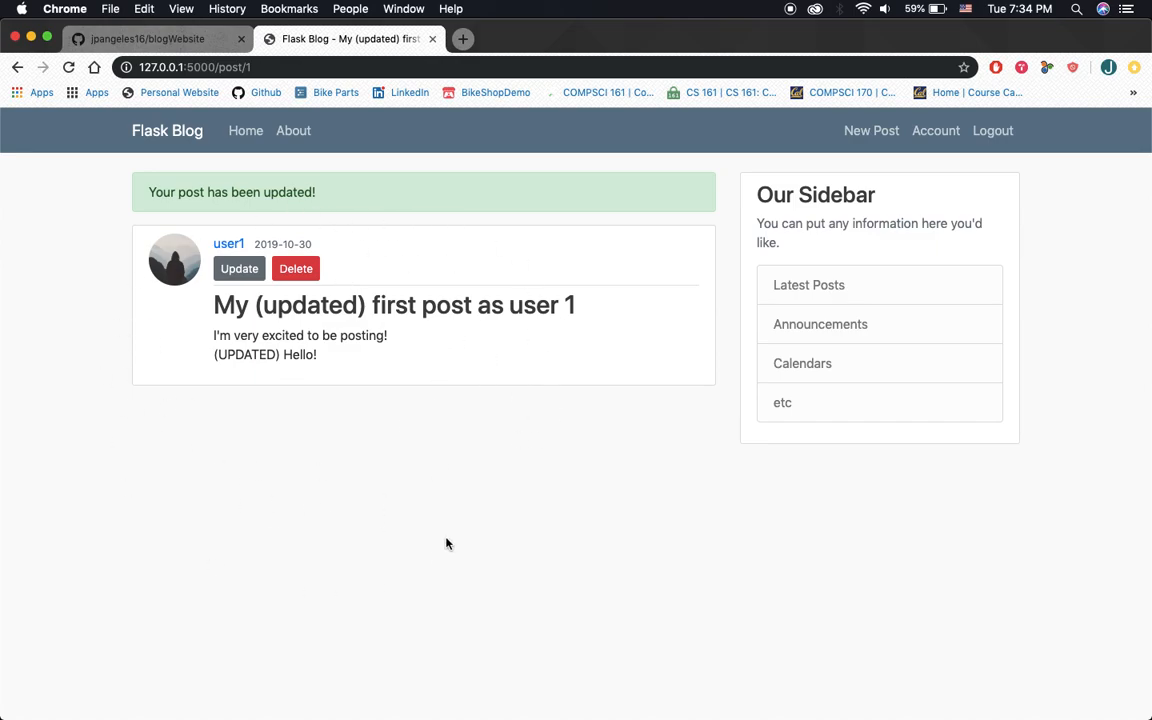
pyautogui.moveTo(431, 492)
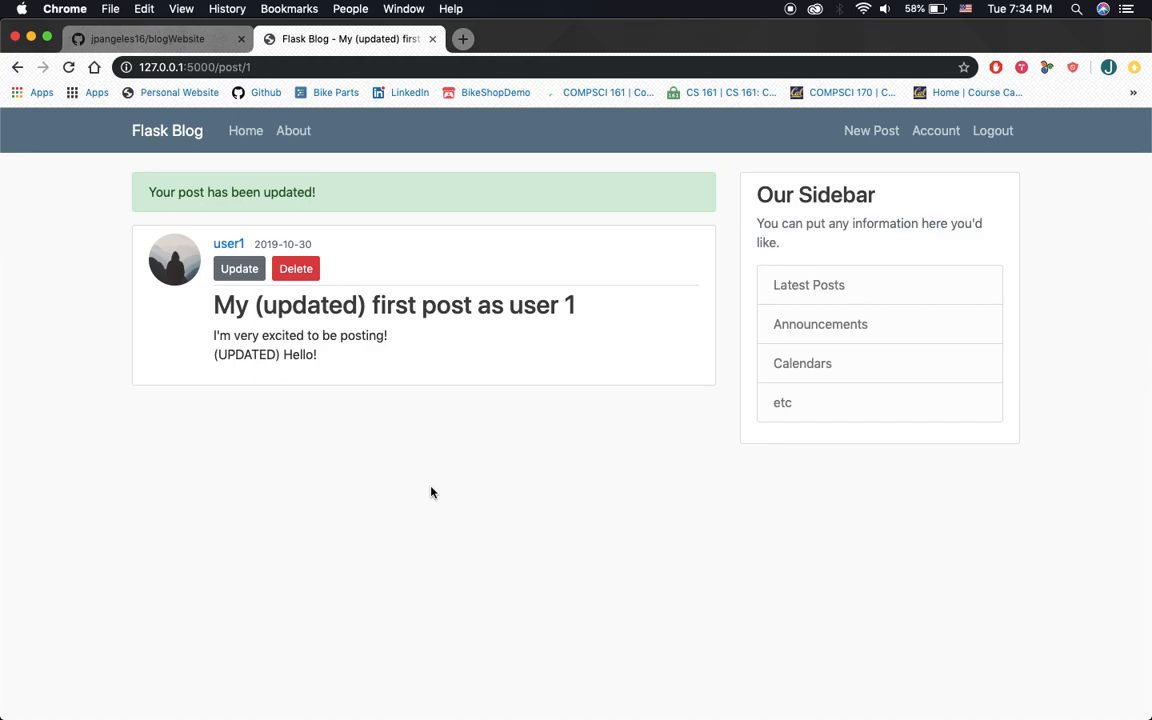
pyautogui.moveTo(871, 140)
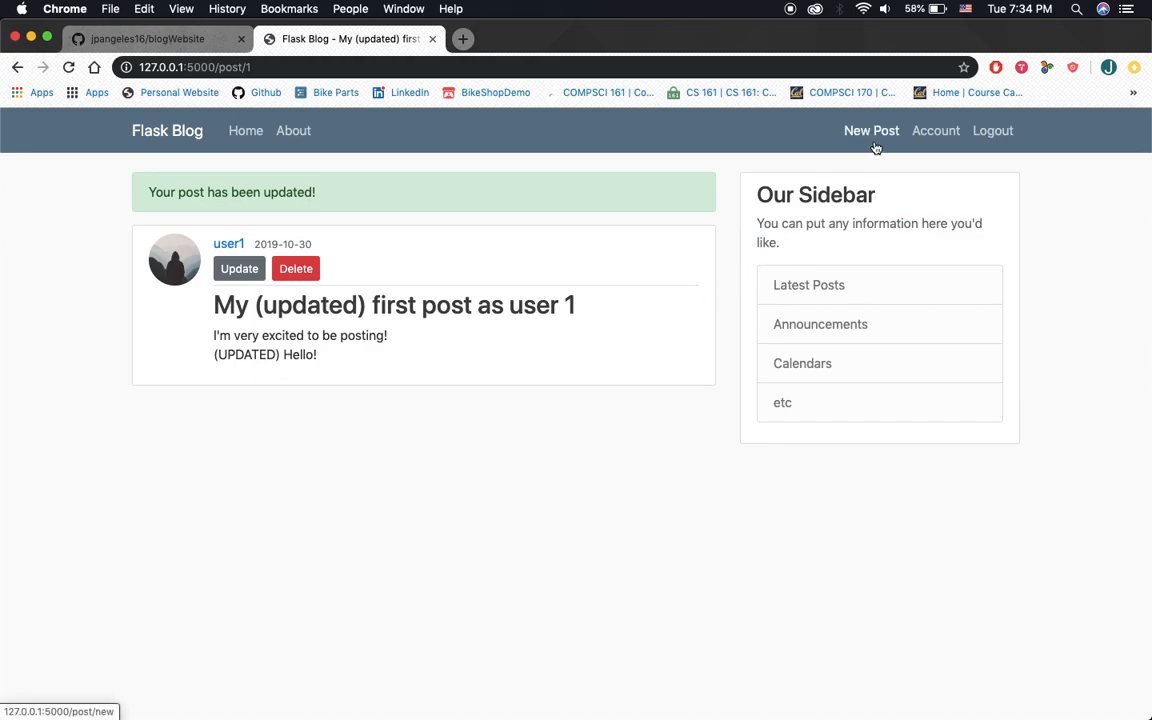
# Draft a new post titled 'Post to be deleted.' with content 'wegwfefwe'
pyautogui.click(871, 130)
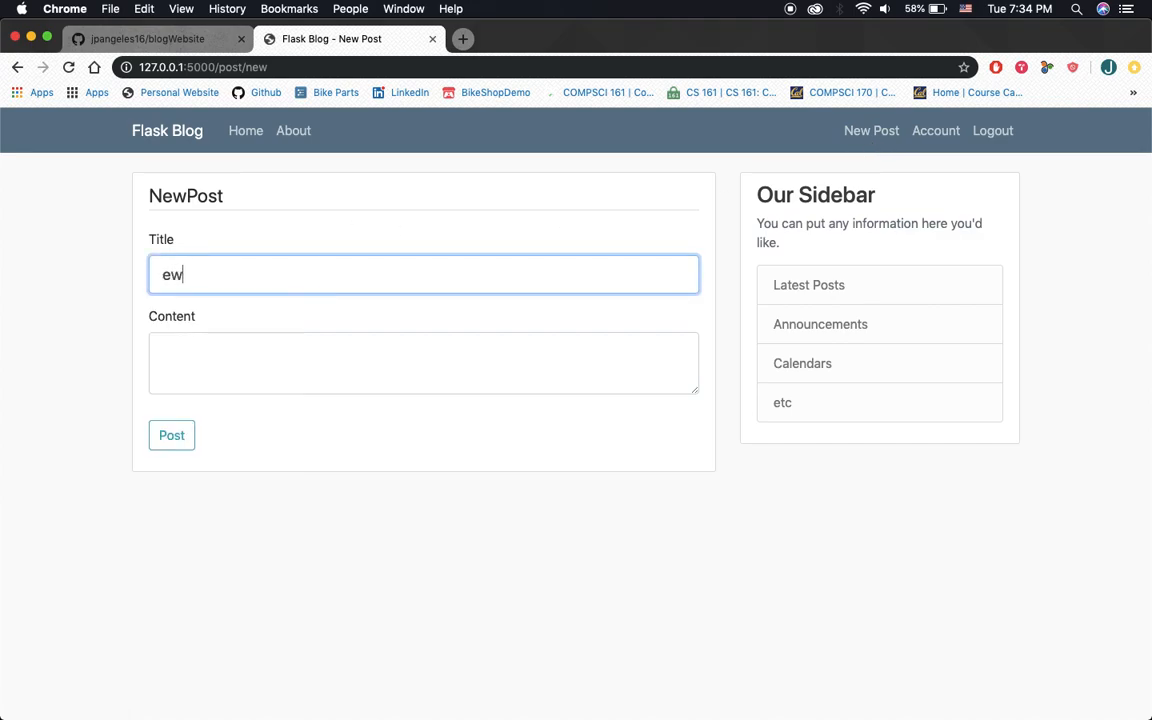
pyautogui.click(423, 363)
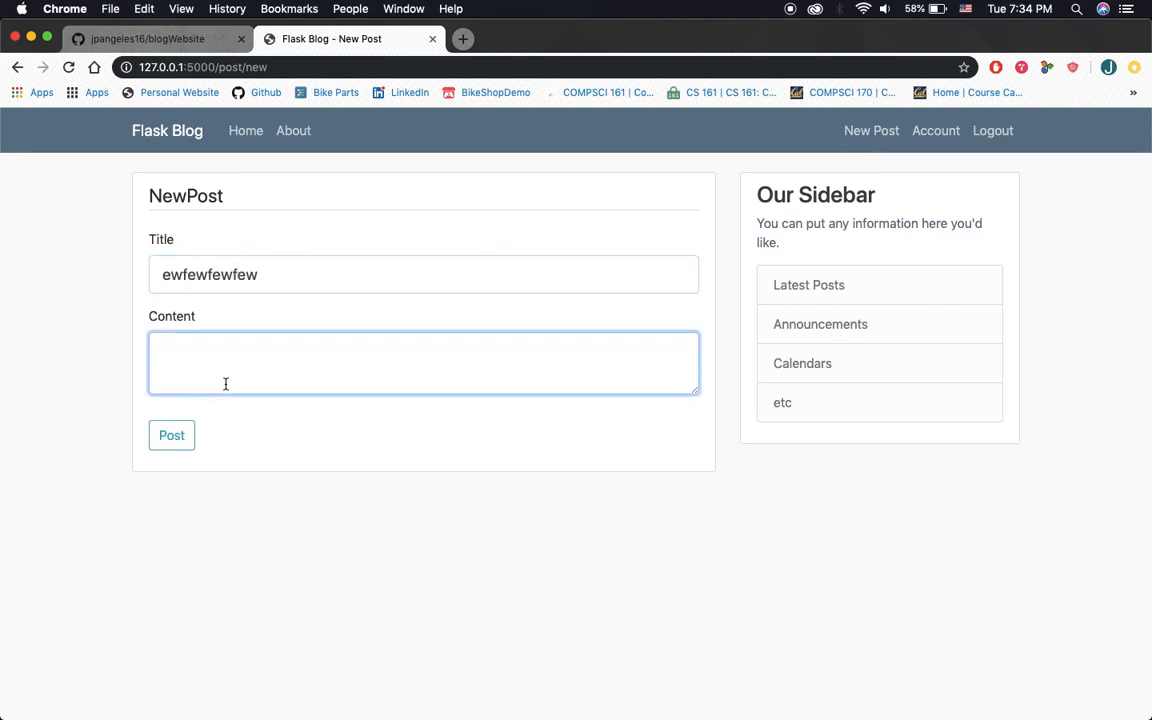
pyautogui.write('wegwfefwe')
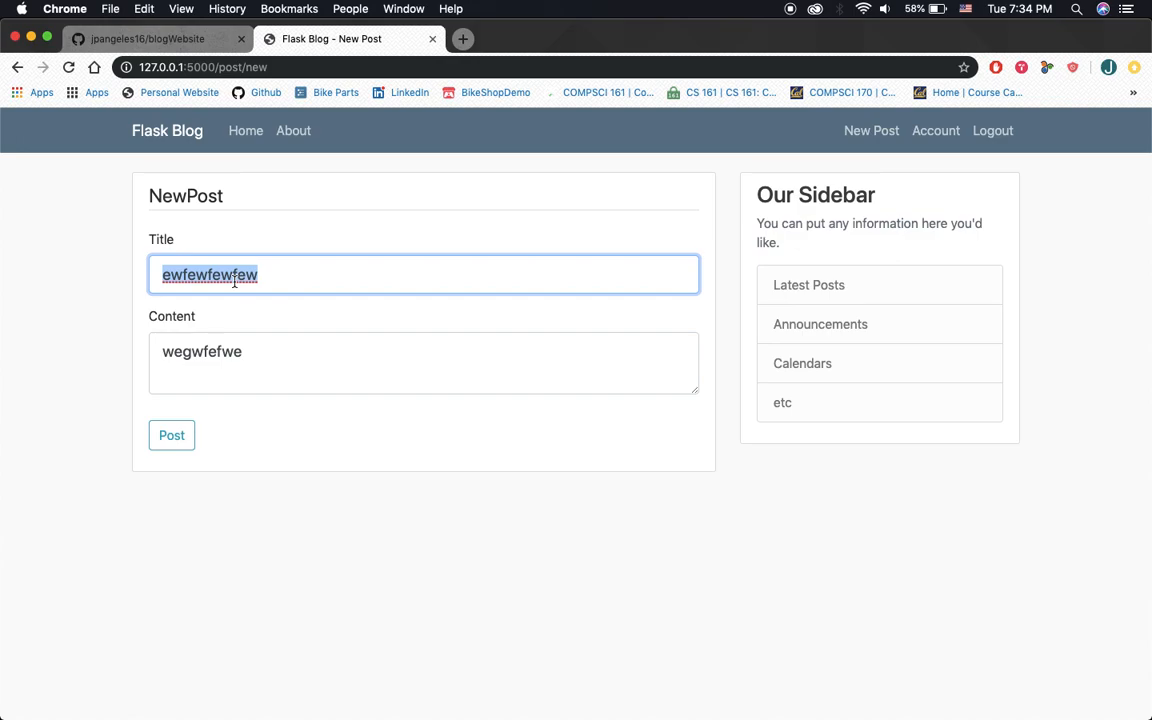
pyautogui.write('Post to b')
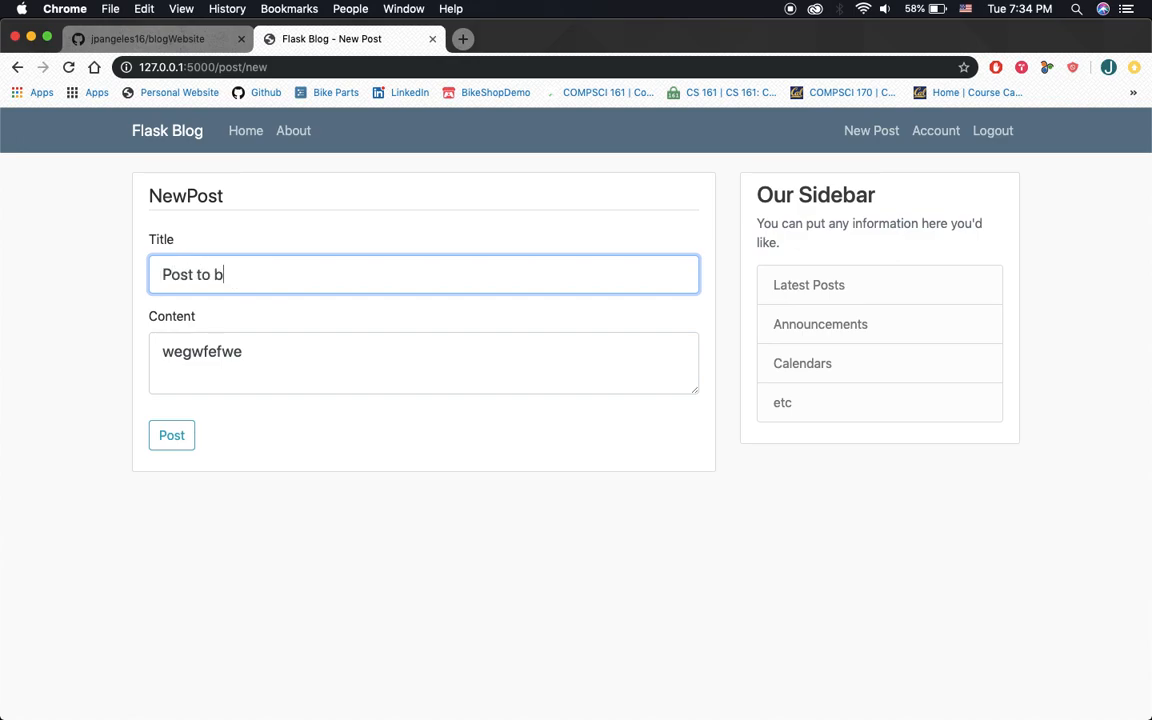
pyautogui.write('e deleted.')
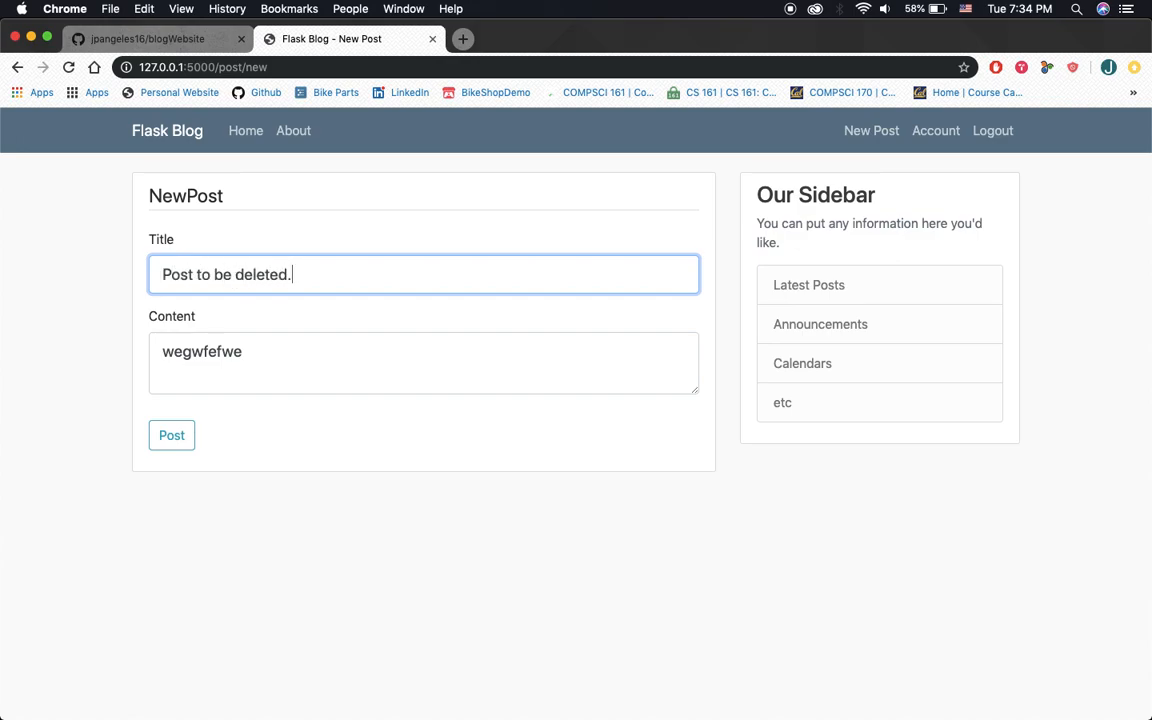
# Publish the 'Post to be deleted.' draft
pyautogui.click(171, 435)
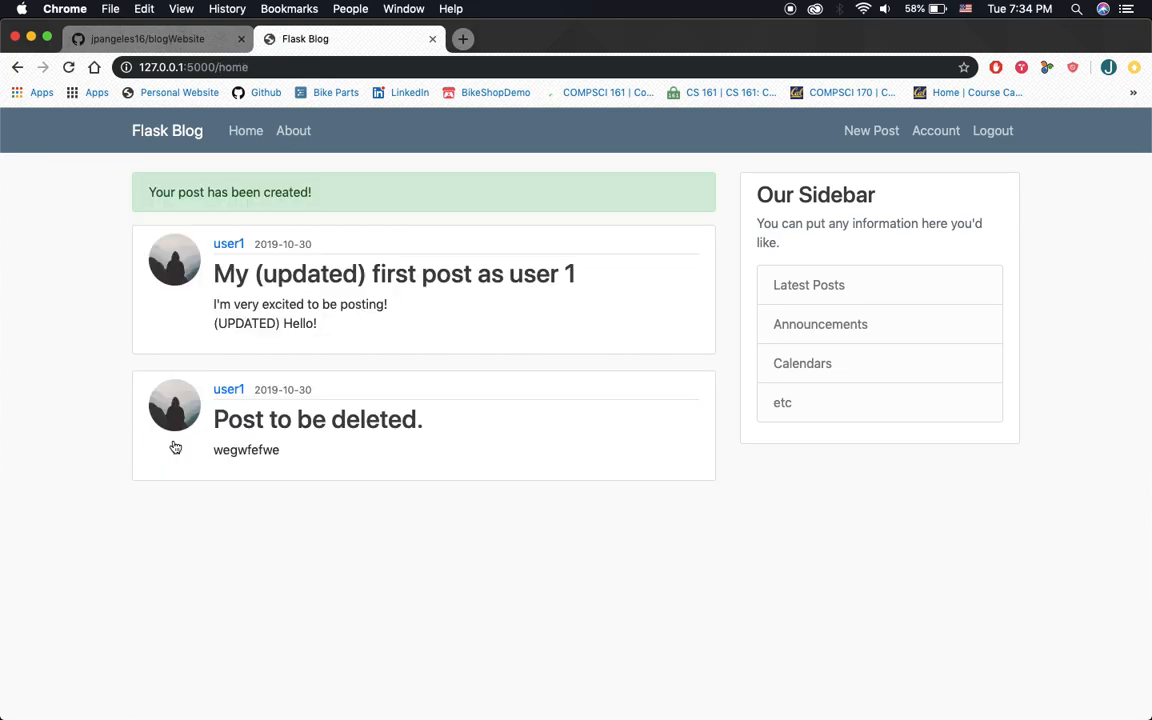
pyautogui.moveTo(223, 466)
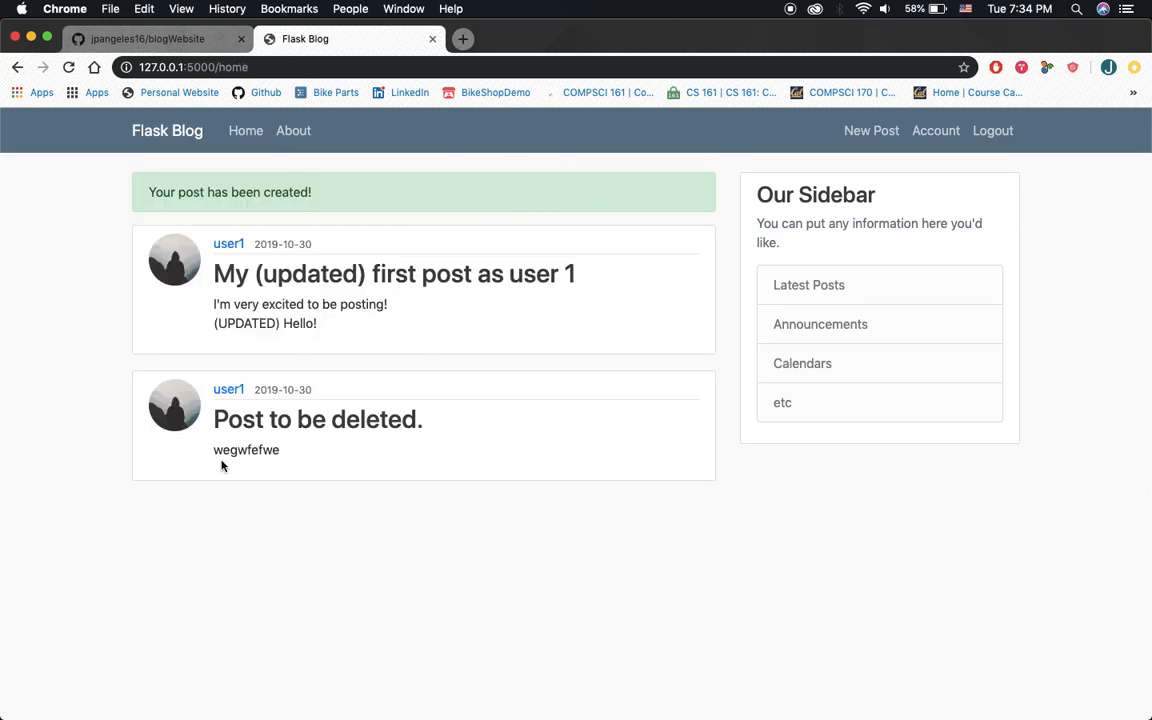
pyautogui.moveTo(525, 338)
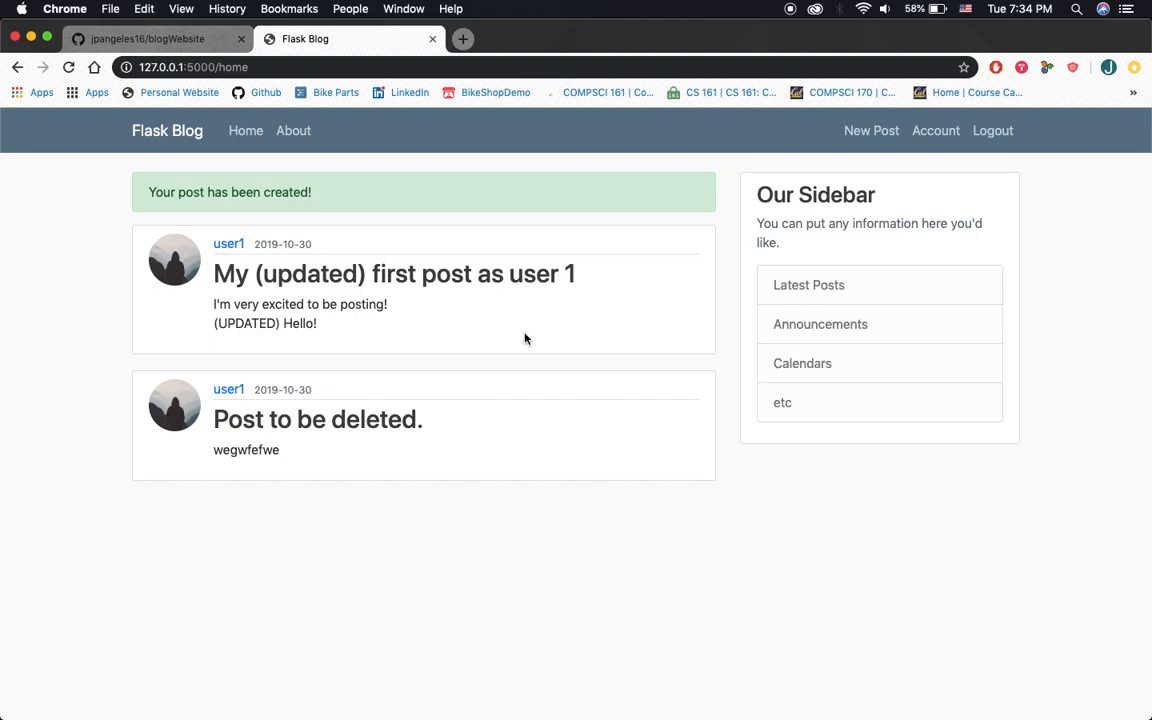
pyautogui.moveTo(309, 371)
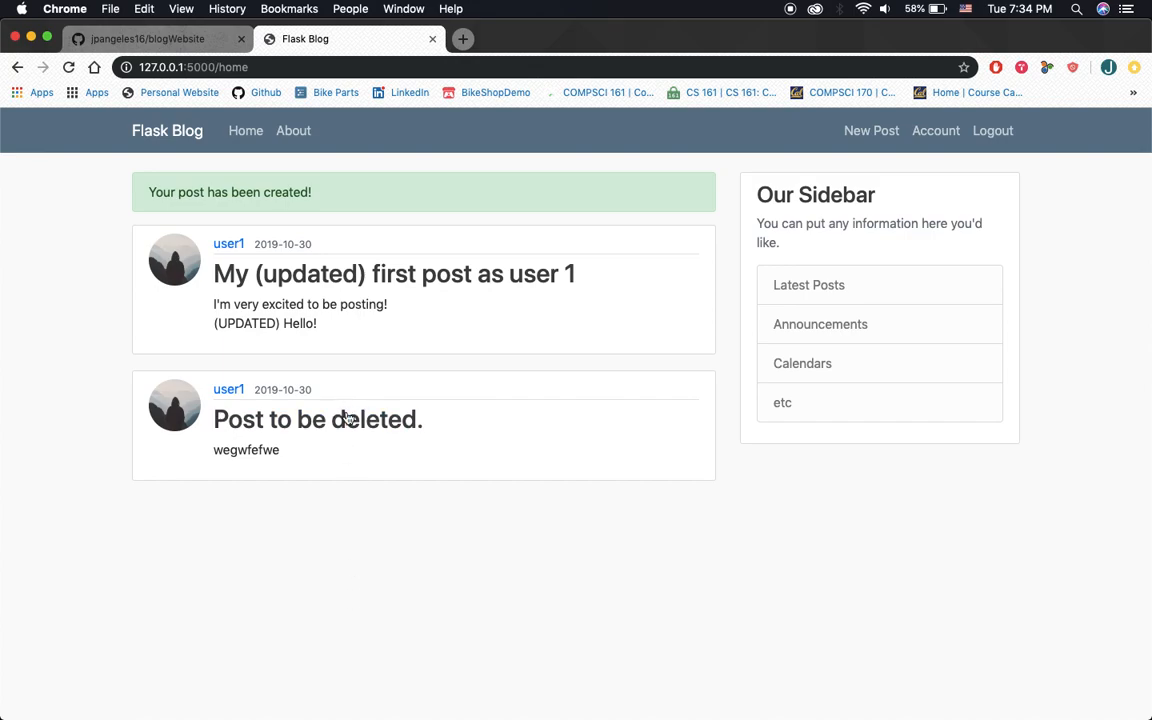
# Open 'Post to be deleted.', delete it and confirm the deletion
pyautogui.click(317, 419)
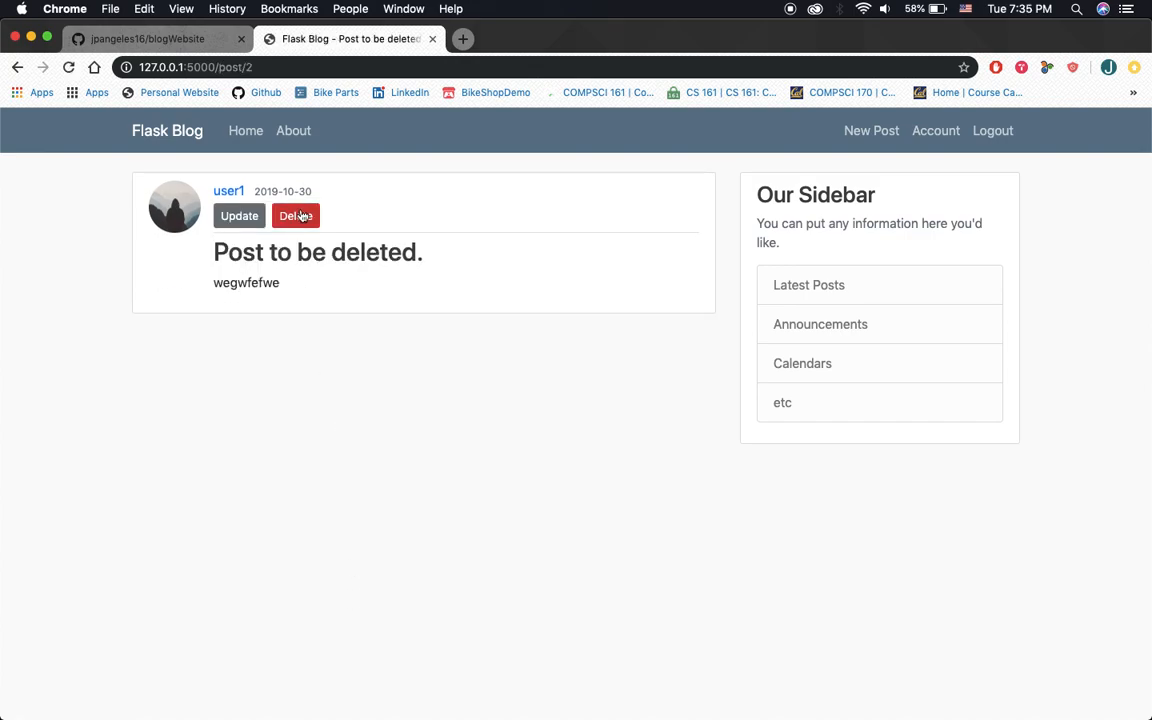
pyautogui.click(296, 216)
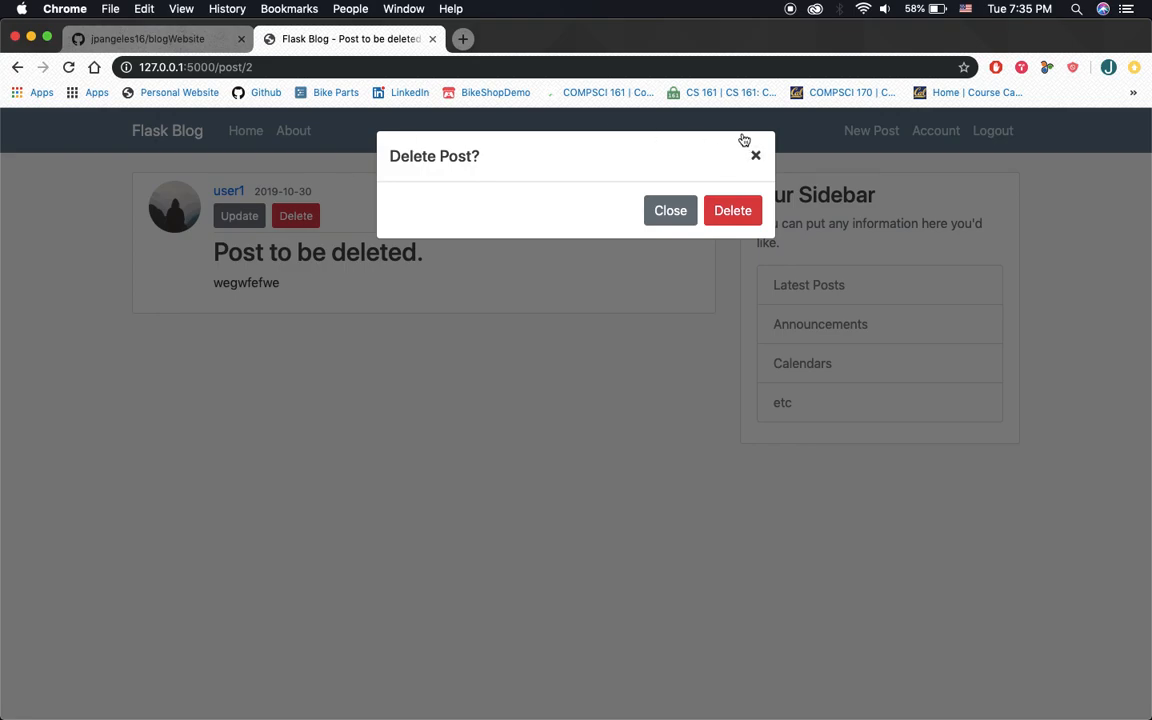
pyautogui.moveTo(813, 411)
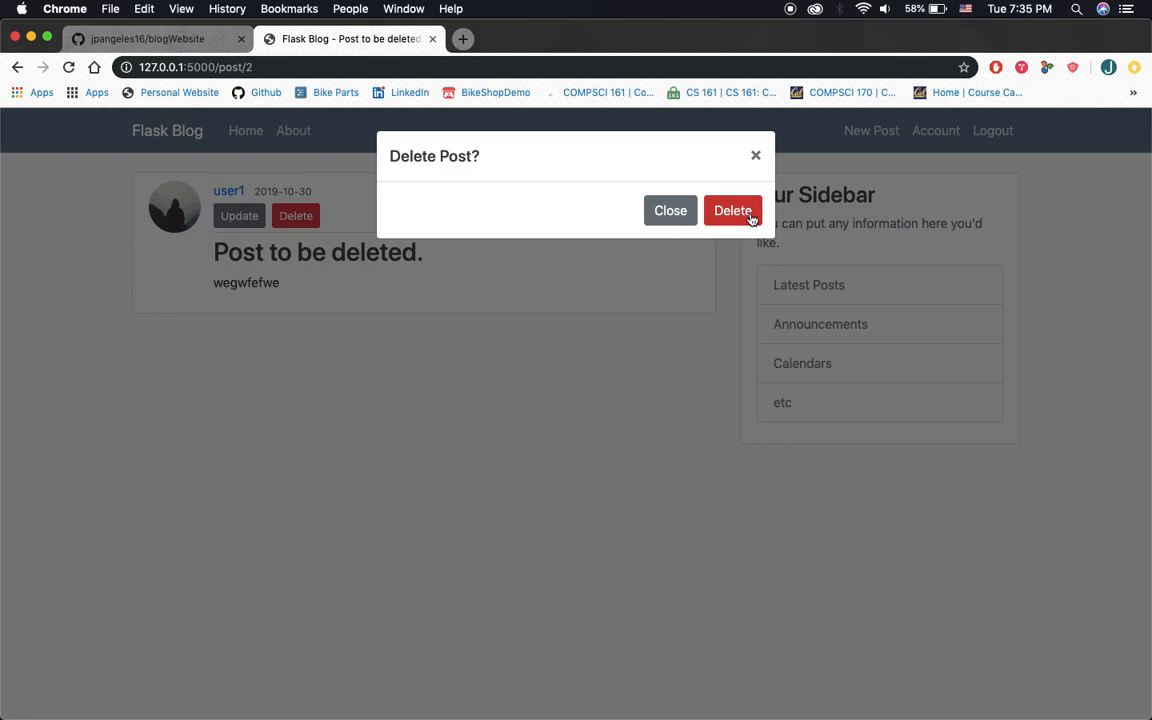
pyautogui.click(732, 210)
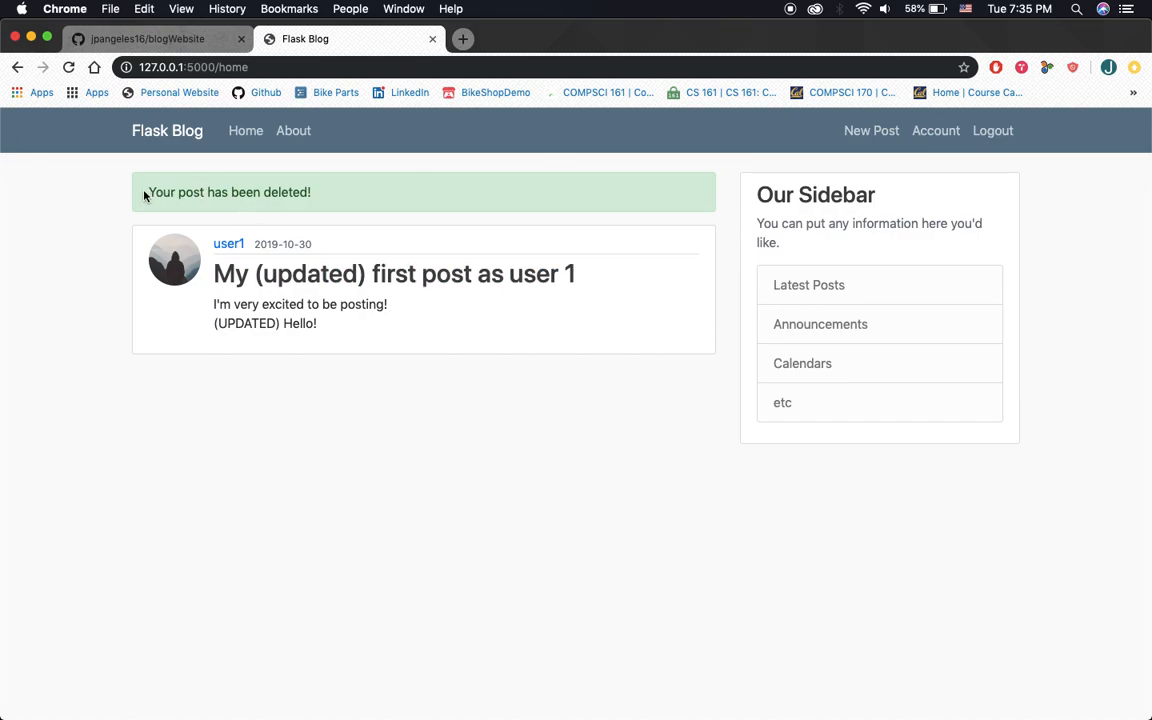
pyautogui.moveTo(145, 192); pyautogui.dragTo(335, 192)
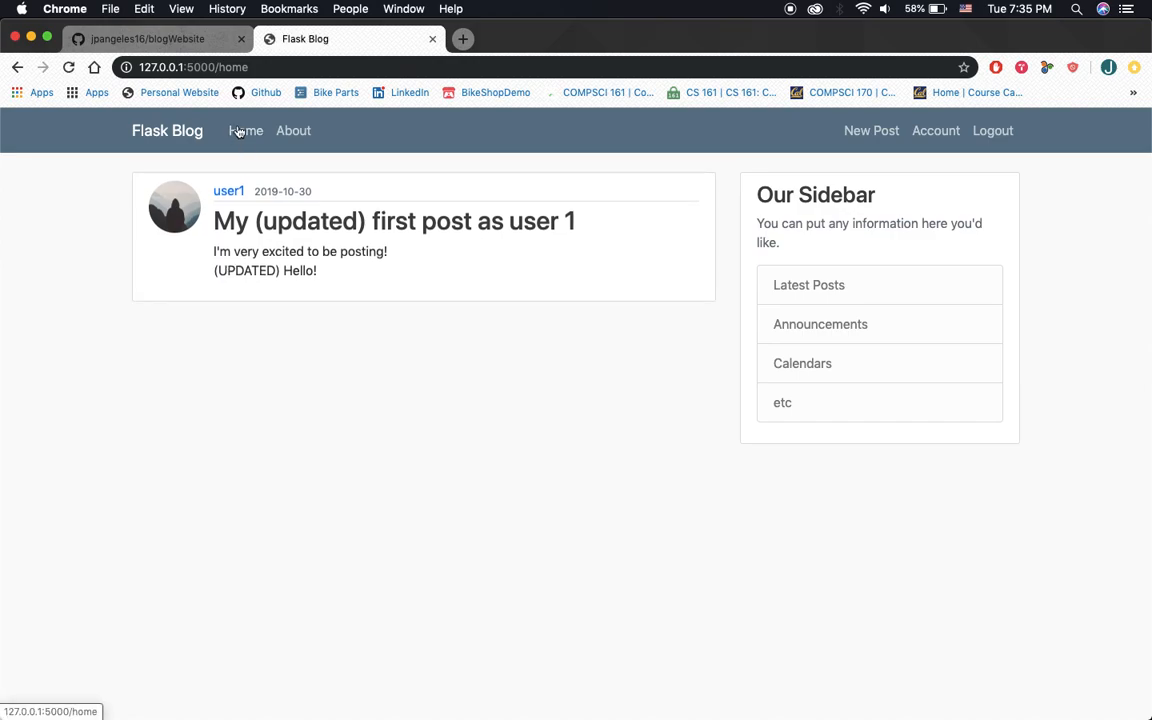
pyautogui.moveTo(487, 474)
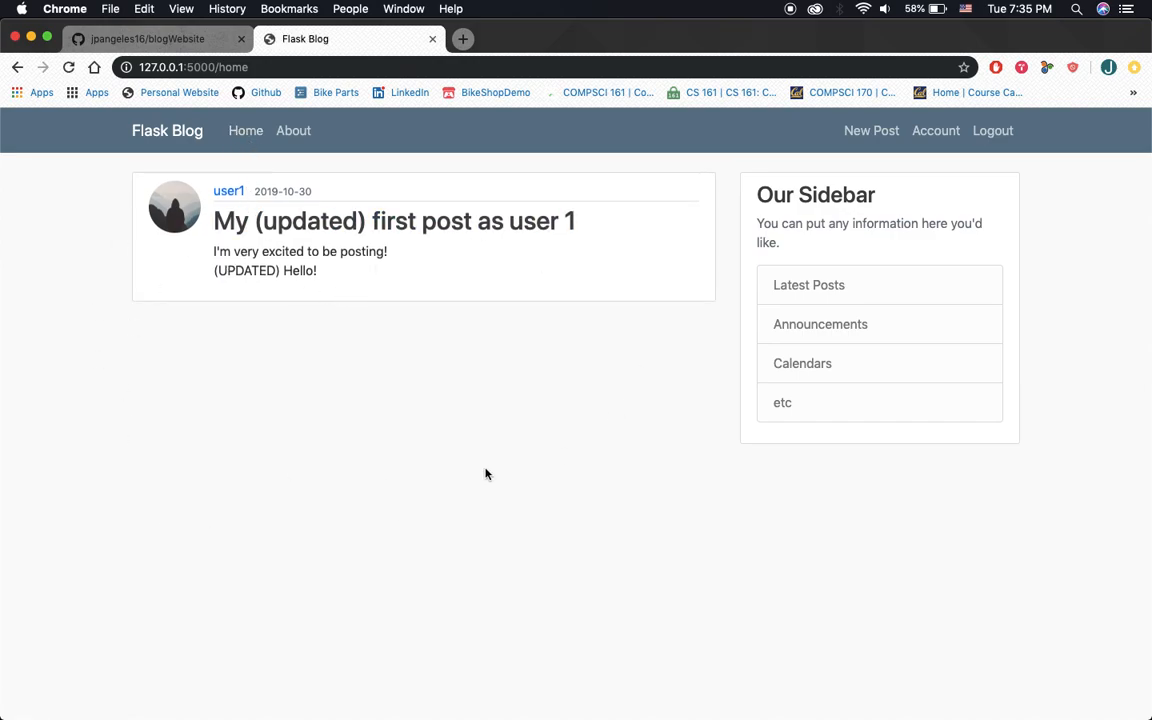
pyautogui.moveTo(420, 604)
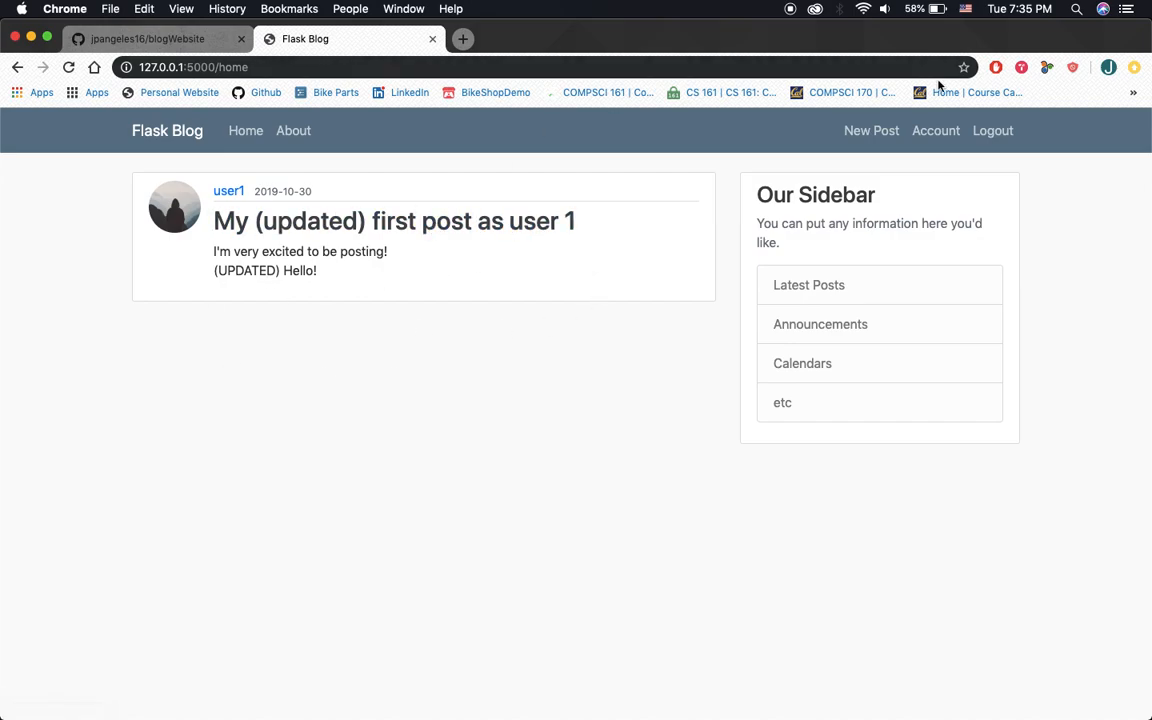
pyautogui.moveTo(992, 130)
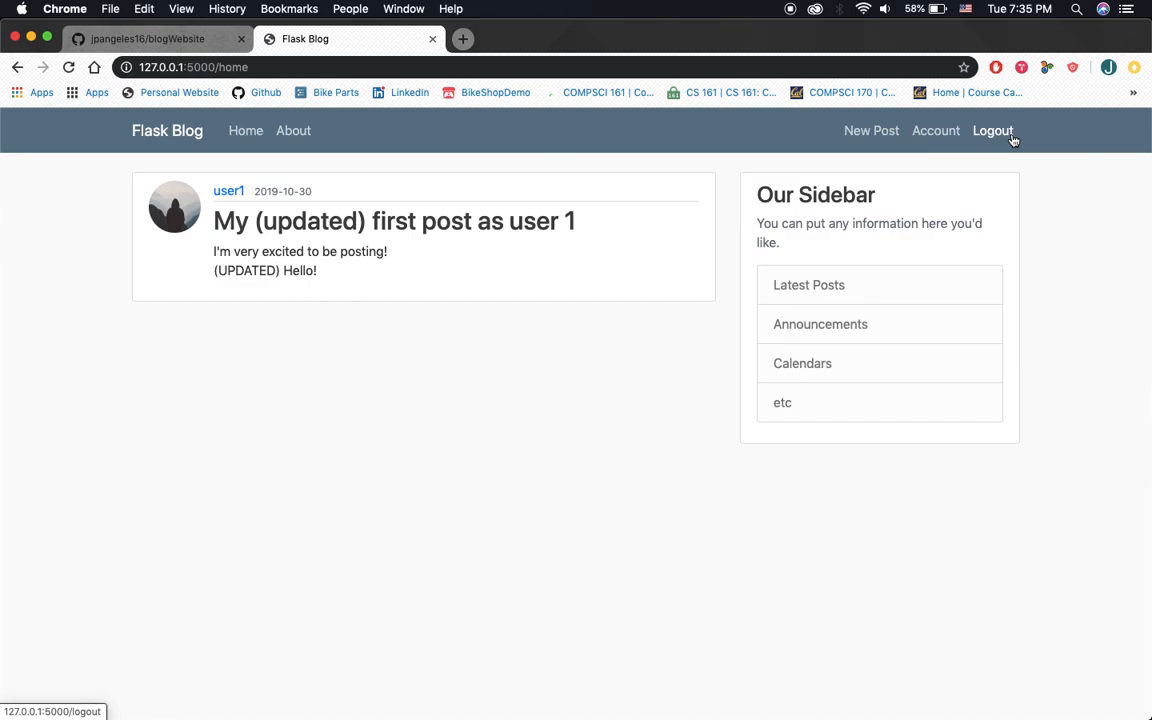
pyautogui.click(992, 130)
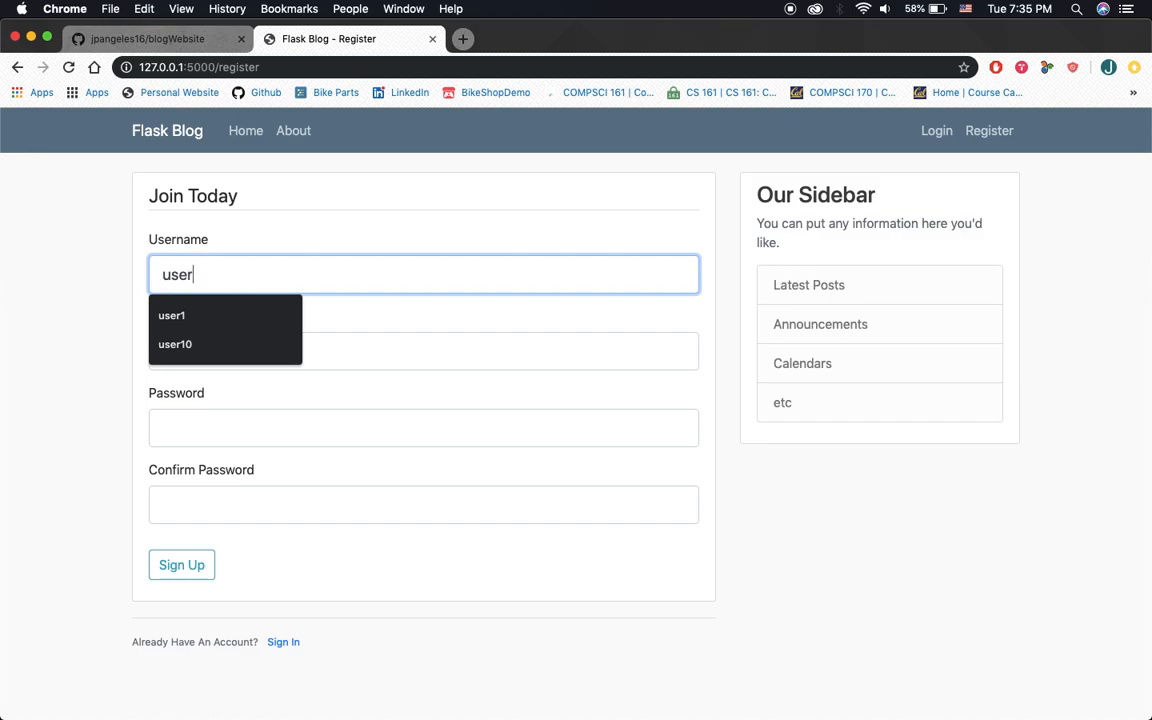
pyautogui.write('user2')
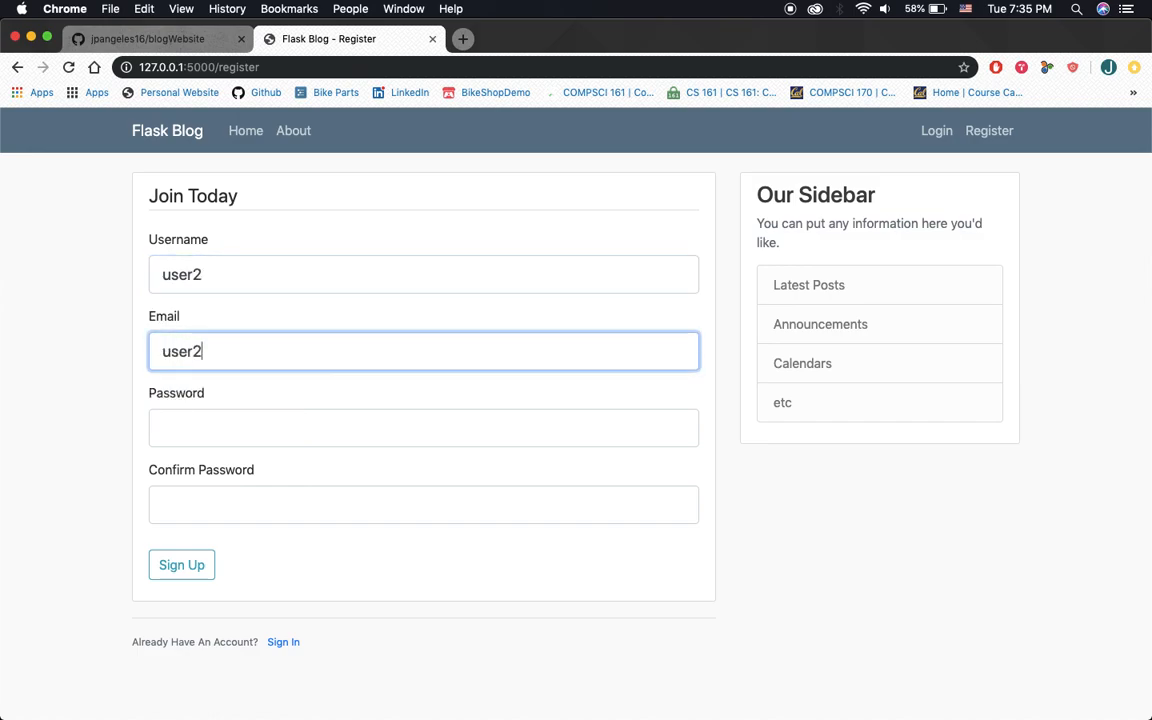
pyautogui.write('@test.com')
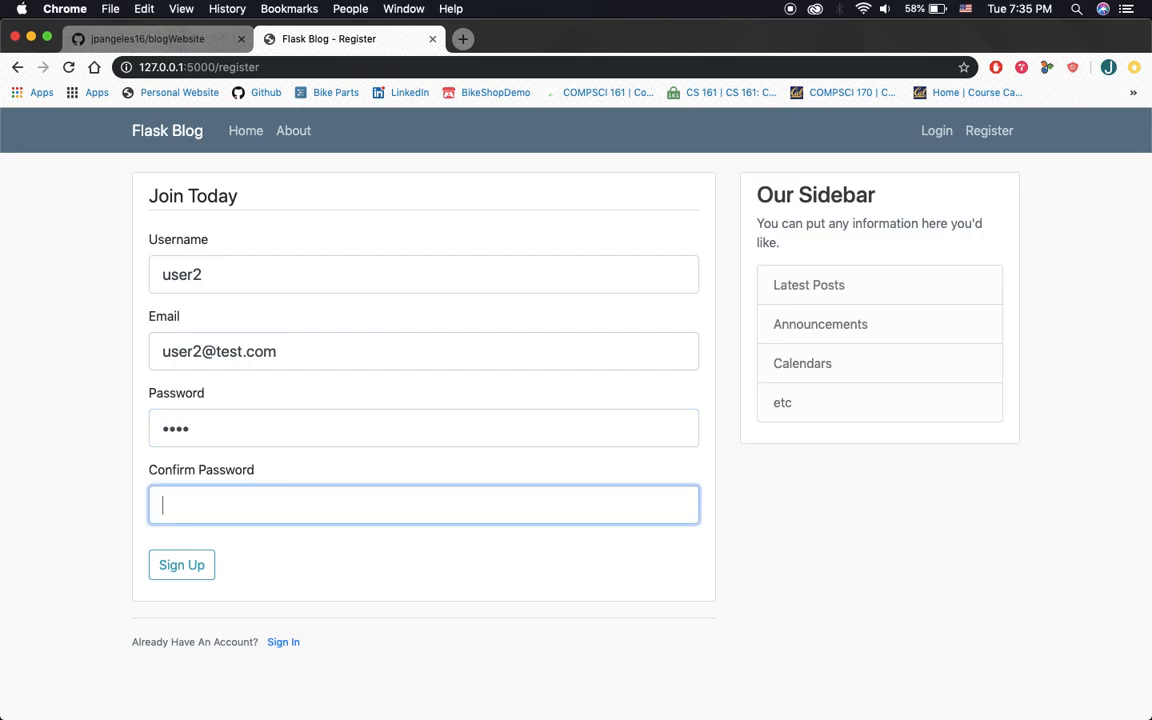
pyautogui.click(181, 565)
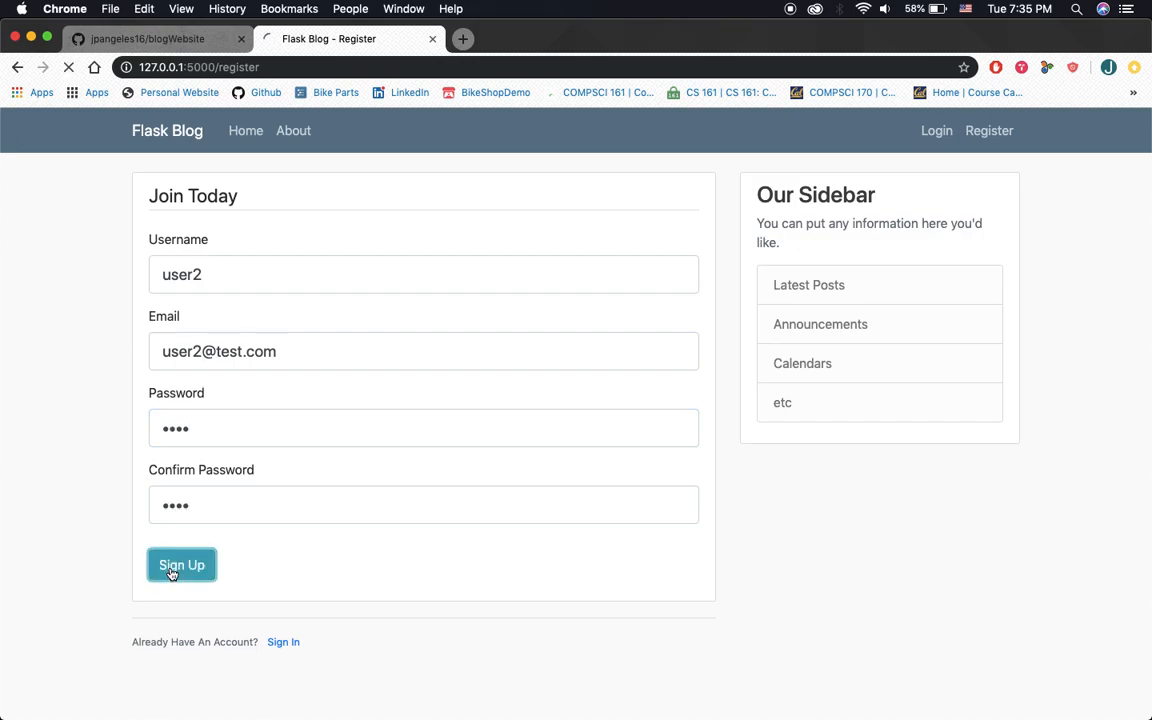
pyautogui.click(181, 565)
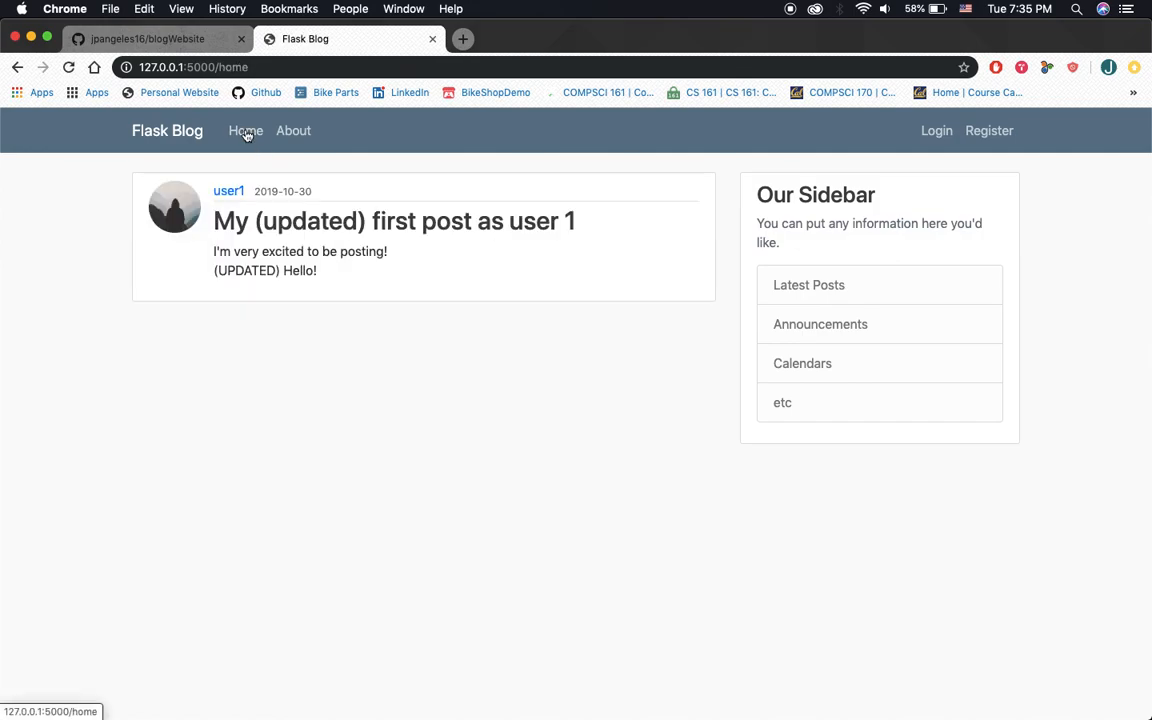
pyautogui.moveTo(947, 169)
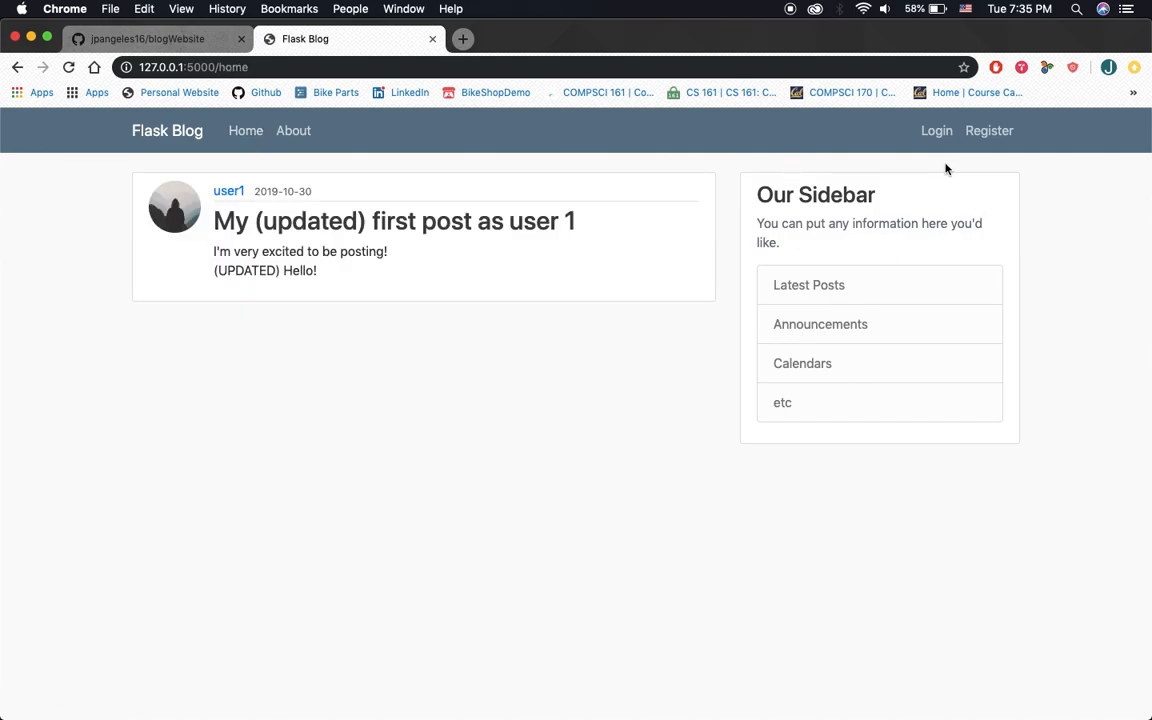
pyautogui.click(936, 130)
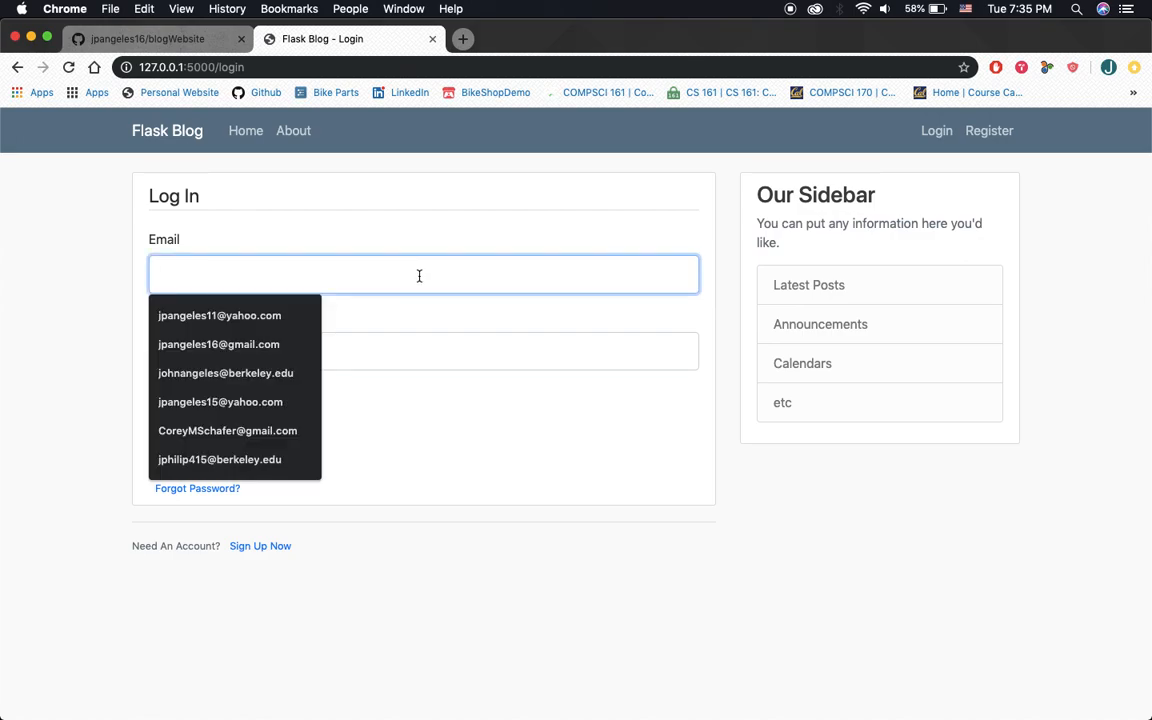
pyautogui.write('user2@test.com')
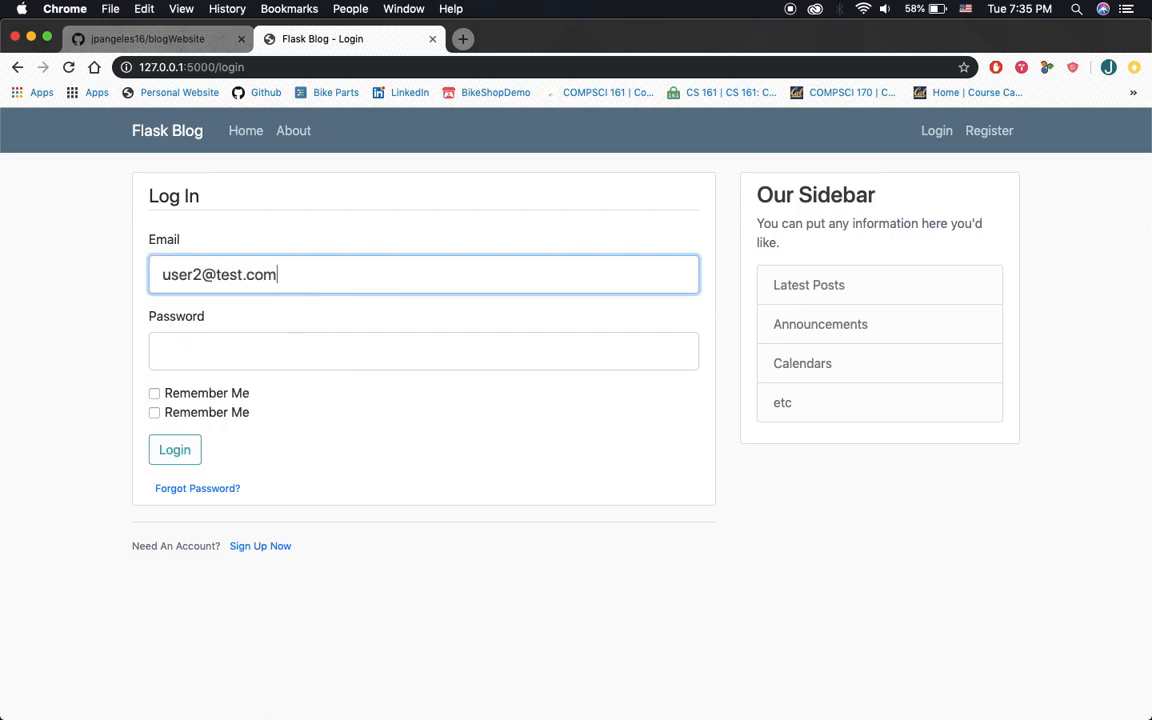
pyautogui.click(174, 449)
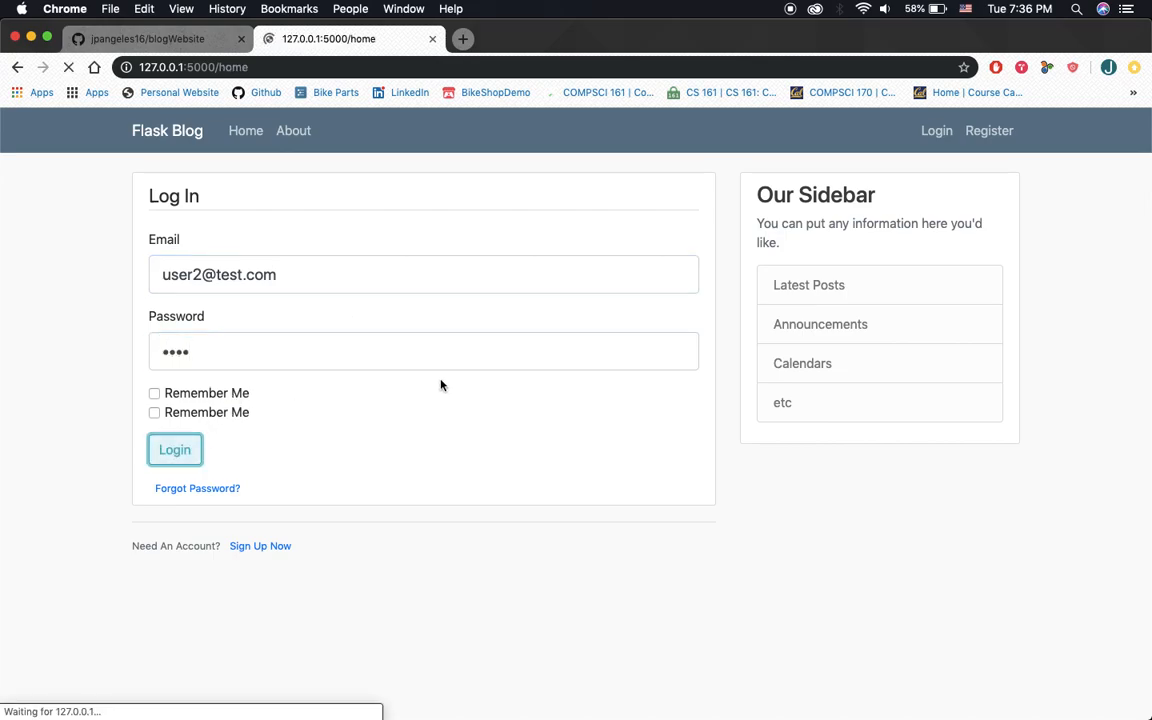
pyautogui.click(174, 449)
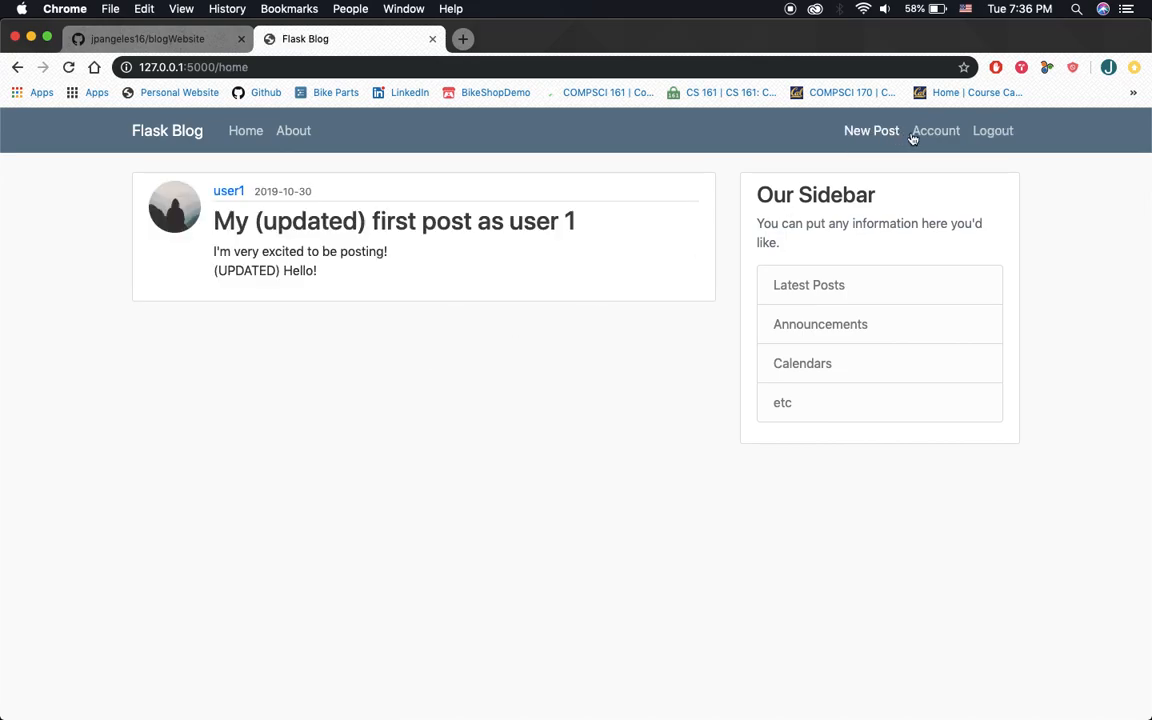
pyautogui.click(935, 130)
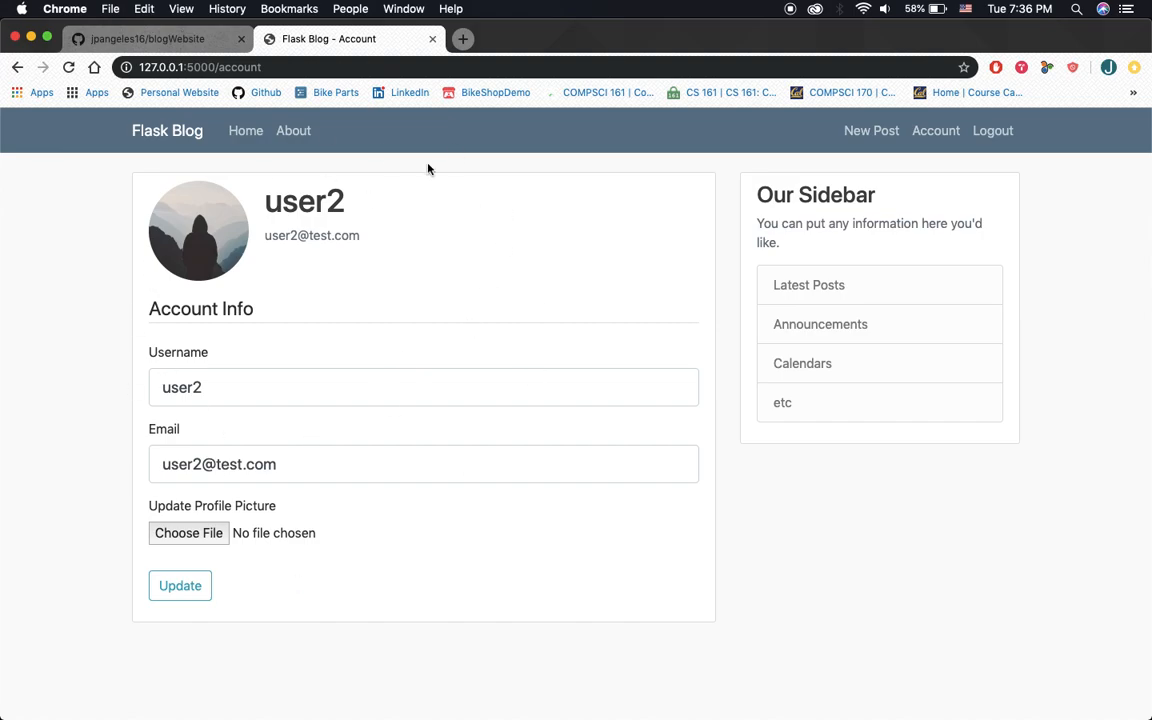
pyautogui.moveTo(825, 166)
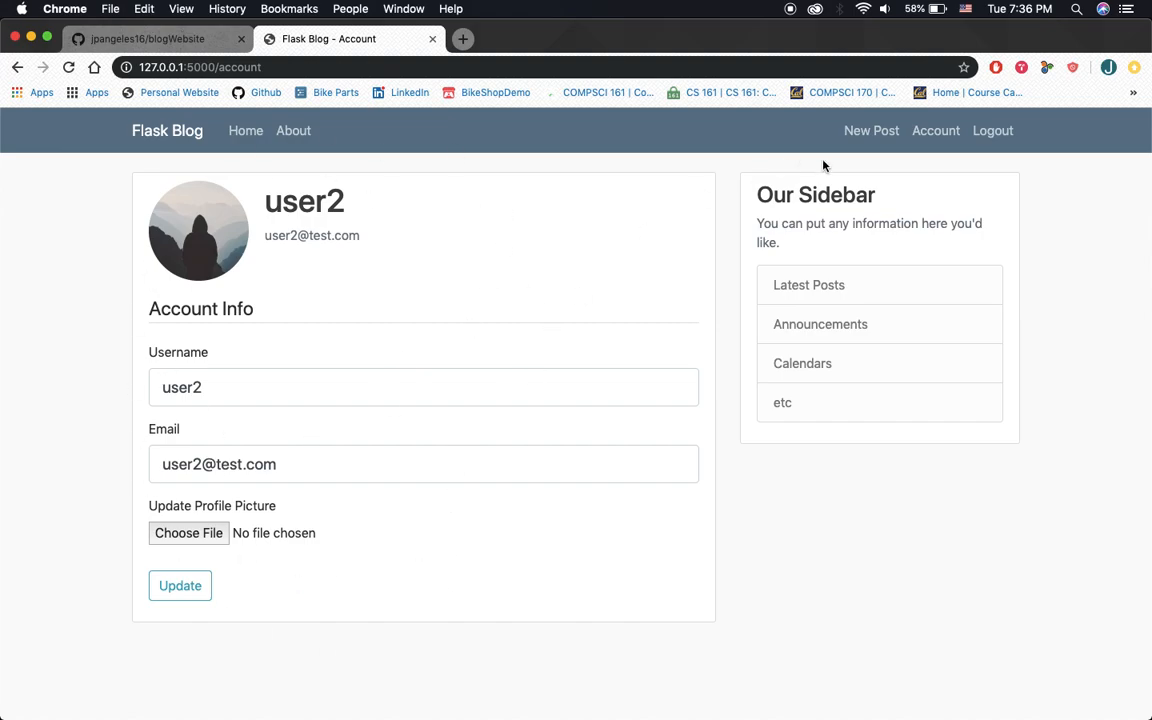
# Publish user2's post 'User2's first post!' with content 'Whatever :)'
pyautogui.click(871, 130)
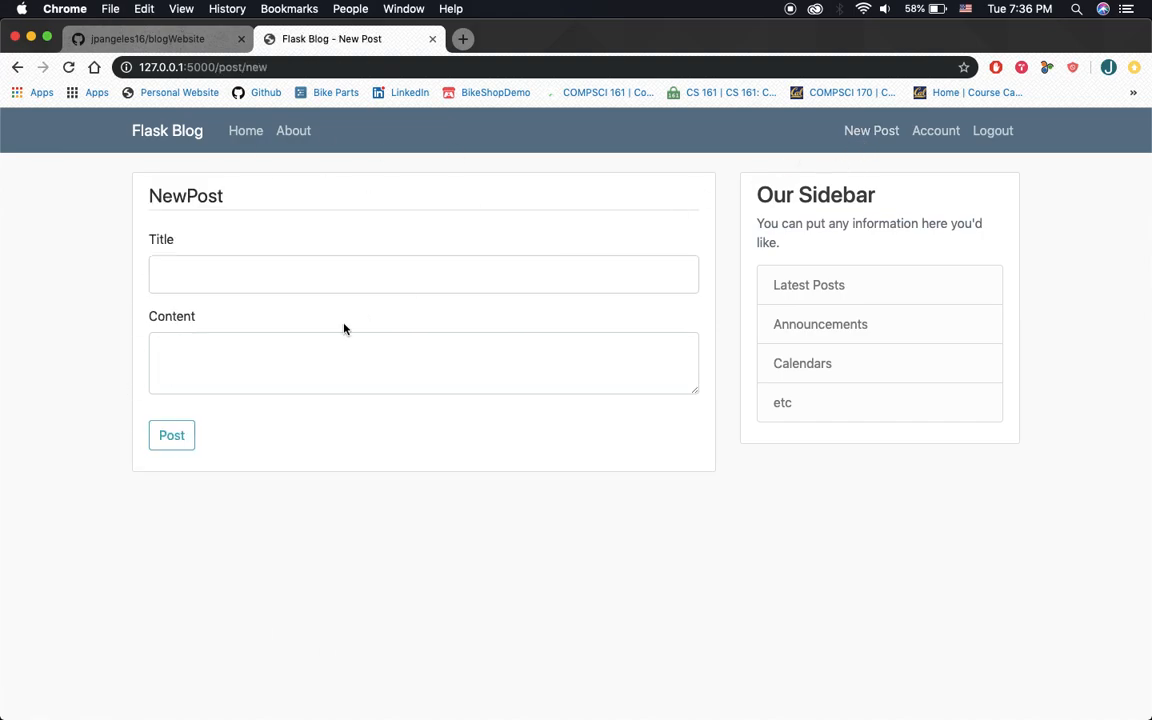
pyautogui.click(423, 273)
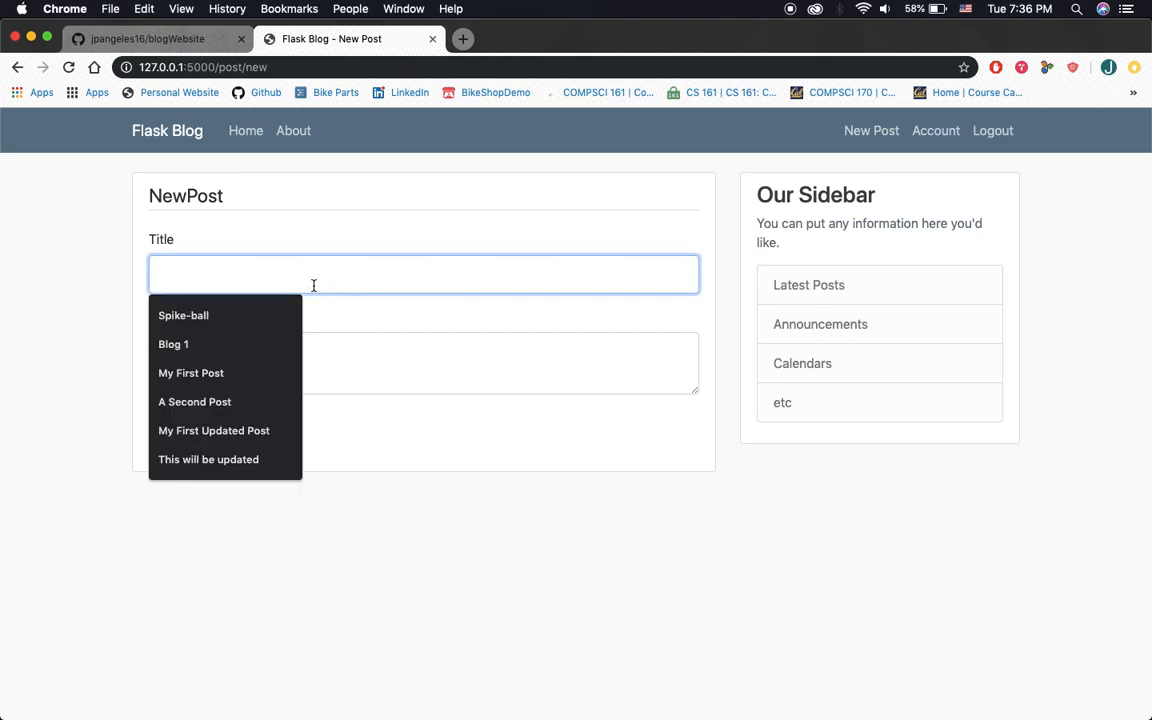
pyautogui.write('User')
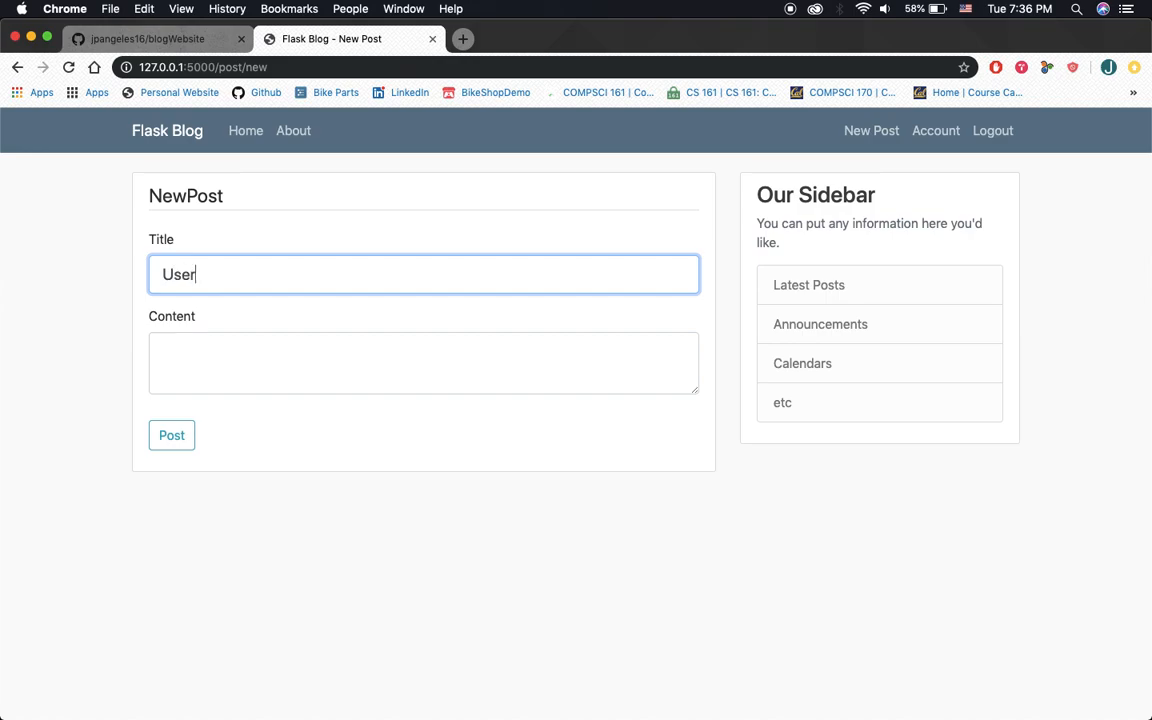
pyautogui.write("2's first post!")
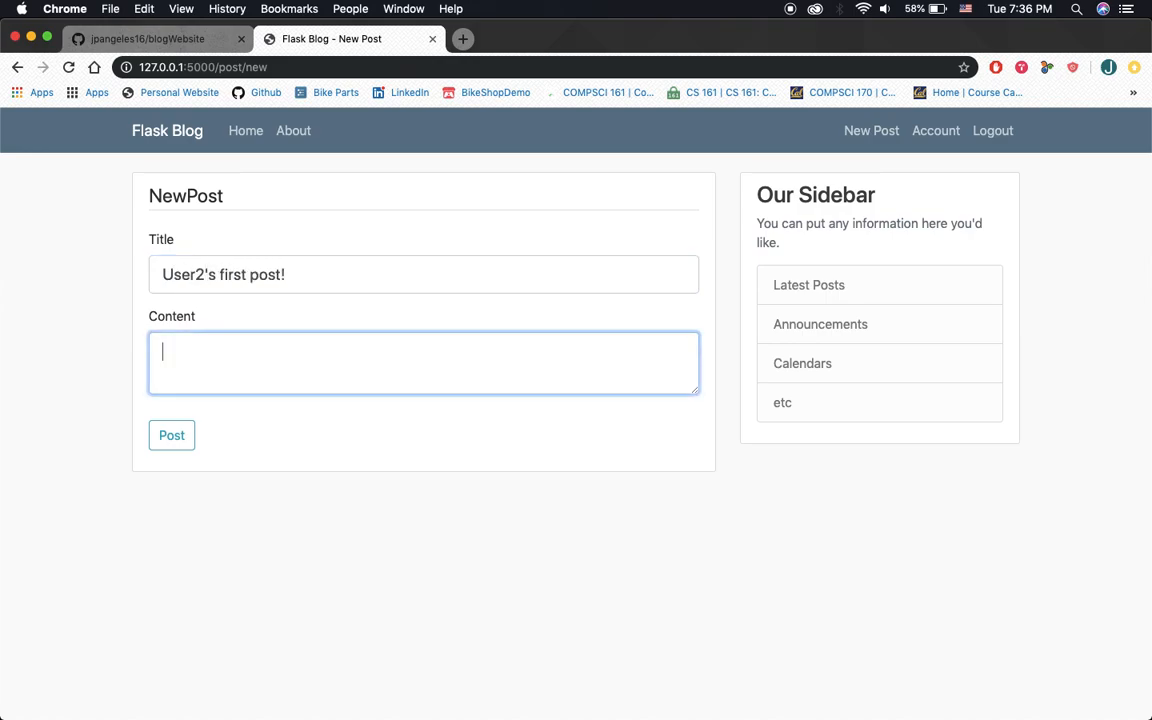
pyautogui.write('Whatever :)')
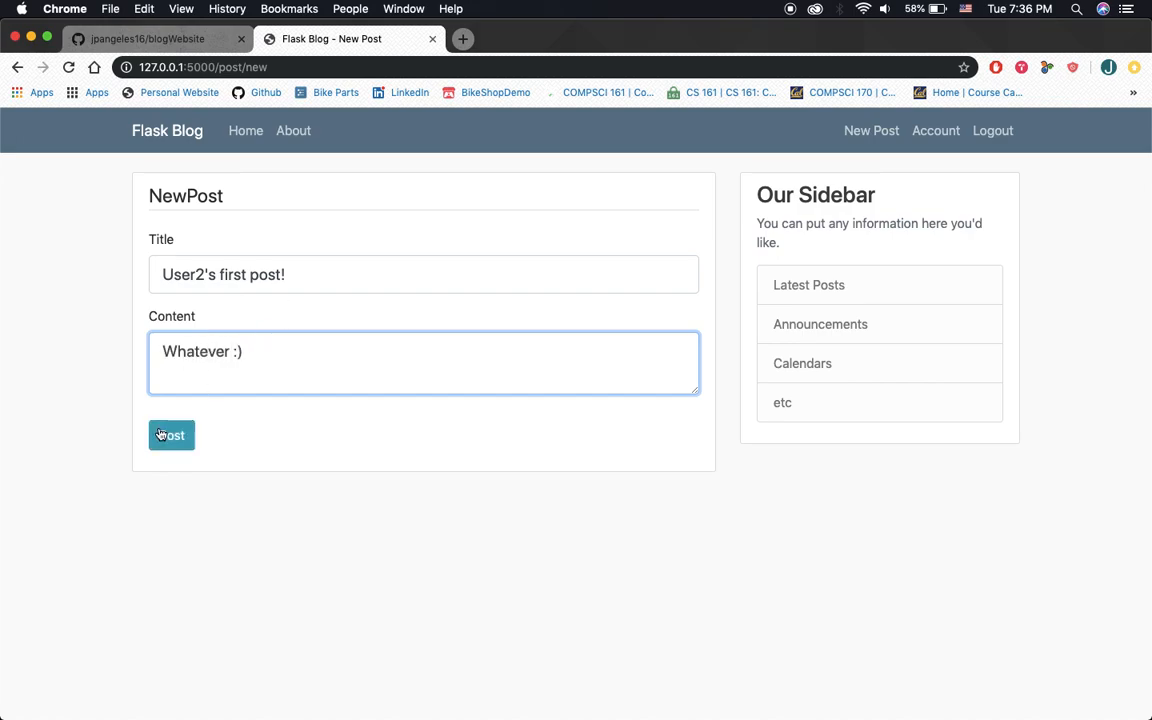
pyautogui.click(170, 434)
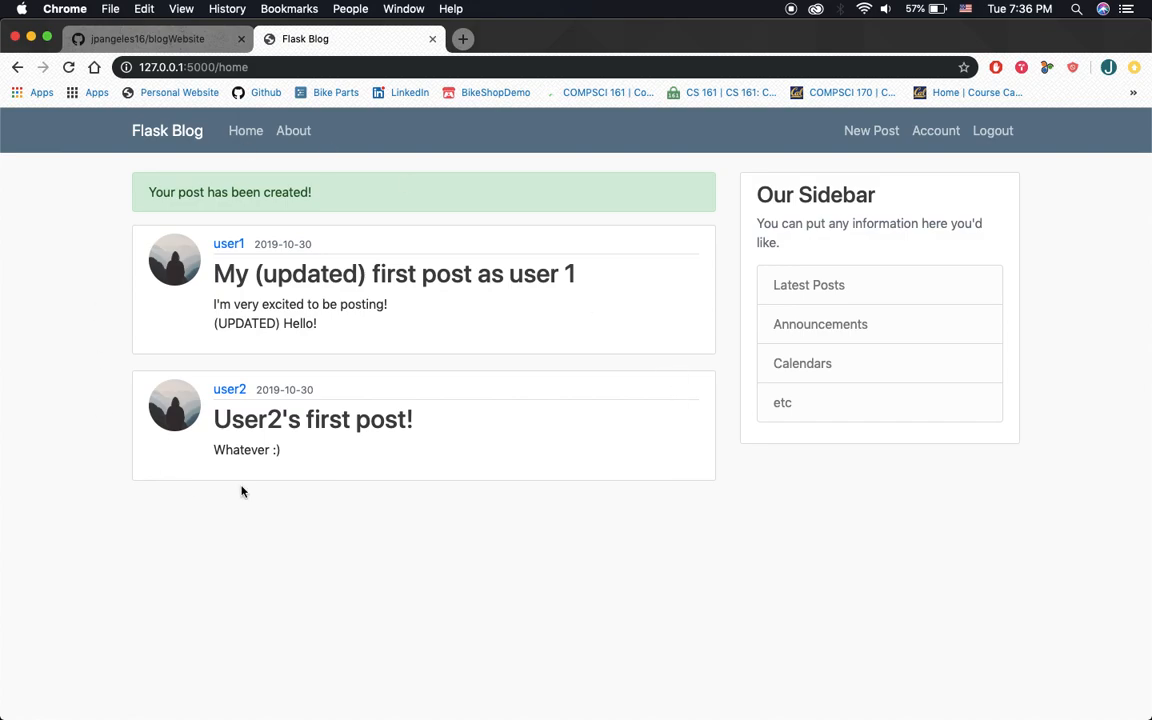
pyautogui.moveTo(288, 278)
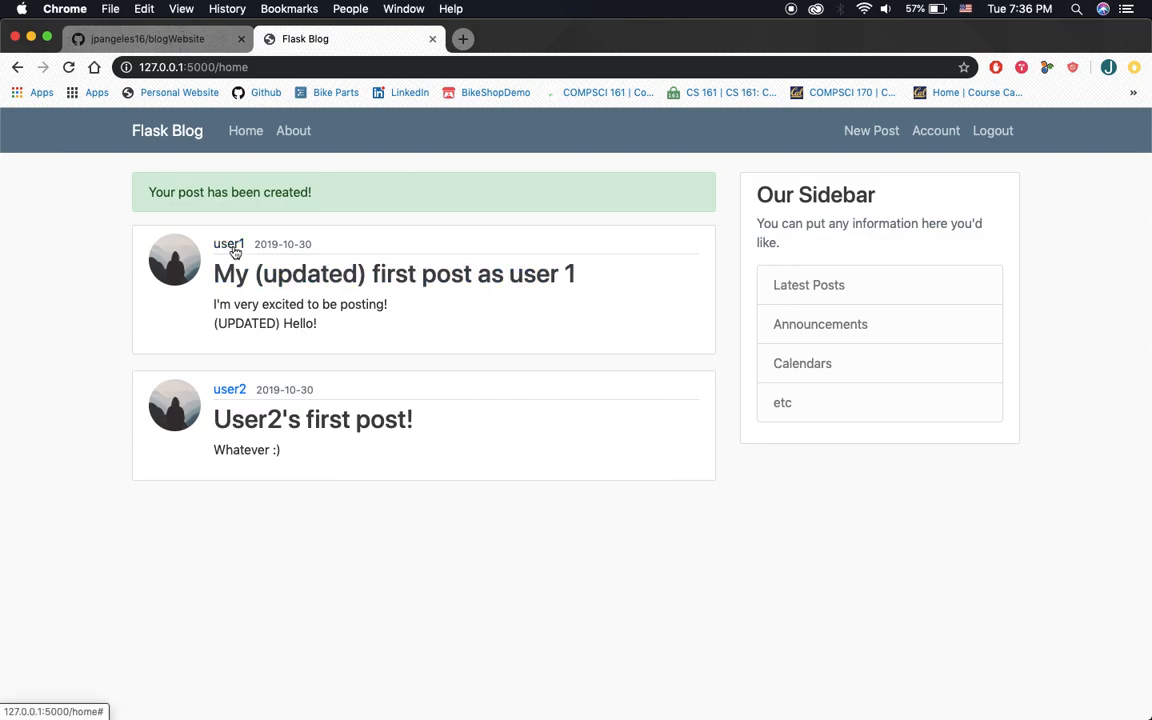
pyautogui.moveTo(405, 462)
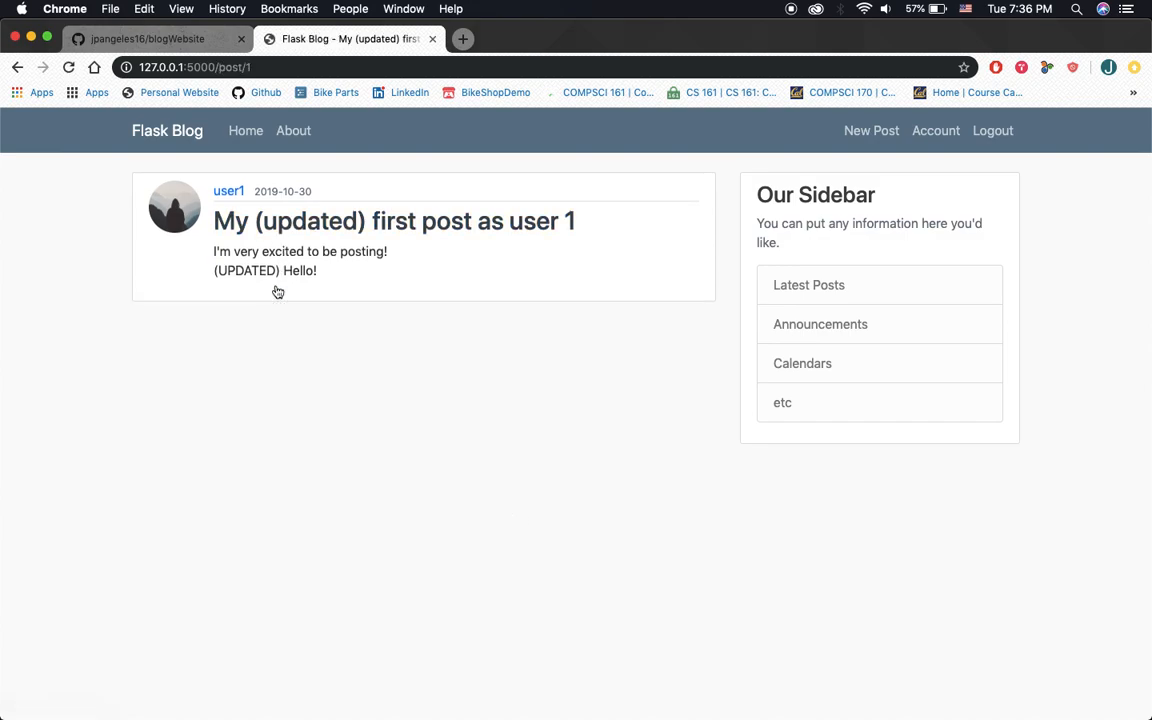
pyautogui.moveTo(320, 208)
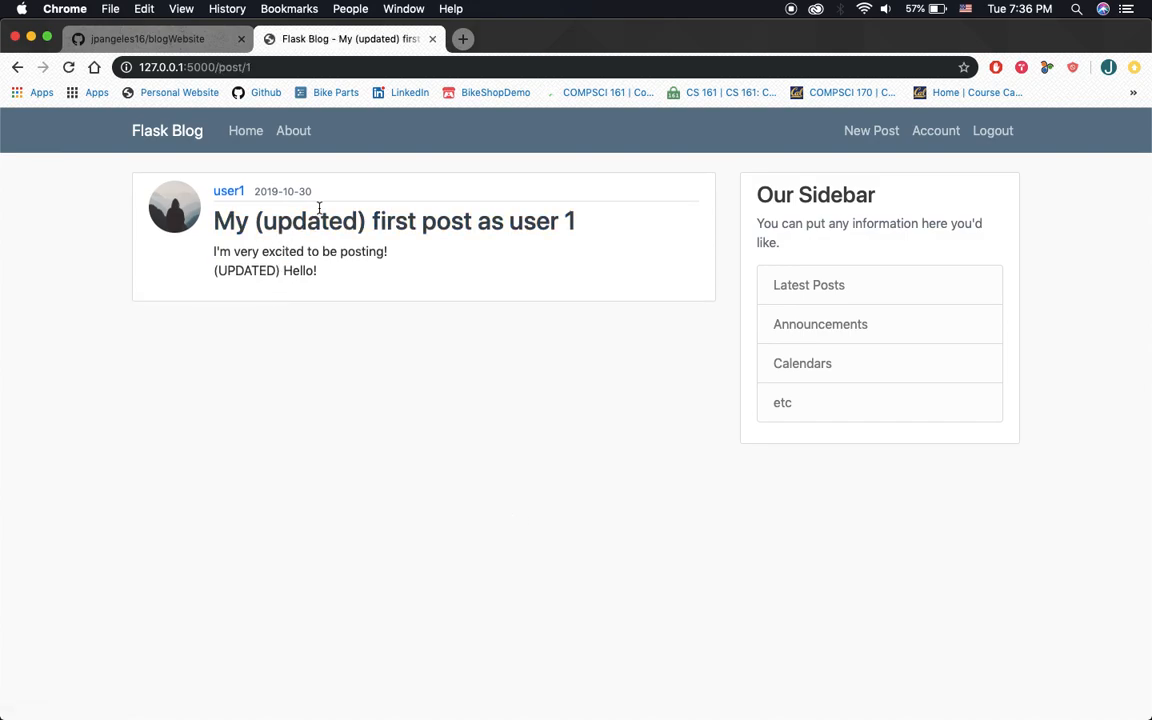
pyautogui.moveTo(228, 232)
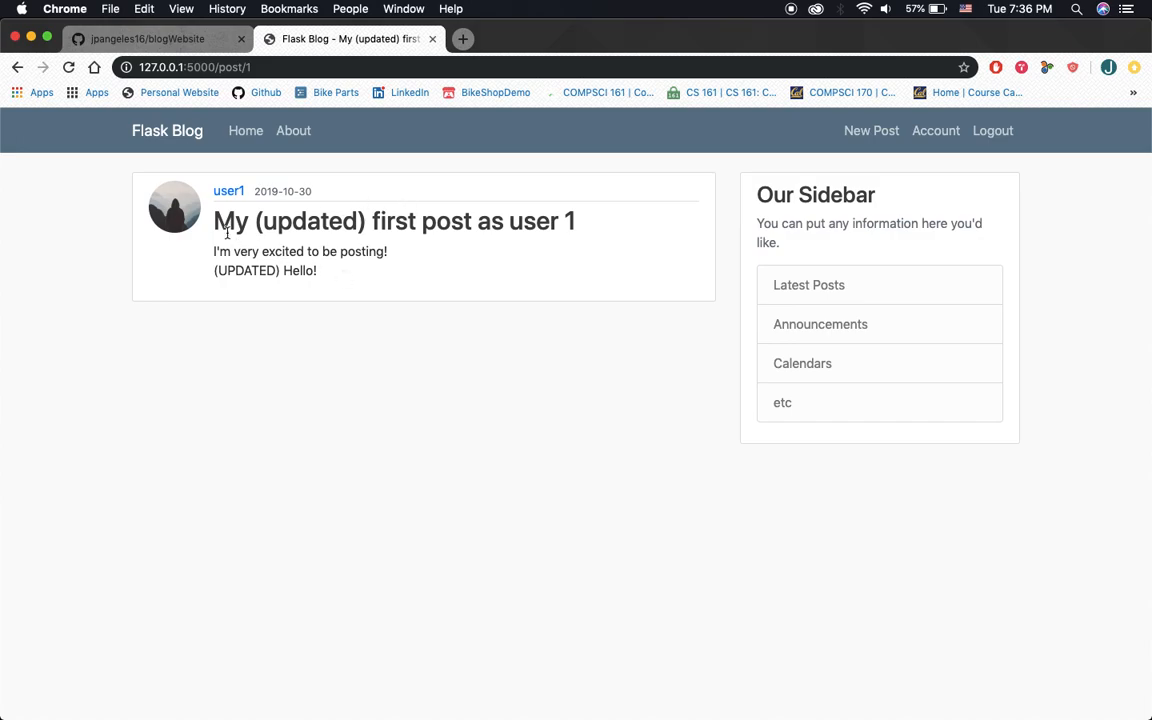
pyautogui.moveTo(213, 221); pyautogui.dragTo(567, 221)
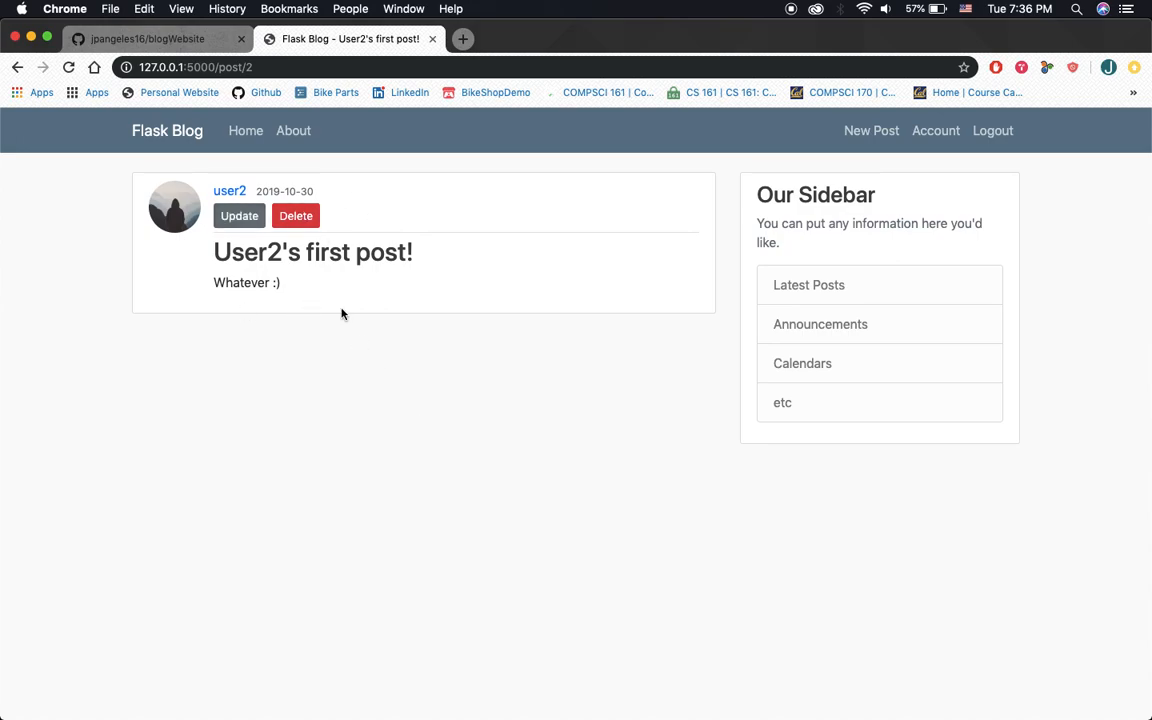
pyautogui.click(245, 130)
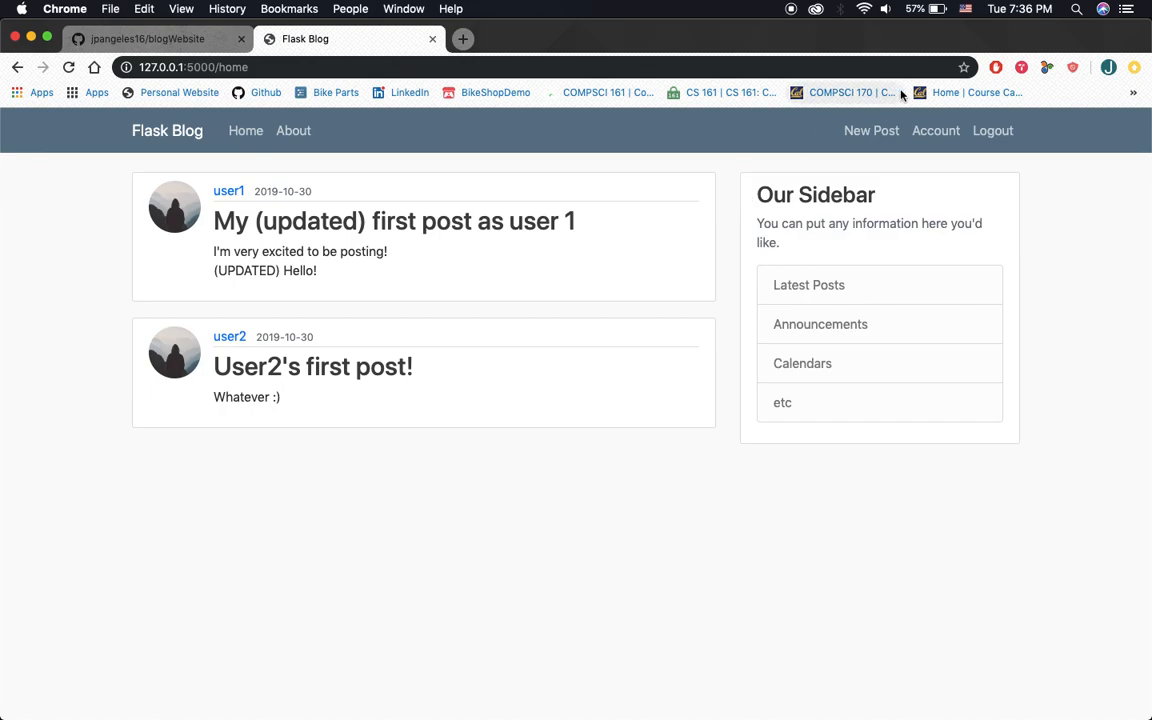
pyautogui.moveTo(723, 230)
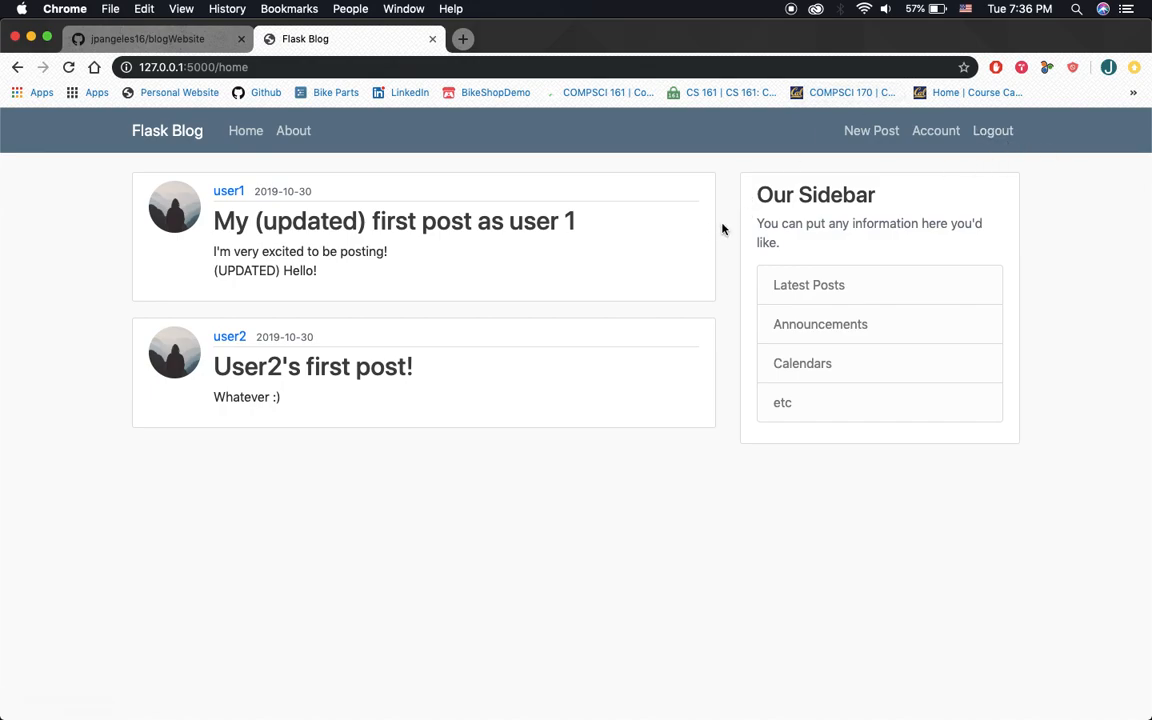
pyautogui.moveTo(342, 398)
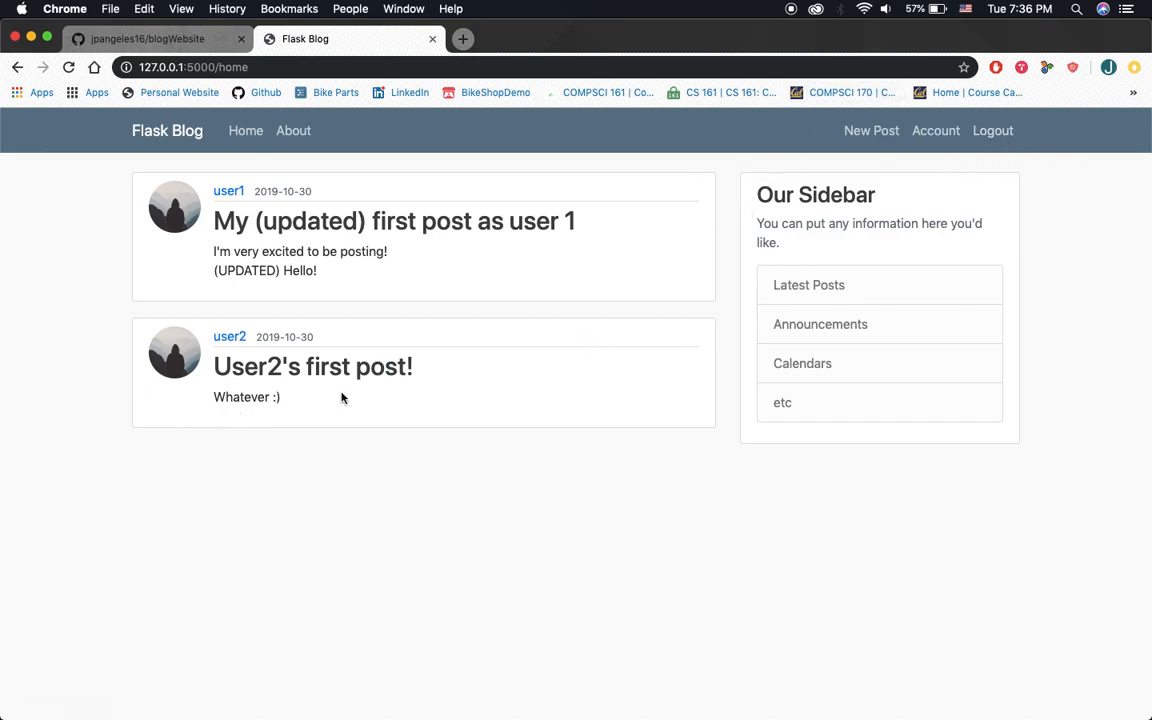
pyautogui.moveTo(335, 663)
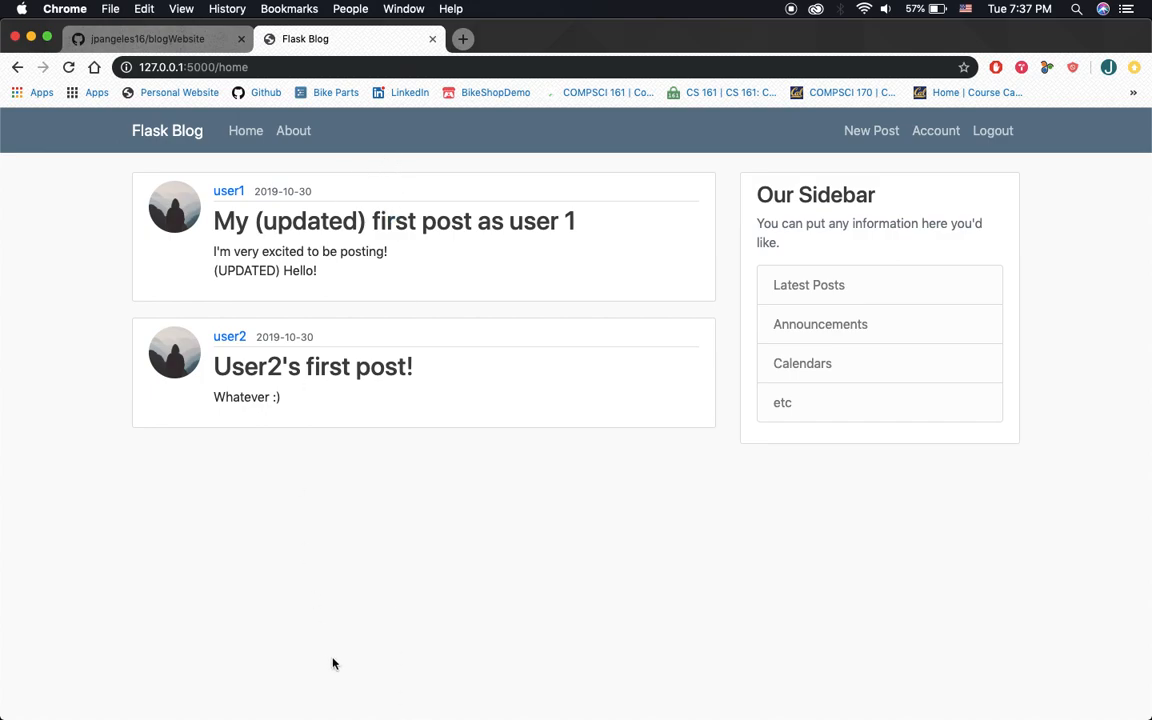
# Log user2 out of the blog
pyautogui.click(992, 130)
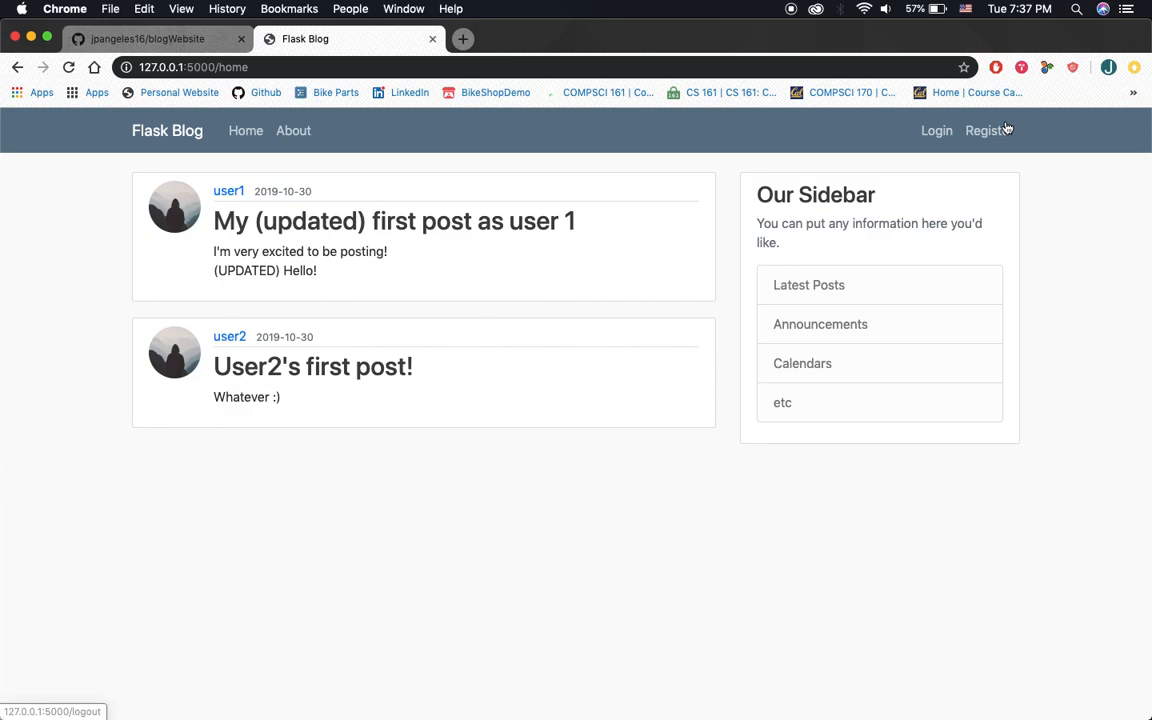
pyautogui.moveTo(853, 321)
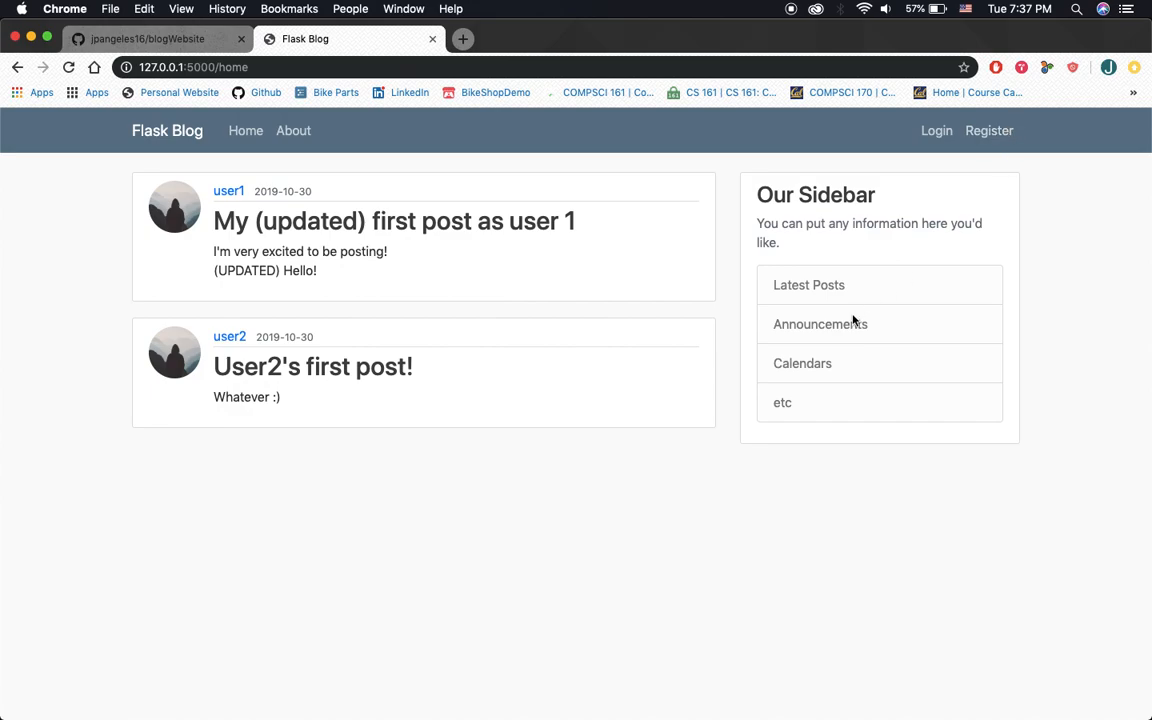
pyautogui.moveTo(485, 297)
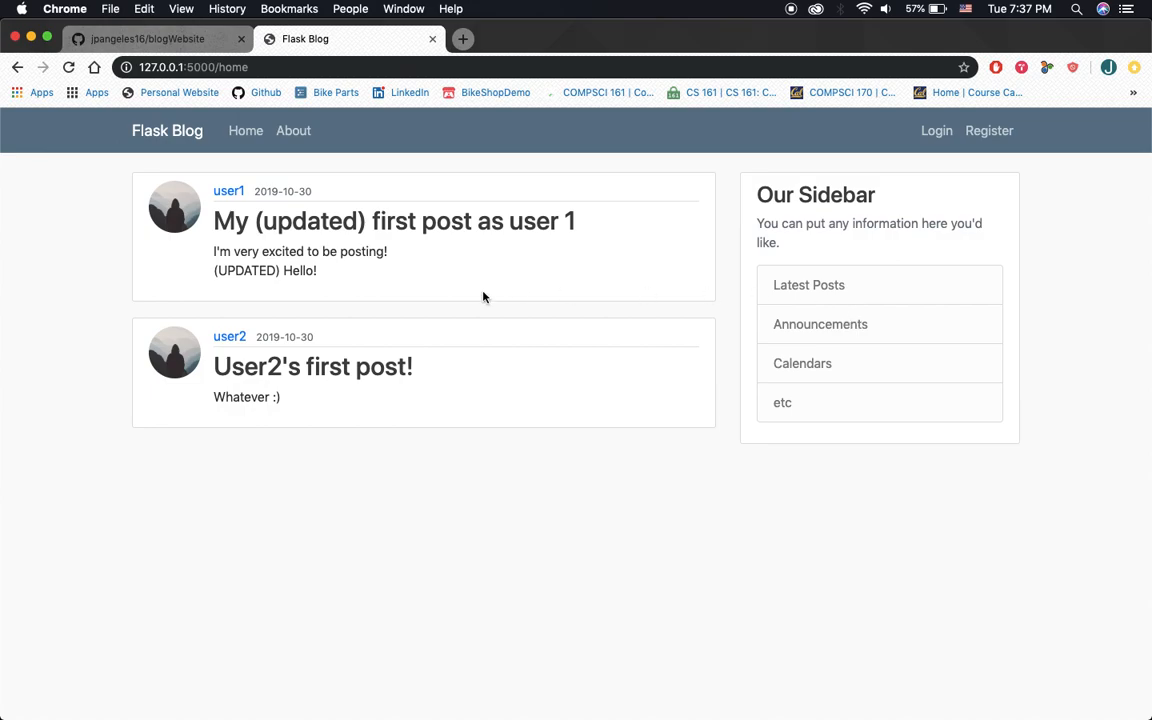
pyautogui.moveTo(486, 308)
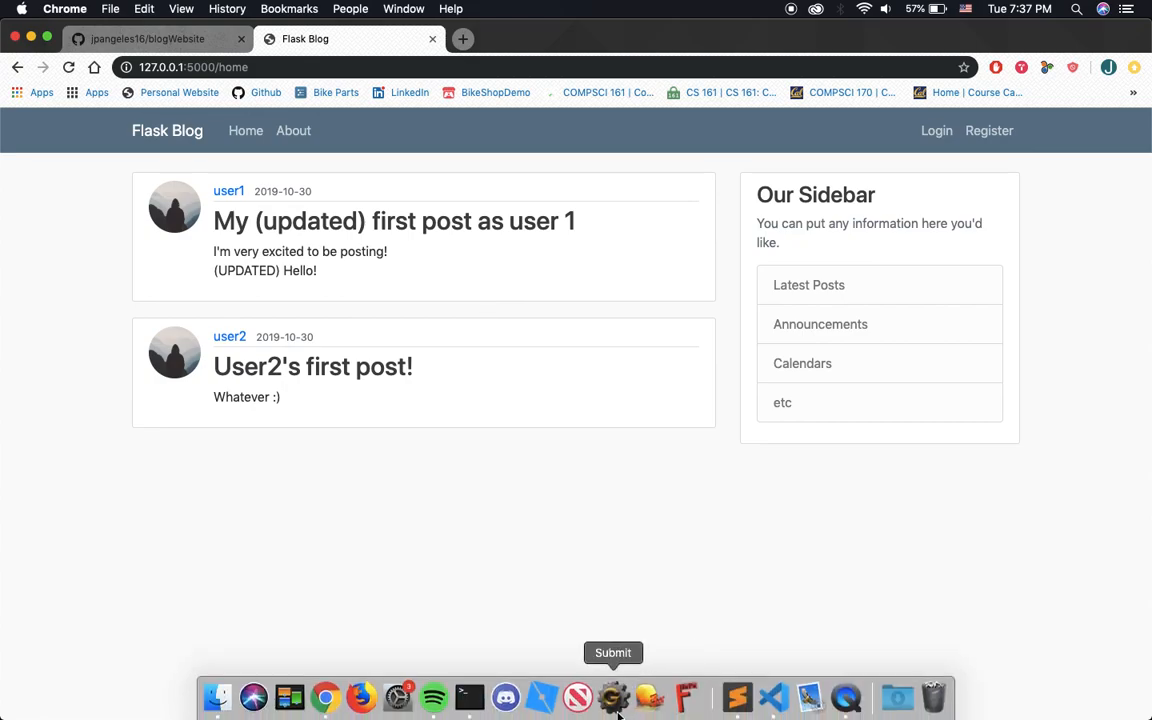
pyautogui.moveTo(399, 411)
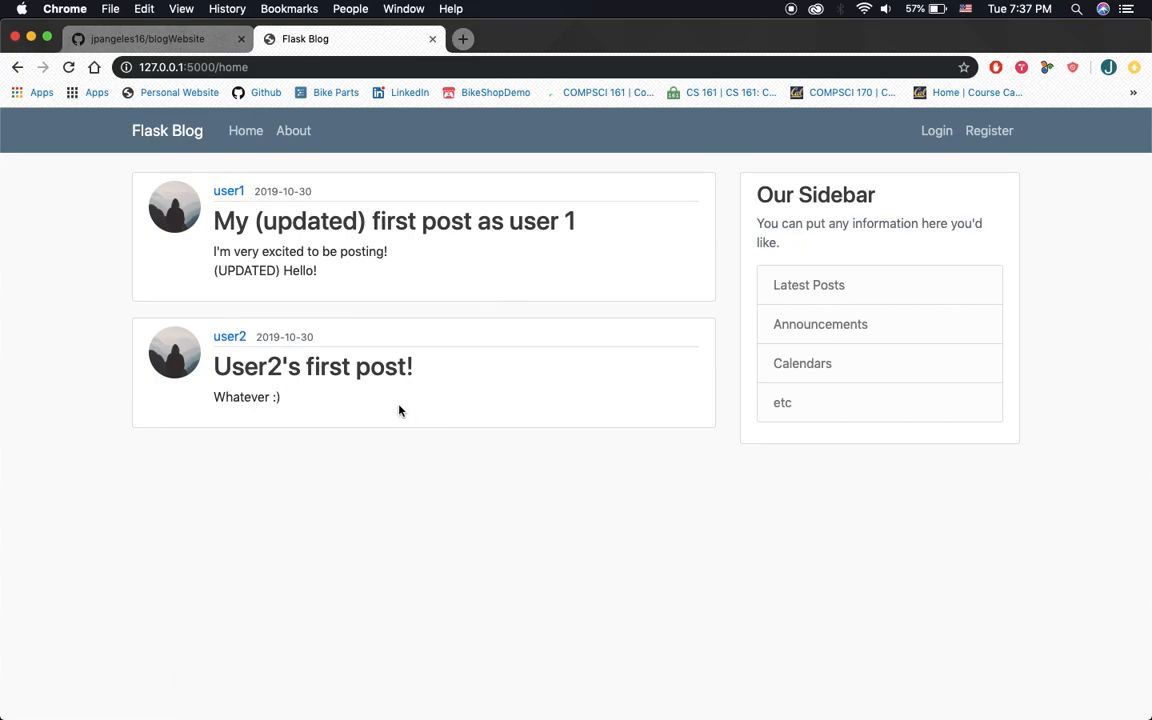
pyautogui.moveTo(78, 403)
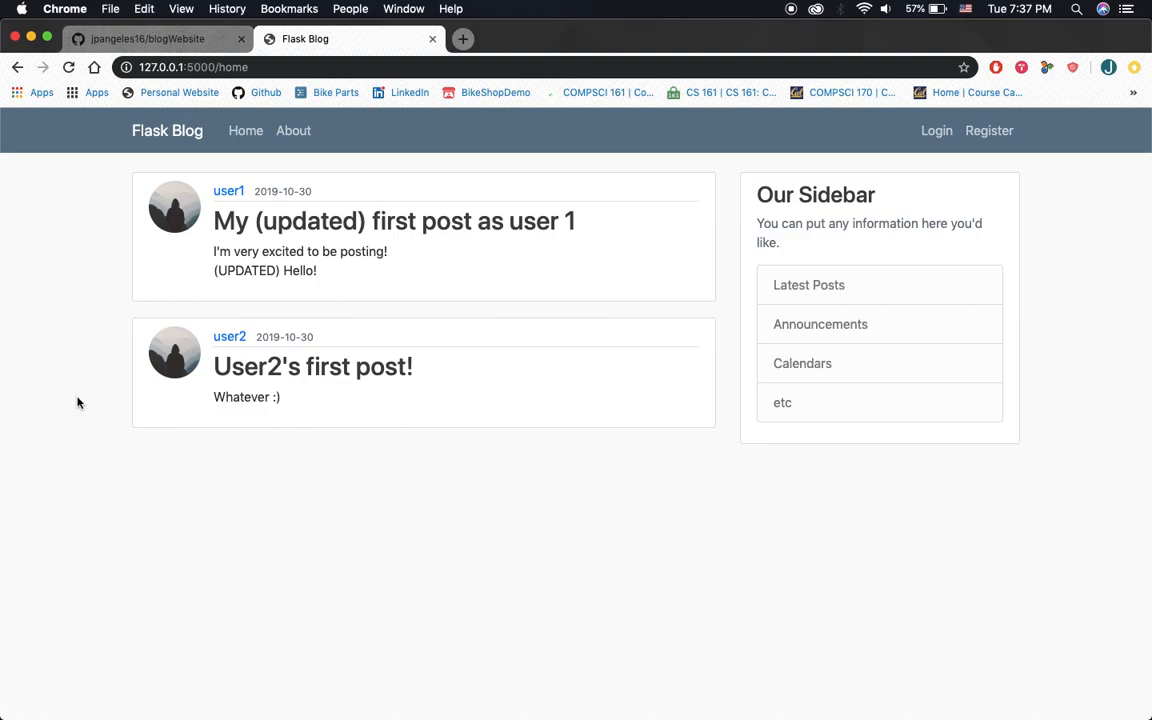
pyautogui.moveTo(1088, 354)
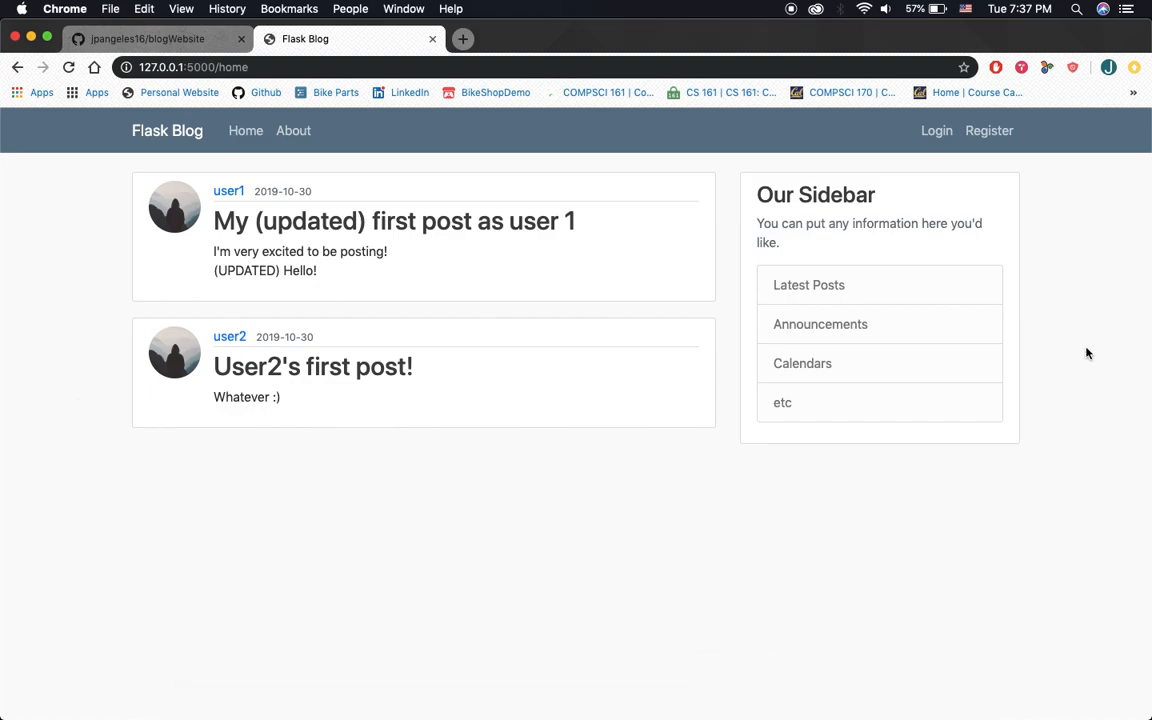
pyautogui.moveTo(788, 603)
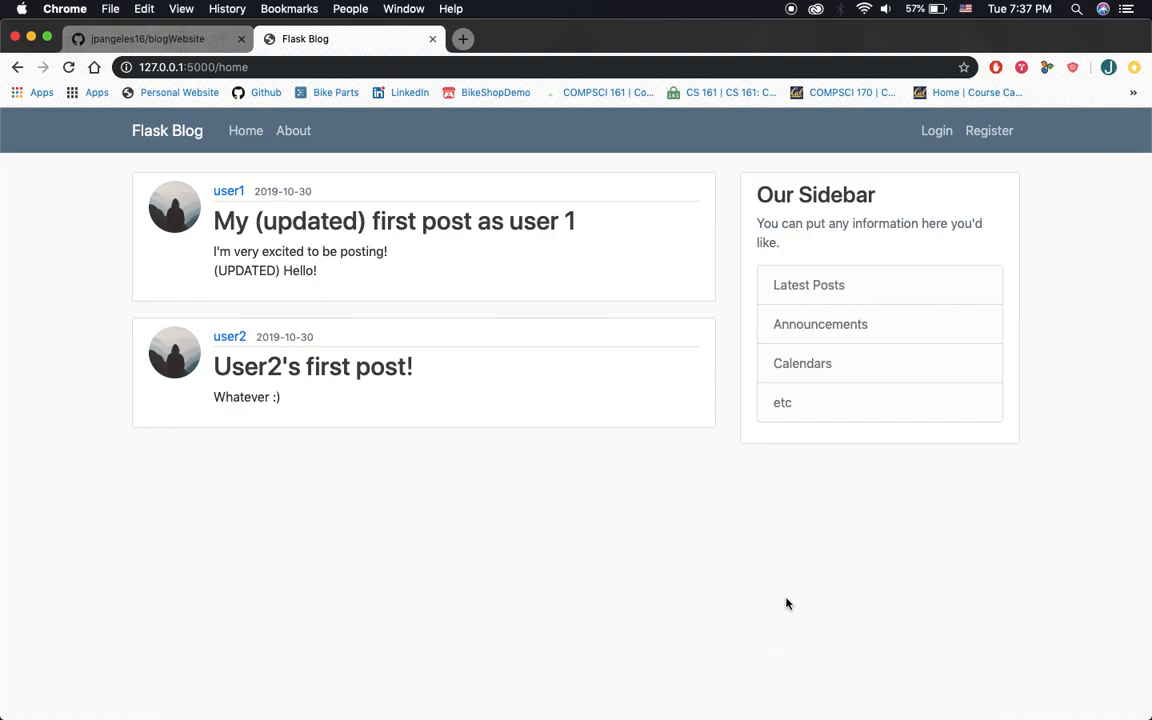